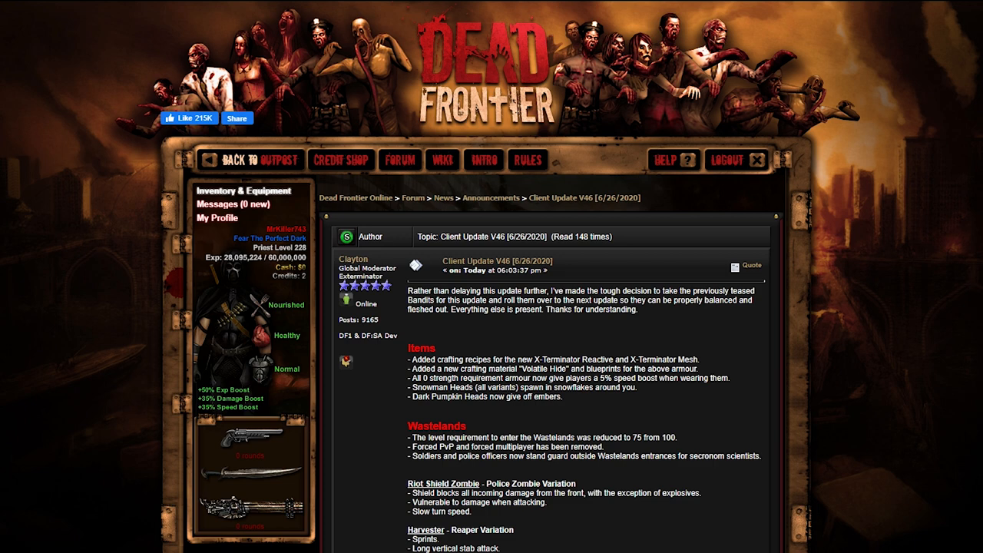
Step: Scroll past the site banner through the Items, Wastelands and zombie variation notes
scroll(down, 3)
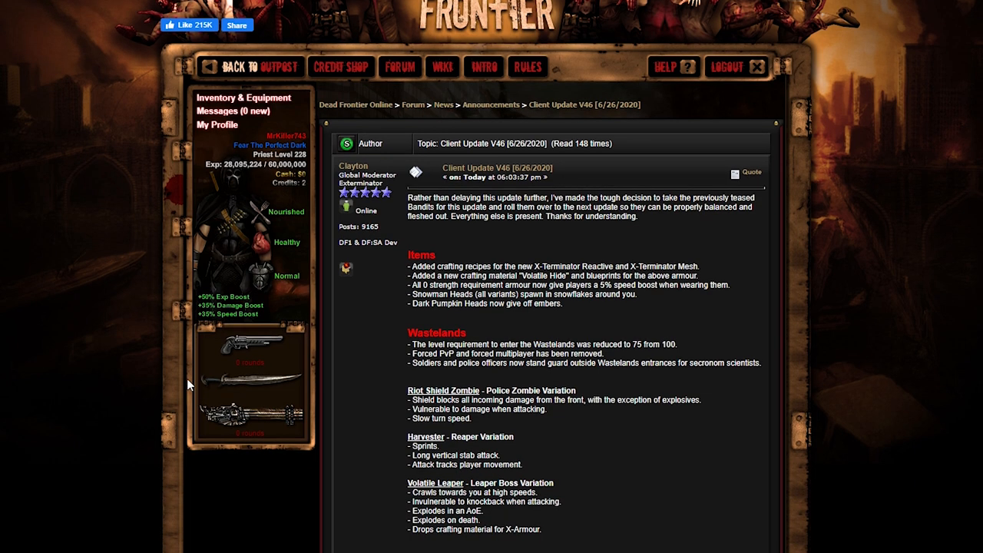
scroll(down, 3)
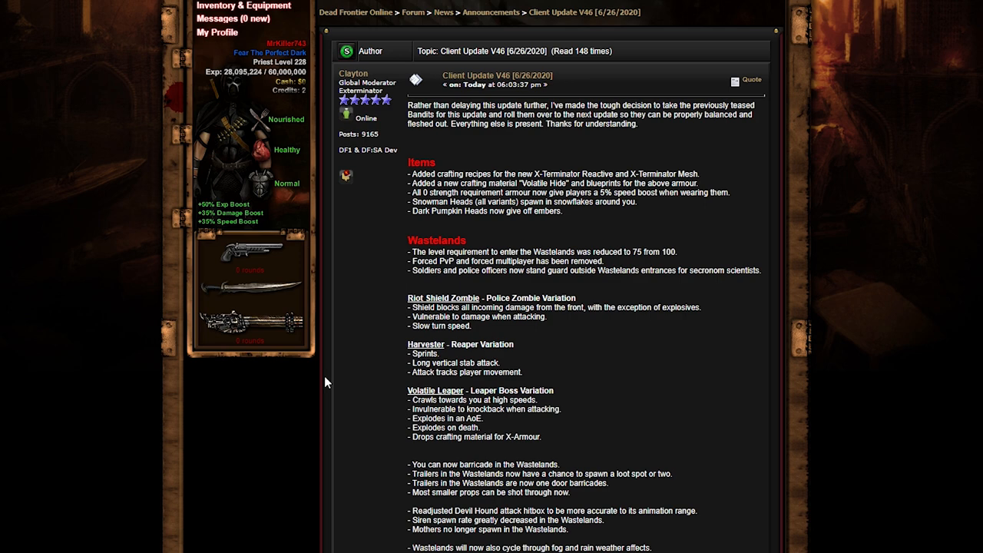
scroll(down, 3)
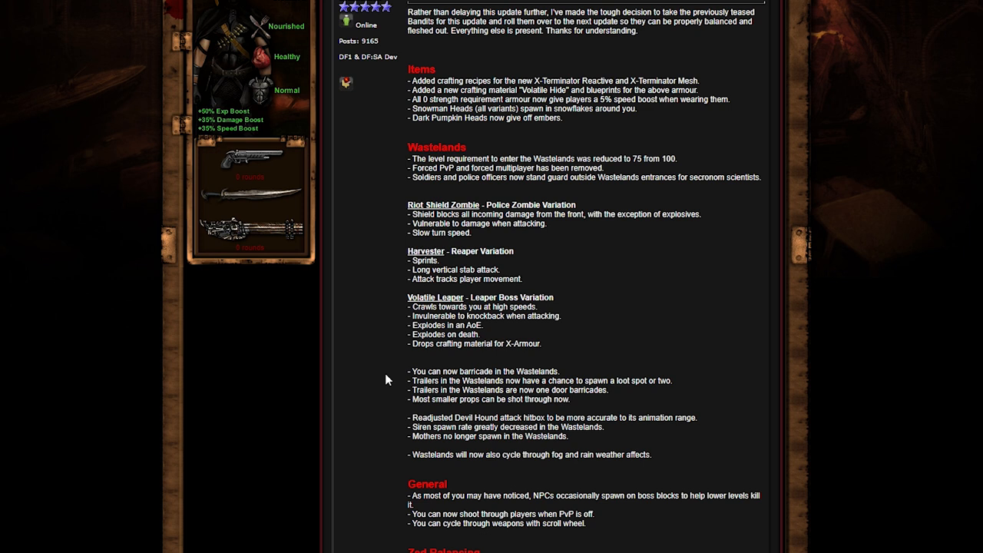
mouse_move(333, 338)
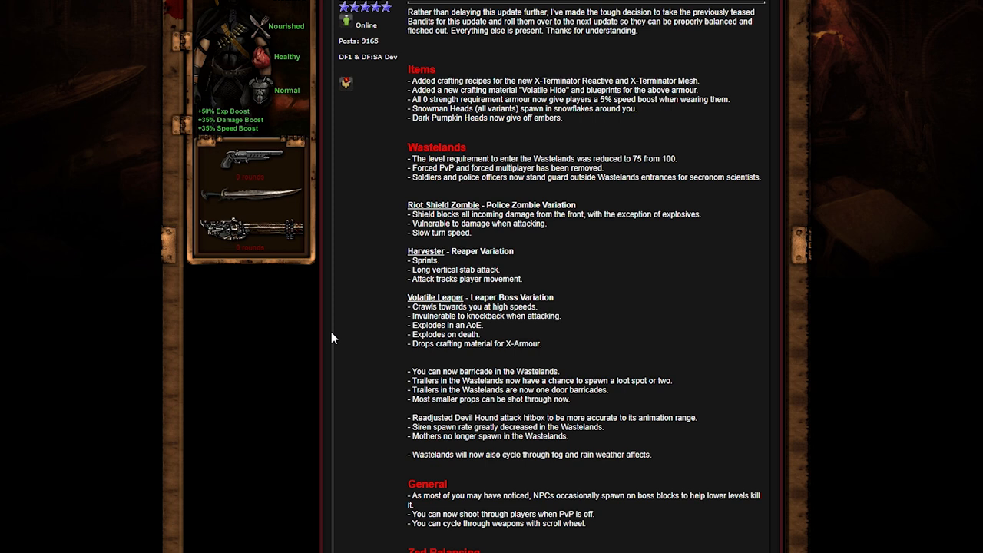
mouse_move(333, 316)
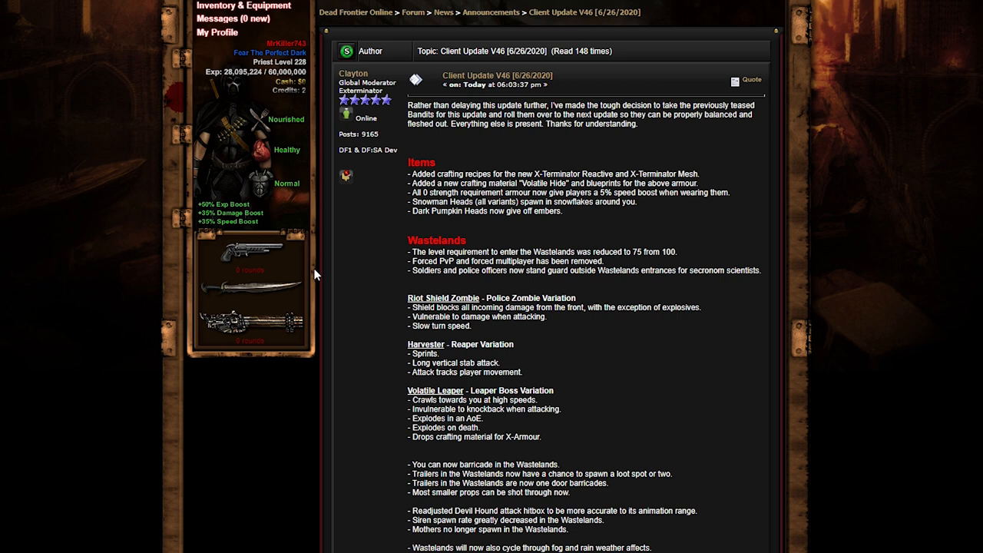
mouse_move(383, 238)
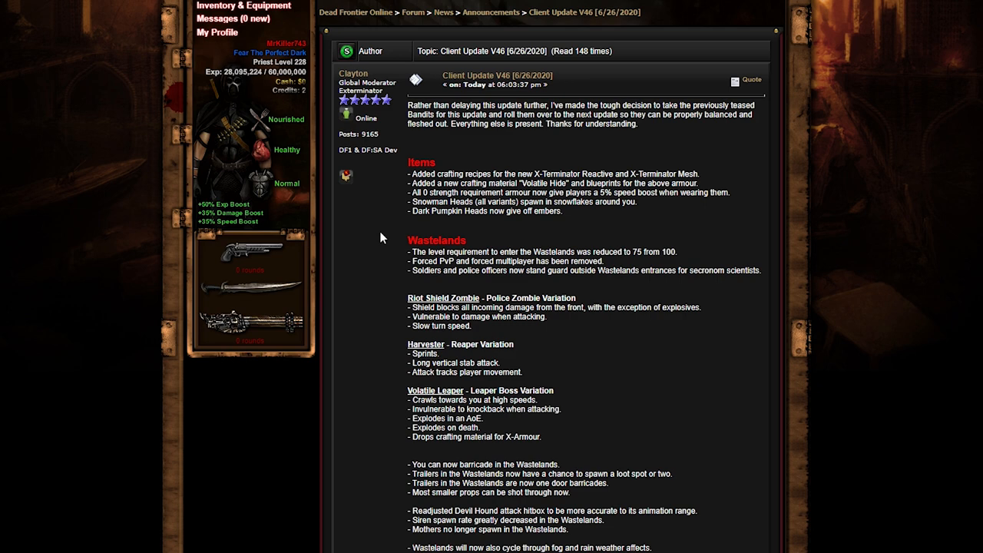
Step: Scroll down to the remaining Wastelands changes and the General section heading
scroll(down, 3)
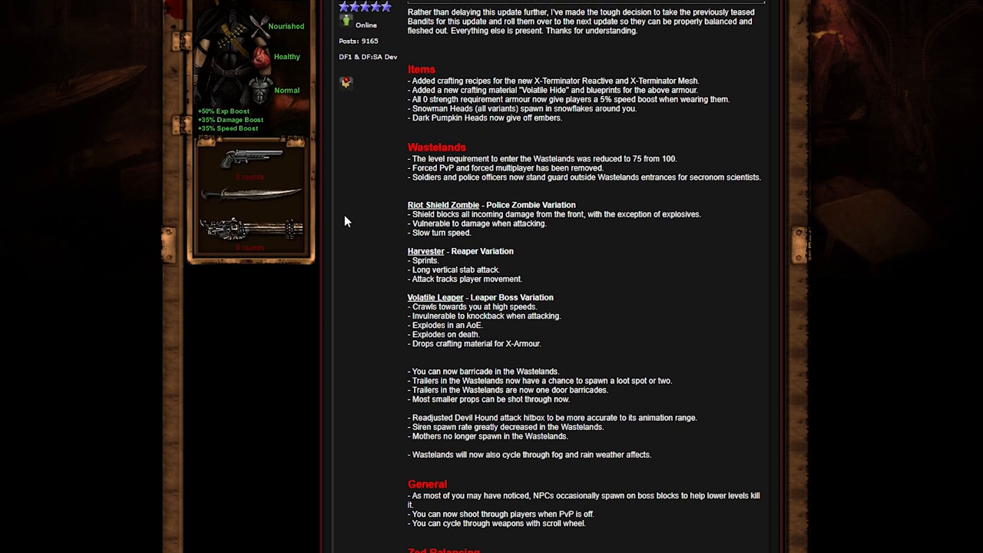
mouse_move(450, 154)
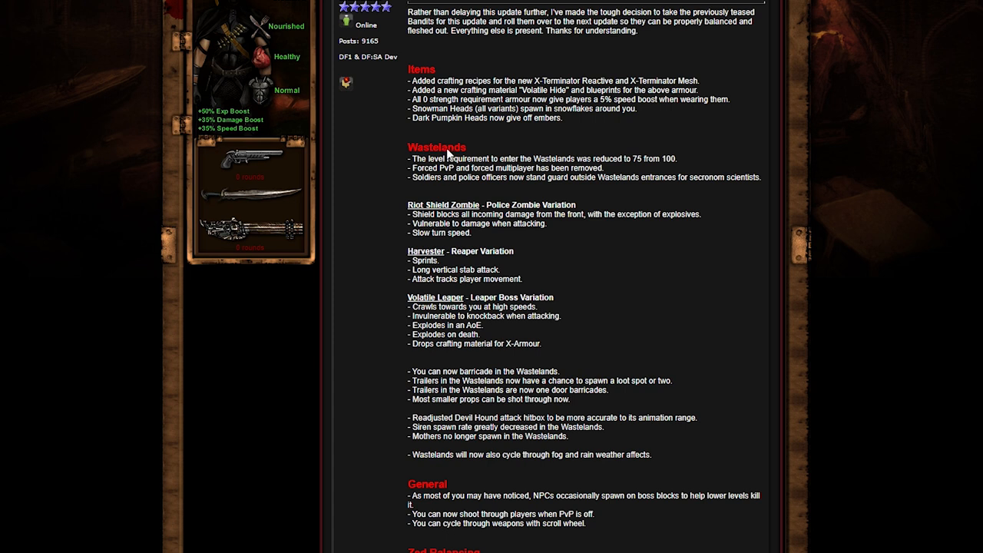
mouse_move(429, 62)
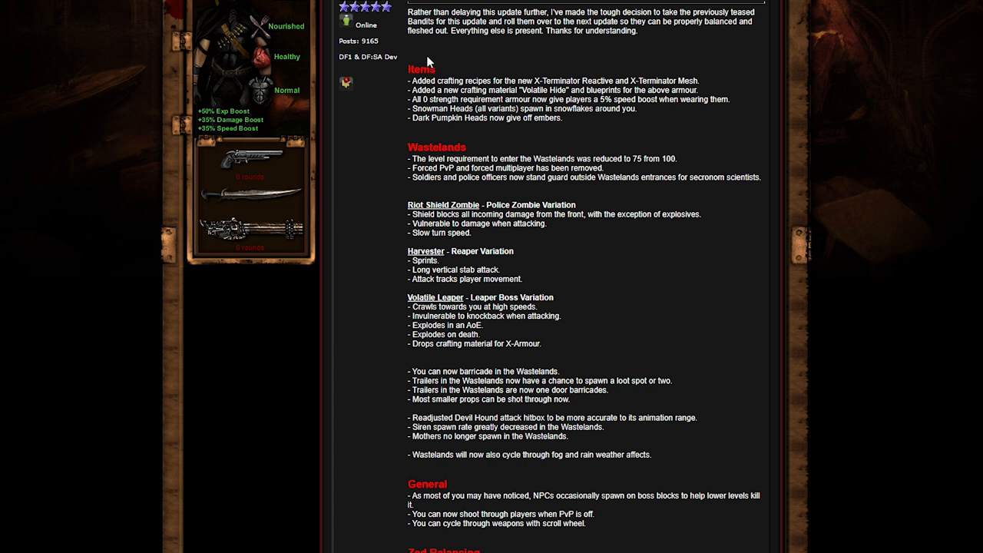
mouse_move(401, 122)
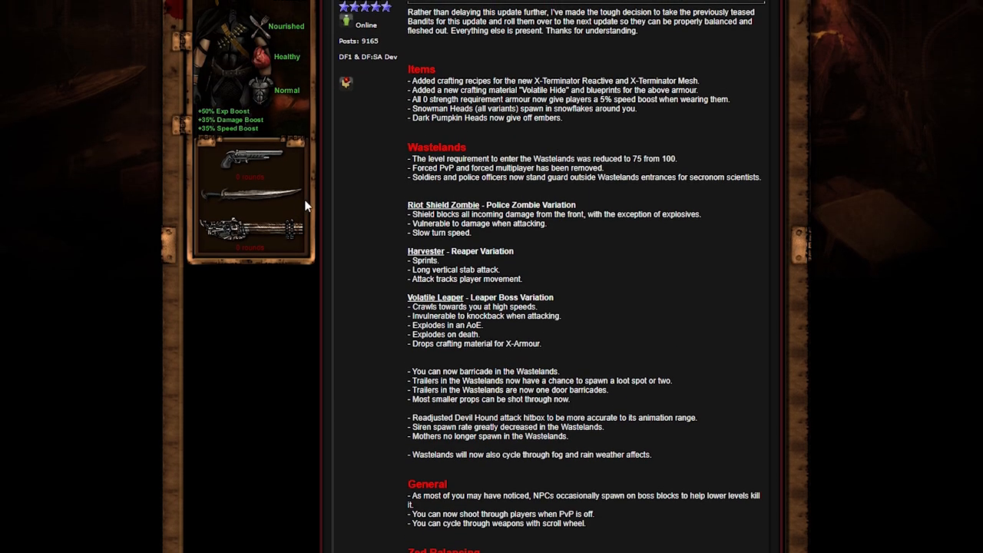
mouse_move(492, 107)
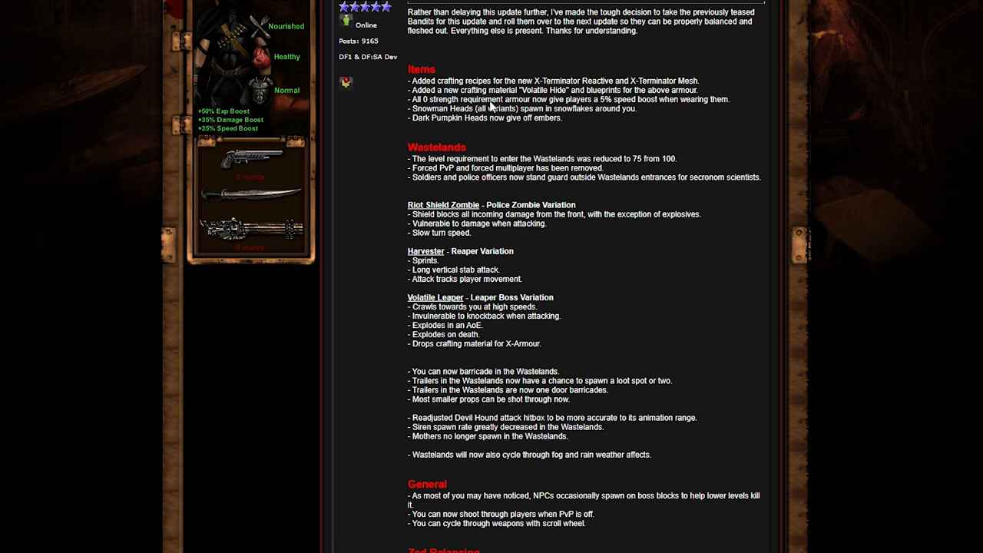
mouse_move(505, 121)
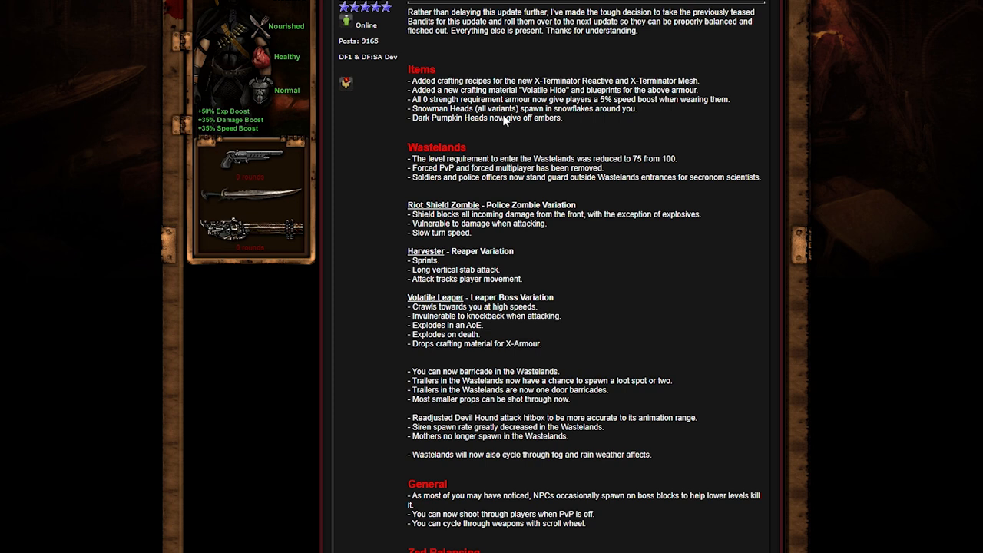
mouse_move(378, 196)
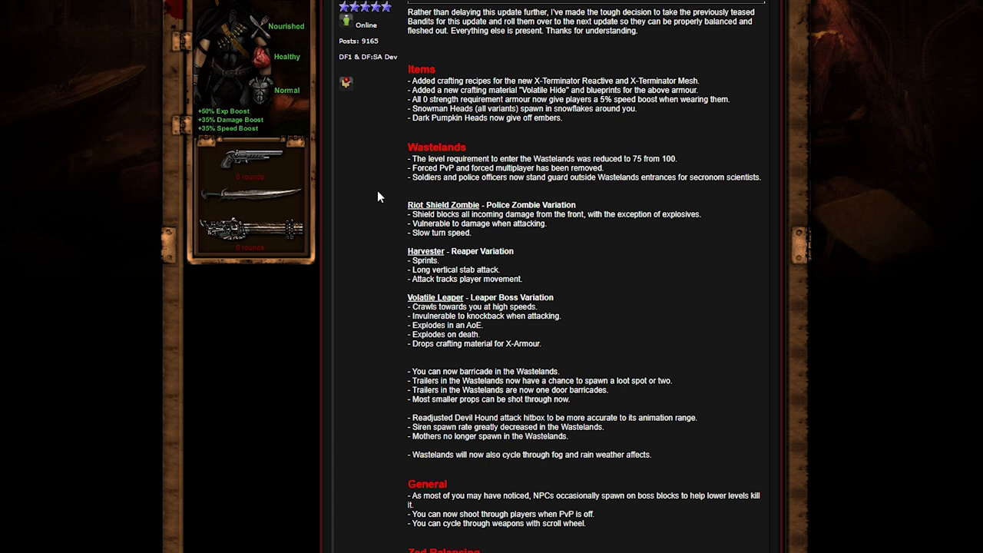
mouse_move(657, 180)
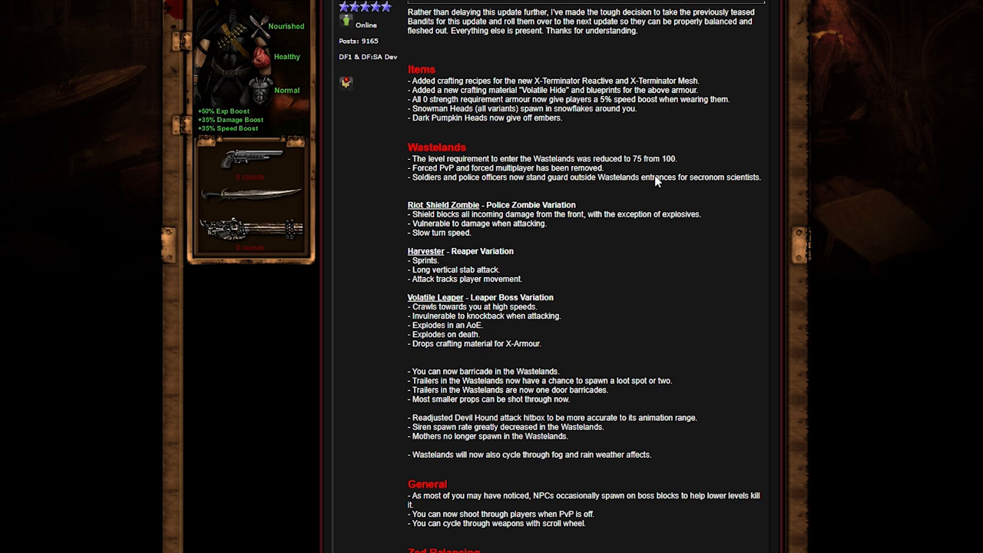
mouse_move(659, 181)
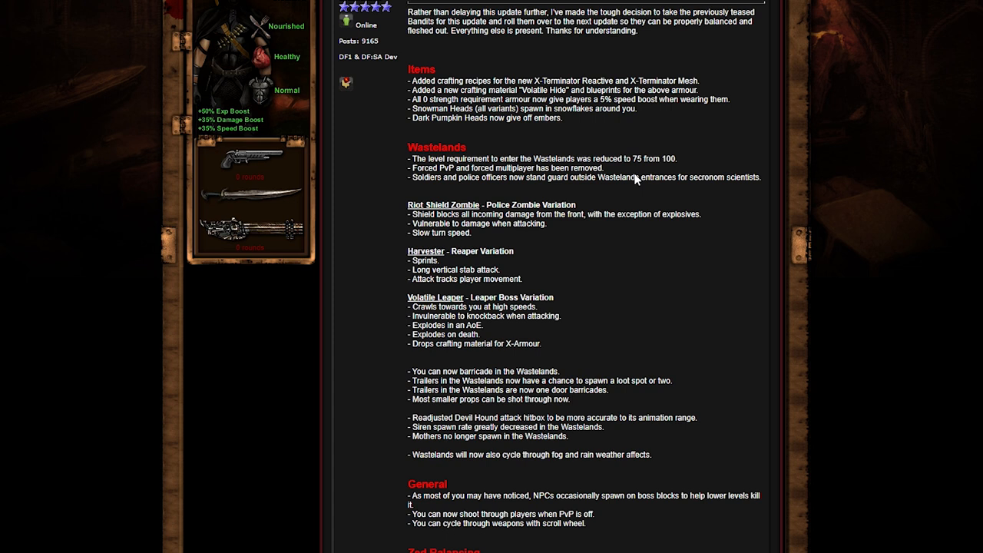
mouse_move(635, 180)
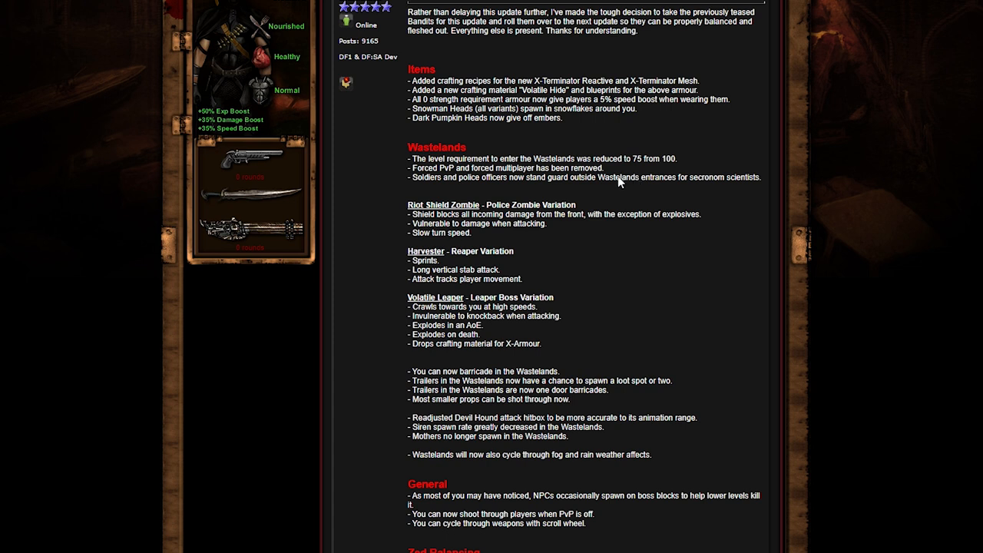
mouse_move(611, 192)
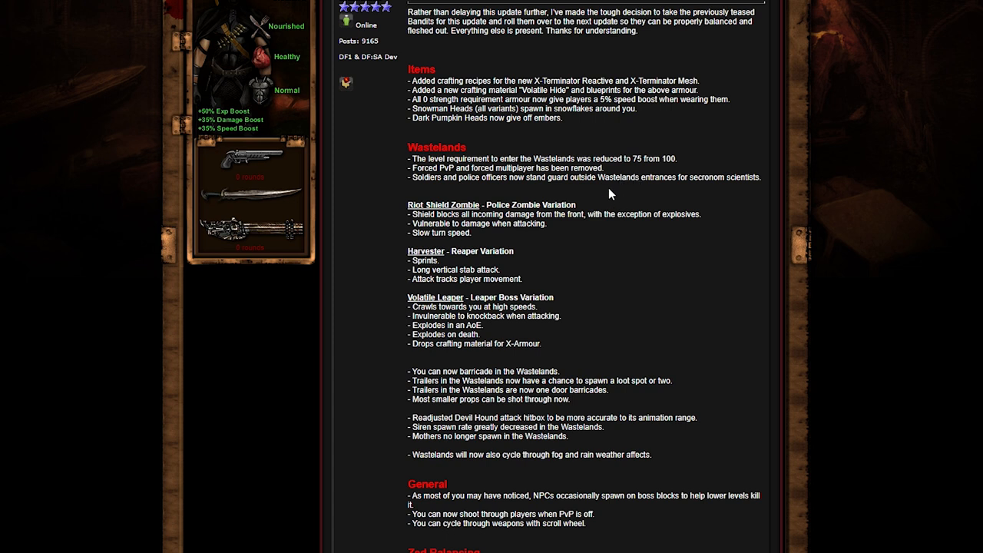
mouse_move(626, 199)
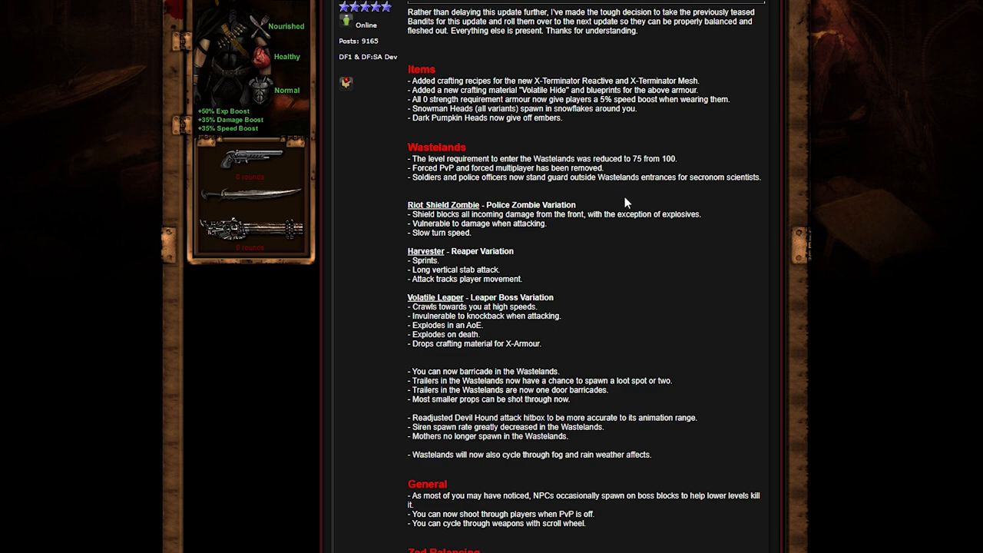
Step: Scroll past the Leaper variations to Zed Balancing and Level Design and Prop Changes
scroll(down, 3)
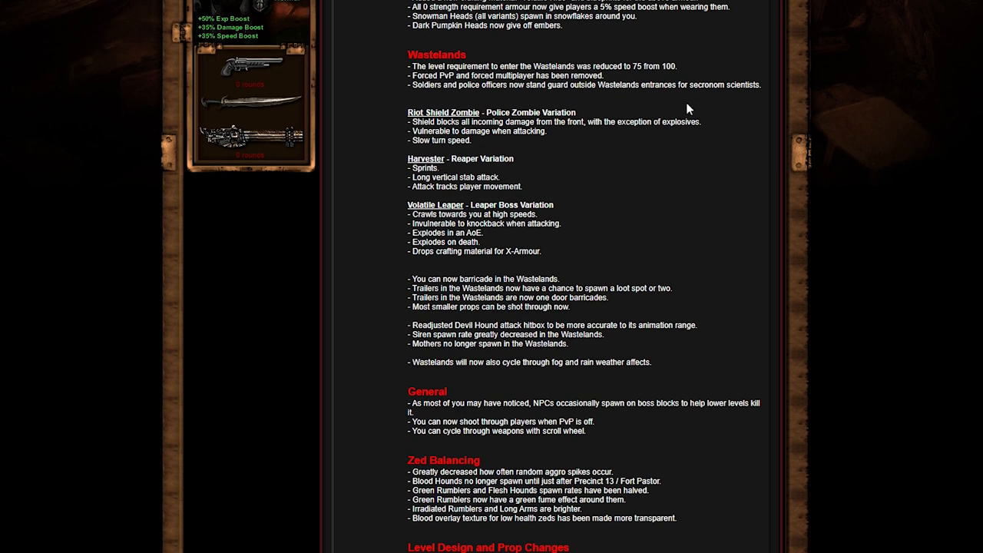
mouse_move(492, 121)
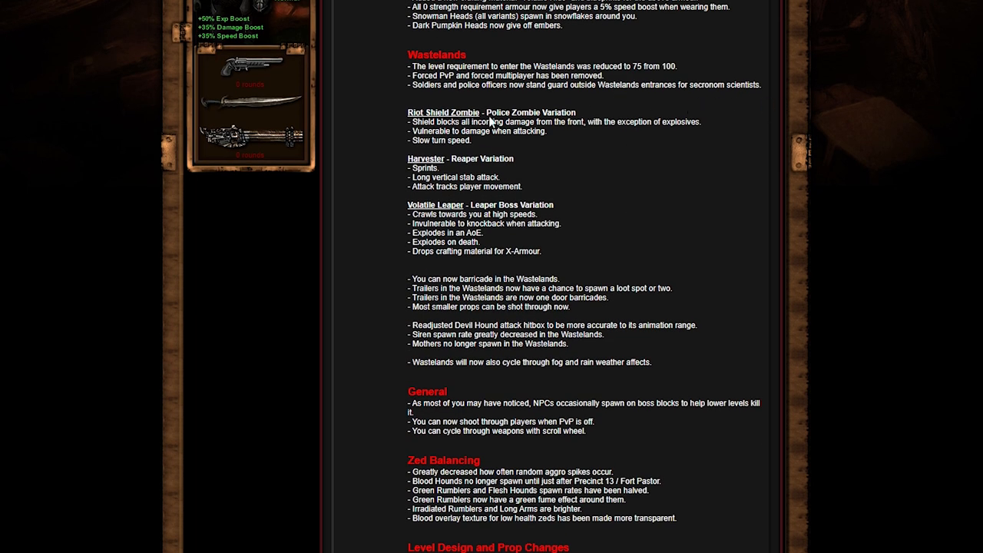
mouse_move(407, 137)
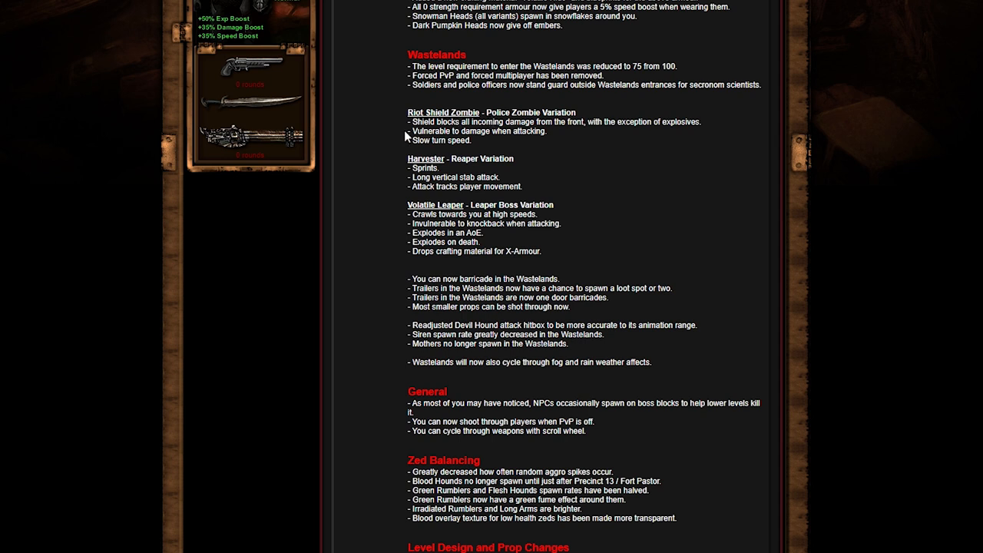
scroll(down, 3)
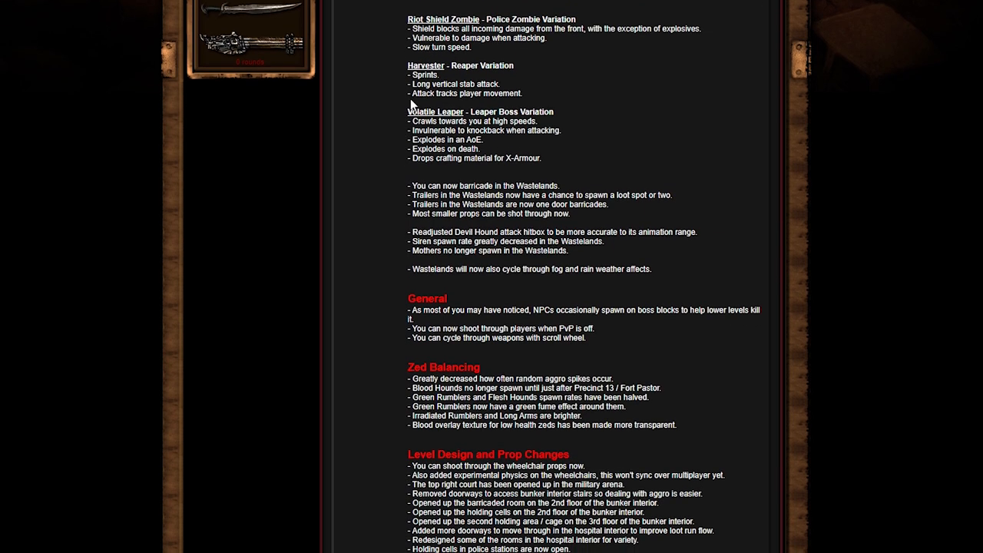
mouse_move(361, 35)
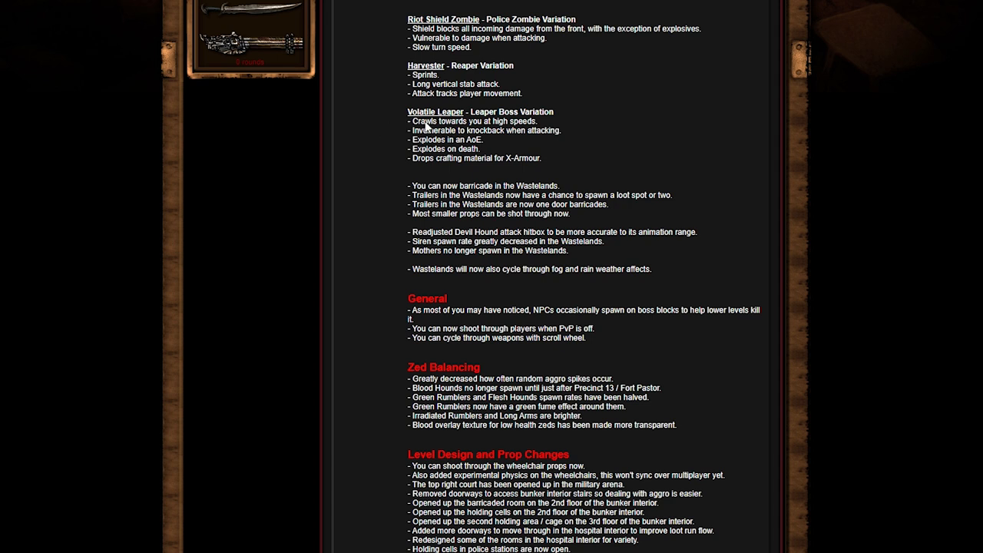
mouse_move(386, 122)
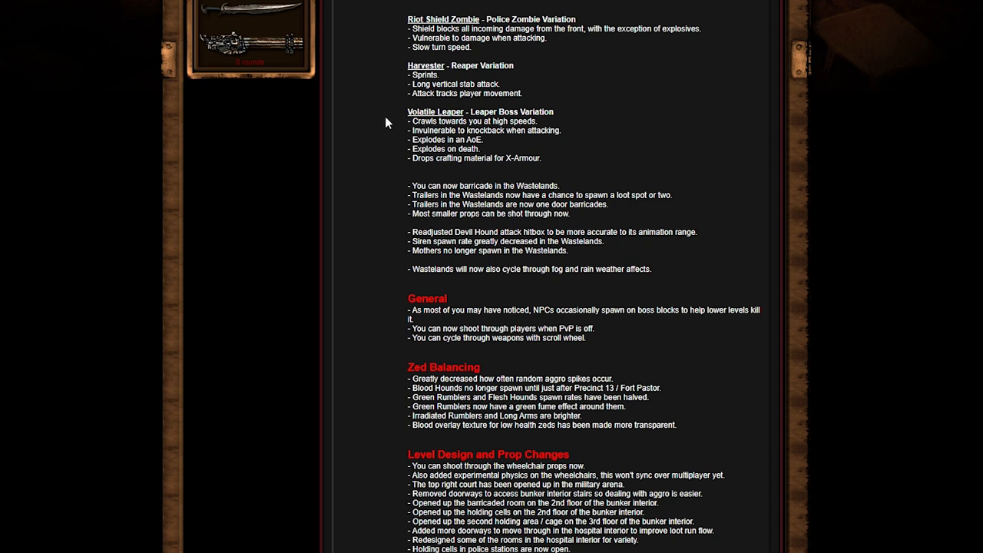
mouse_move(409, 95)
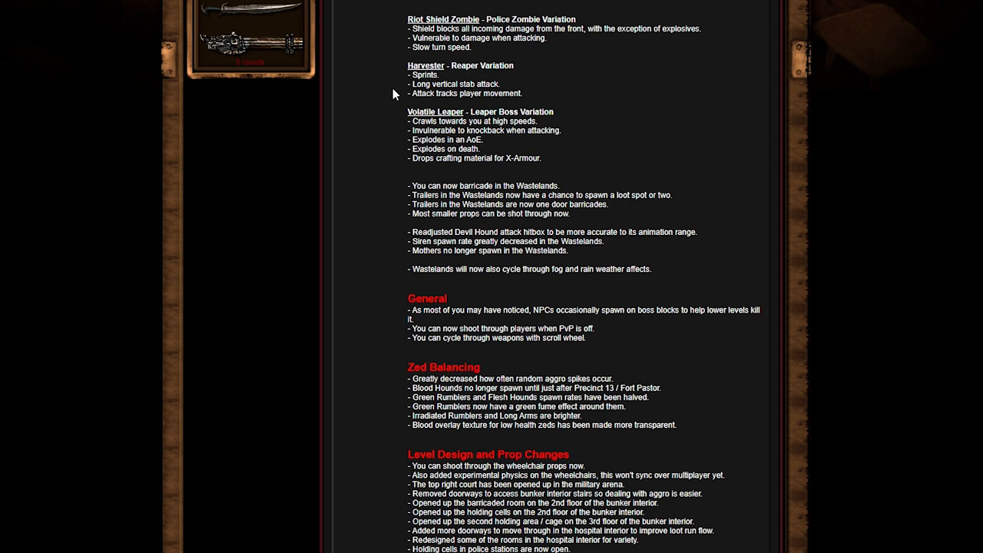
mouse_move(409, 68)
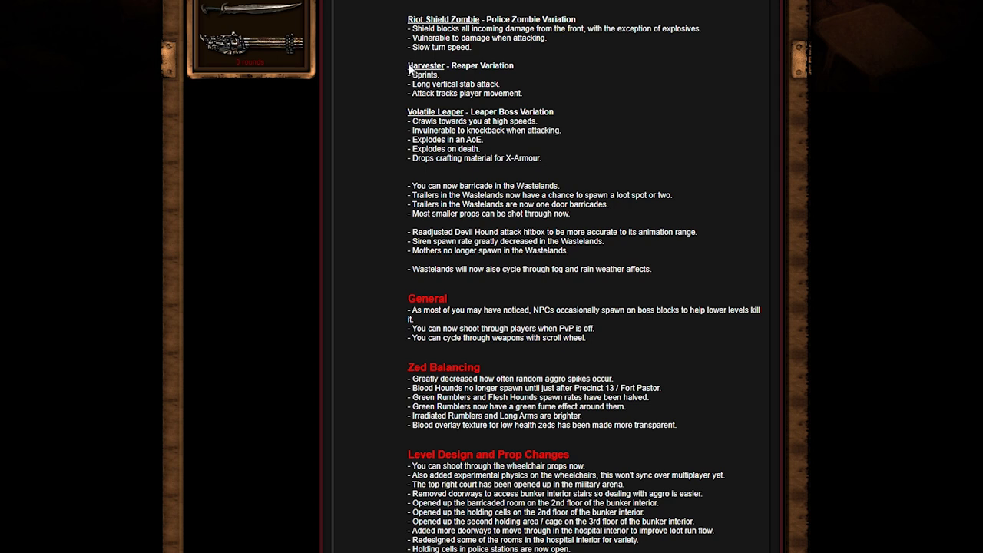
mouse_move(443, 81)
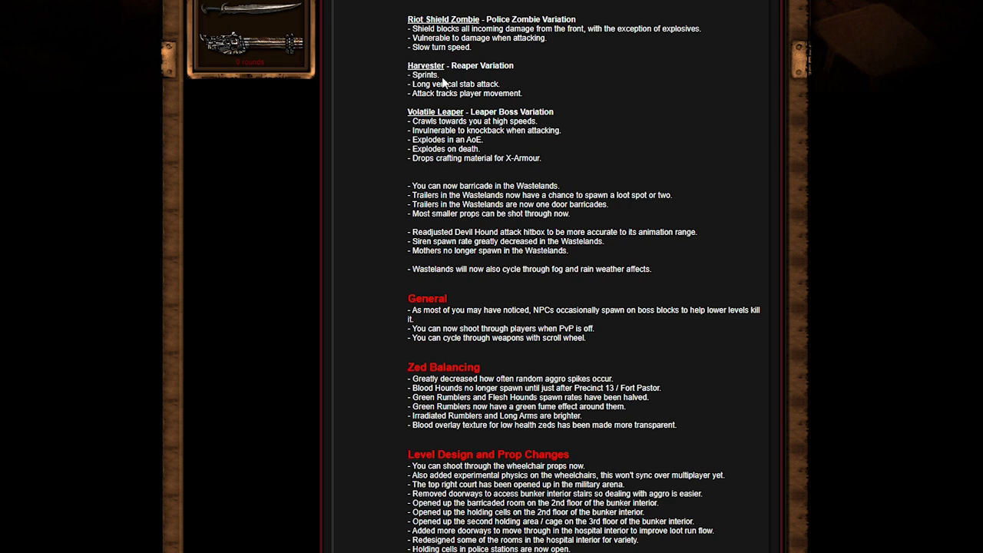
mouse_move(492, 60)
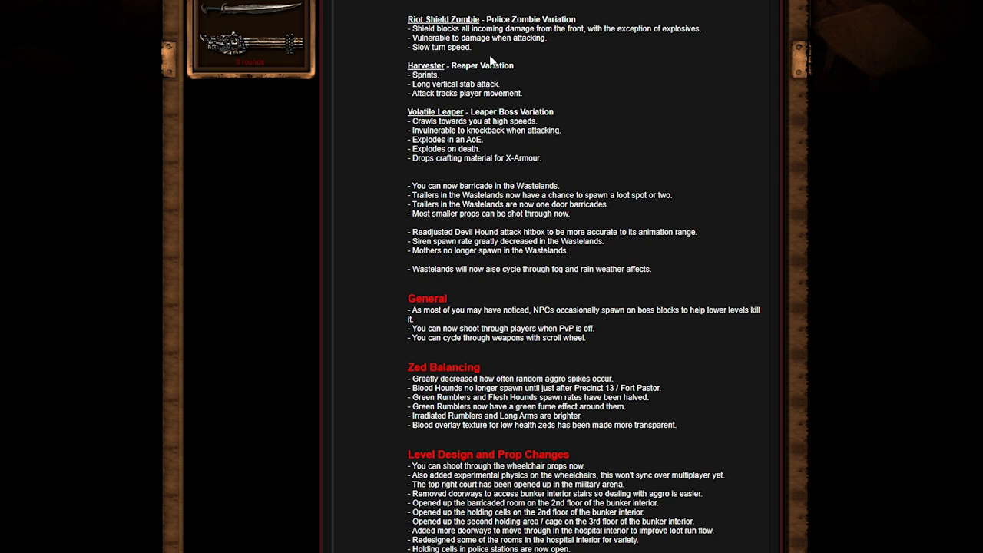
mouse_move(547, 119)
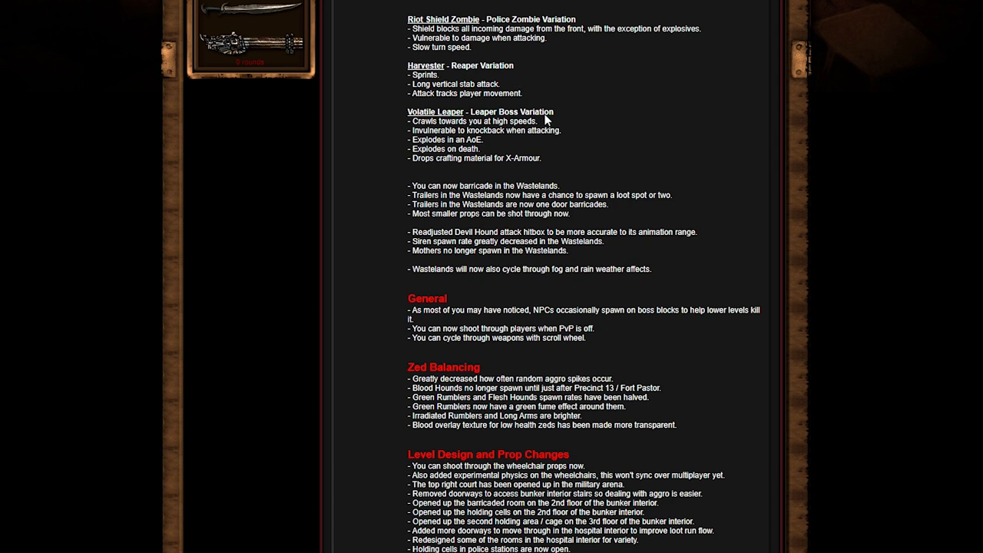
mouse_move(547, 121)
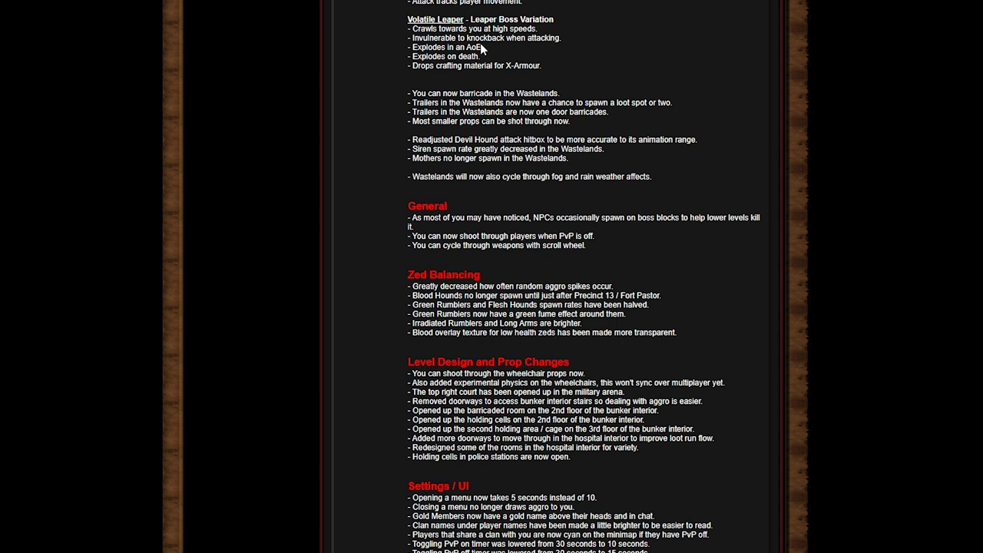
mouse_move(497, 57)
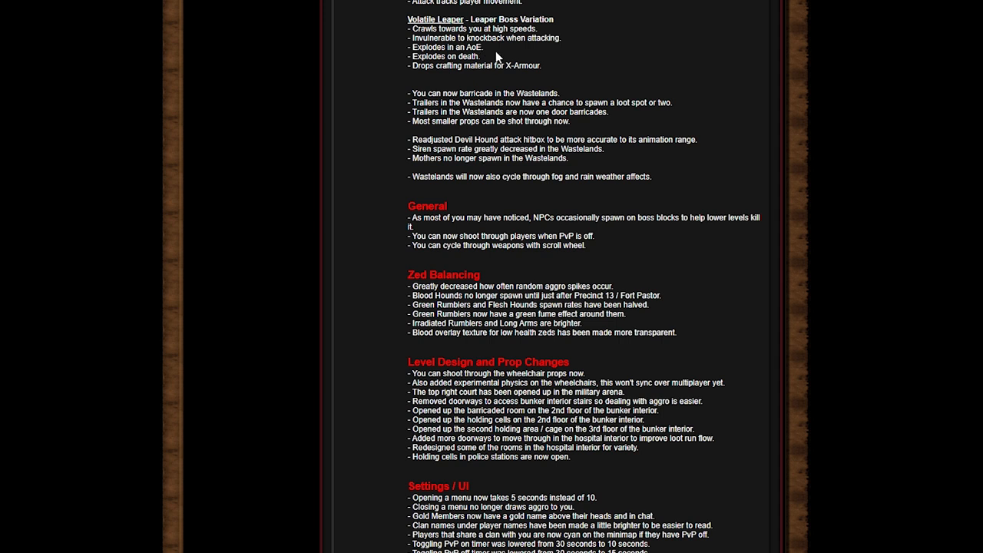
mouse_move(506, 75)
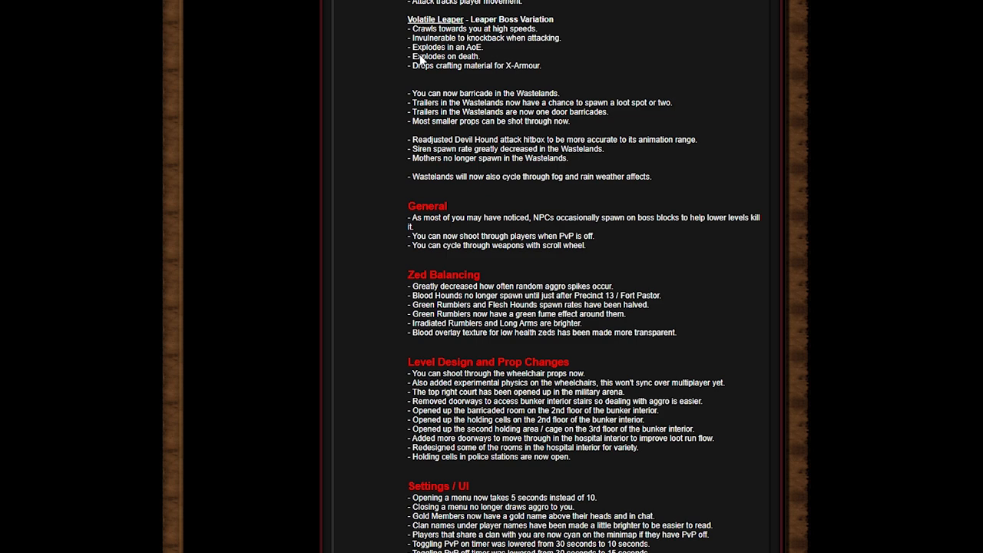
Step: Scroll to Settings / UI, briefly highlighting then deselecting the Siren spawn rate line
scroll(down, 3)
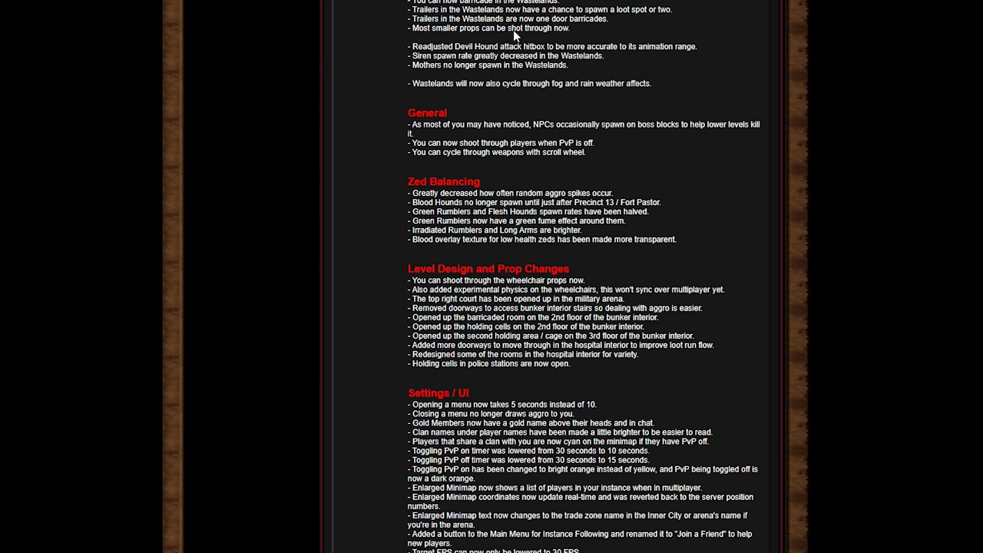
mouse_move(628, 20)
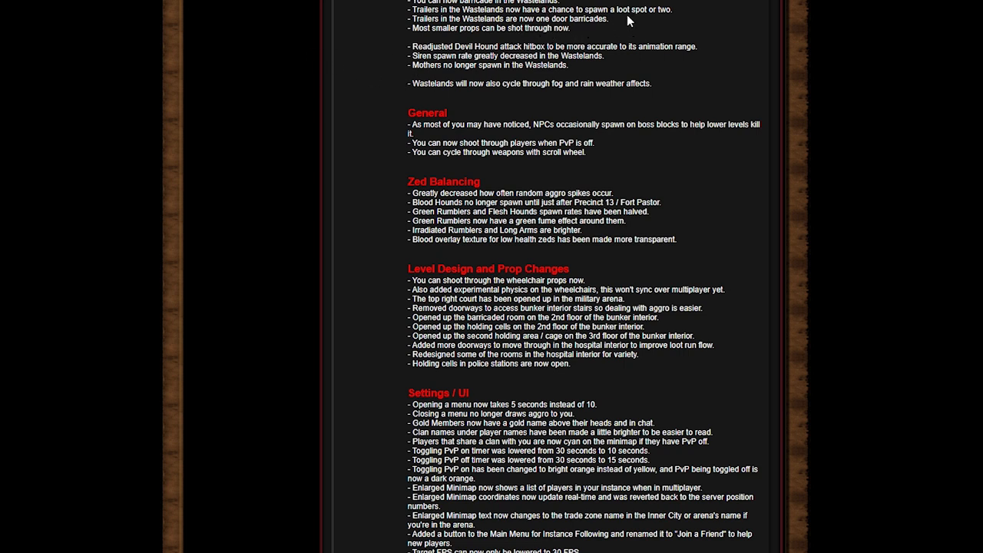
mouse_move(576, 36)
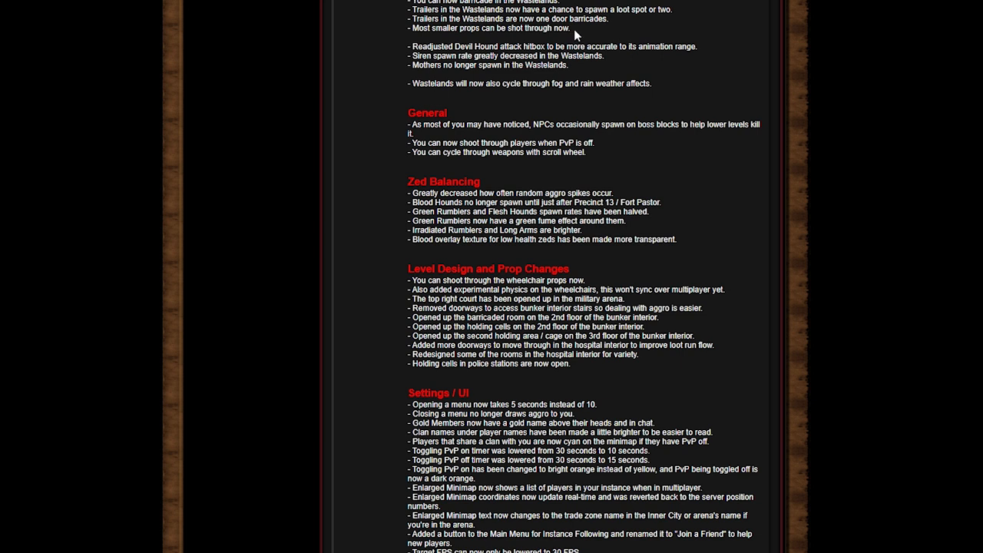
mouse_move(487, 50)
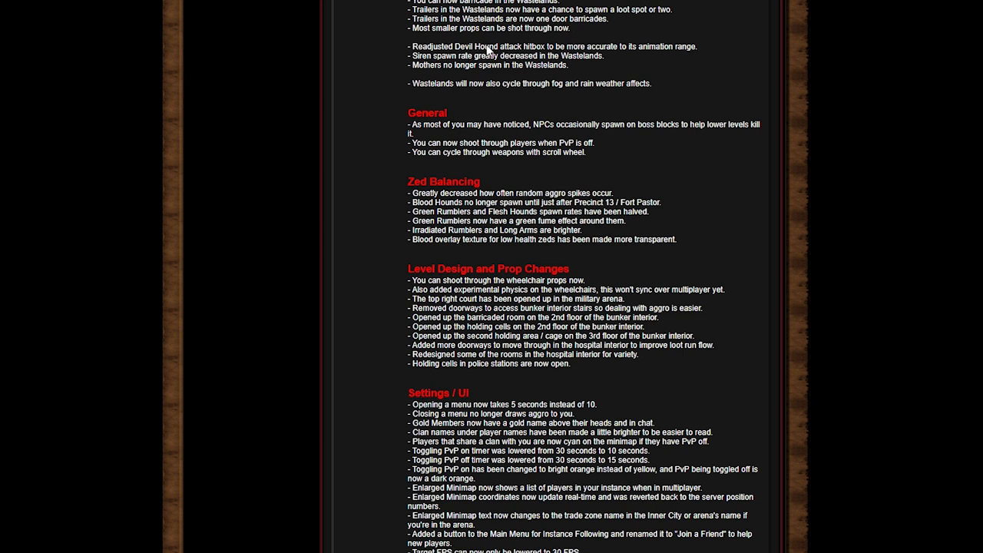
mouse_move(526, 55)
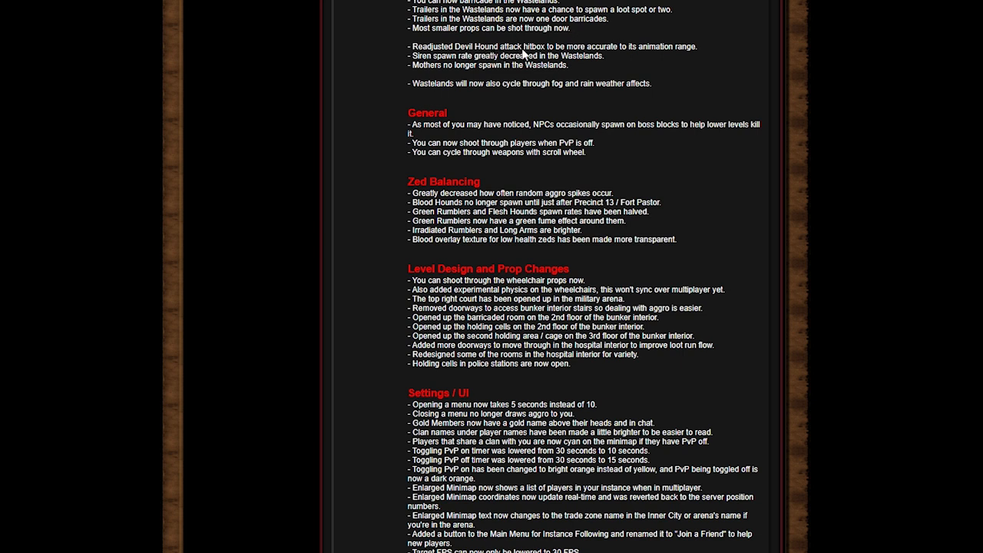
drag(435, 55, 520, 55)
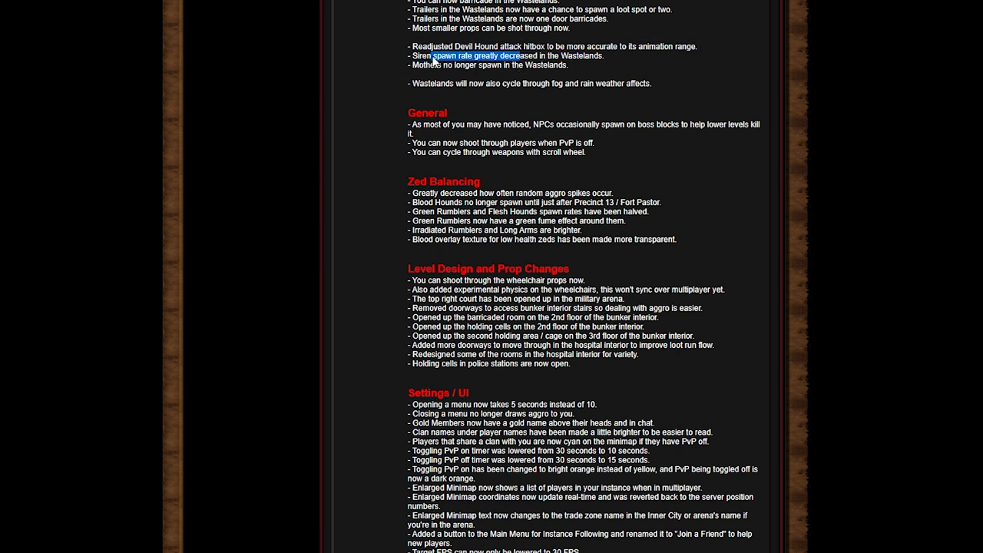
click(377, 76)
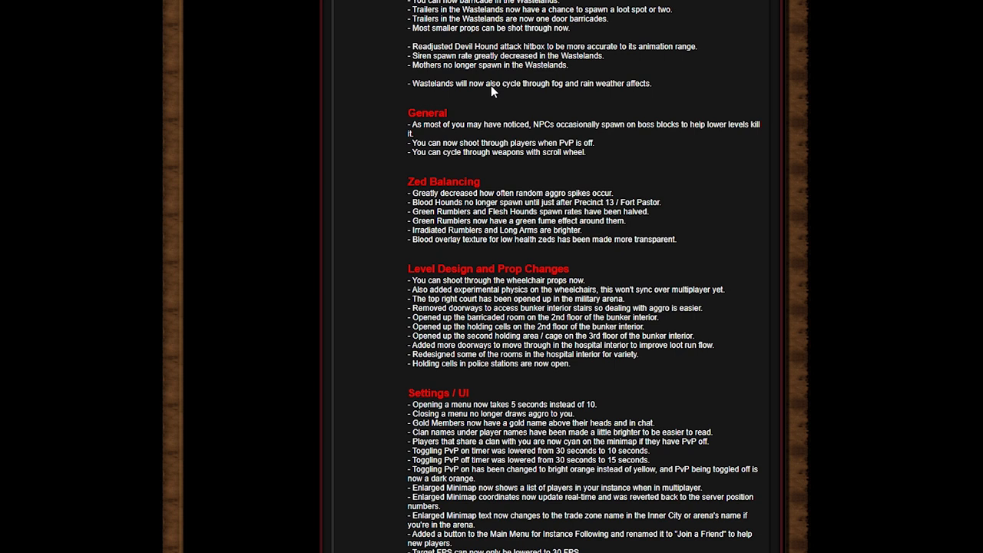
mouse_move(542, 58)
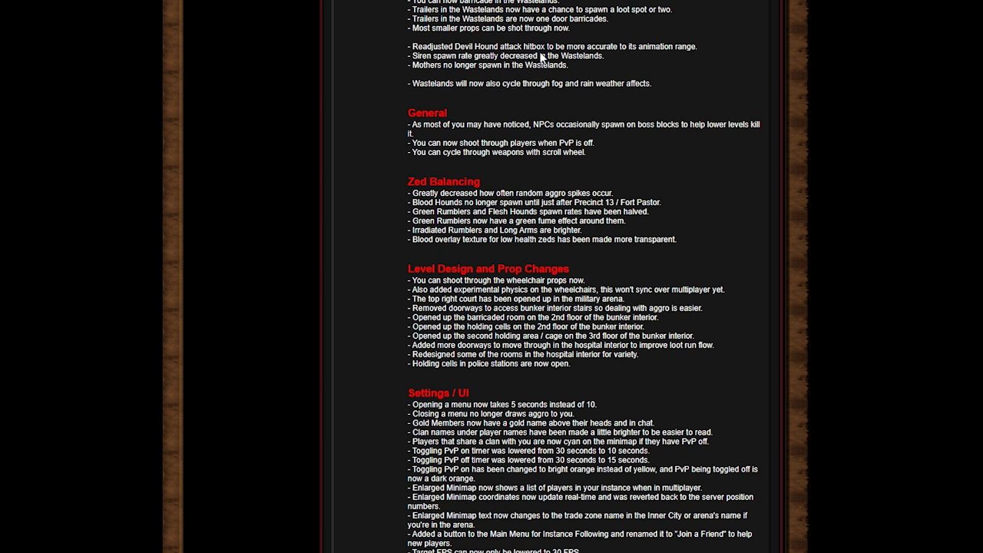
mouse_move(365, 88)
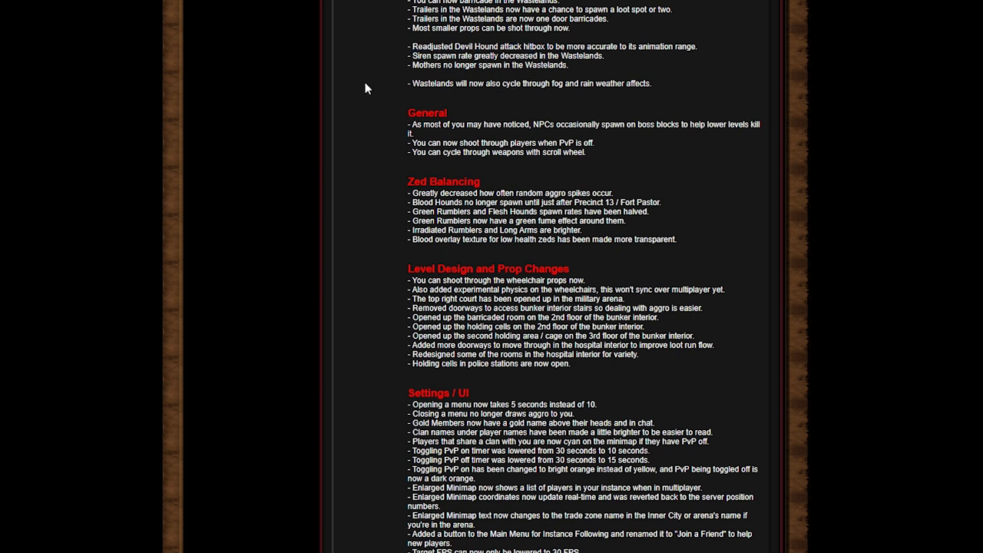
mouse_move(377, 127)
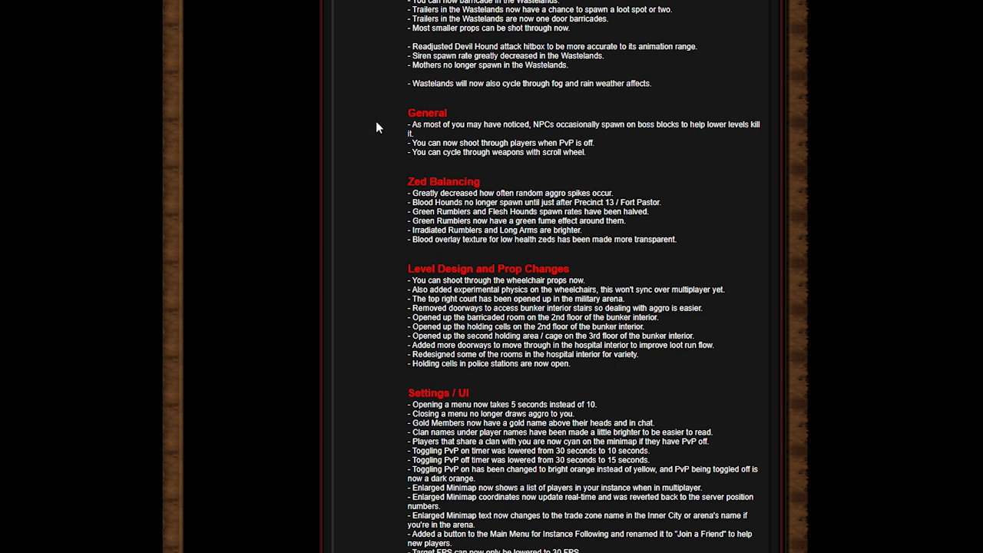
mouse_move(398, 107)
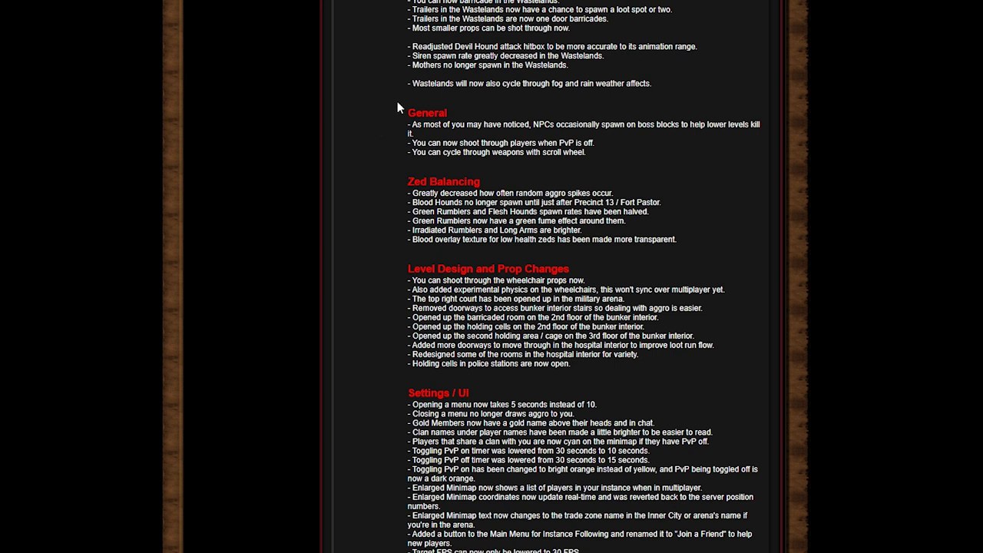
mouse_move(569, 96)
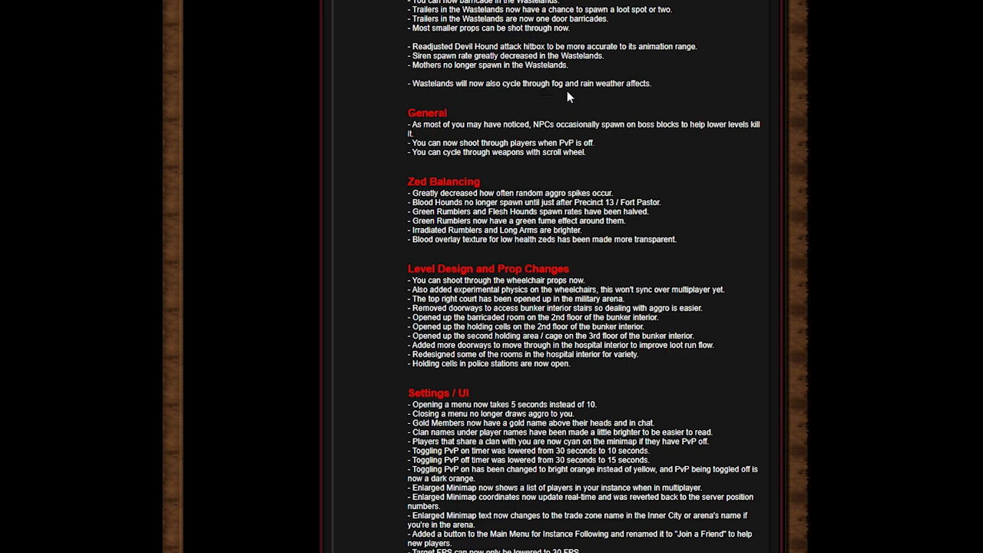
scroll(down, 3)
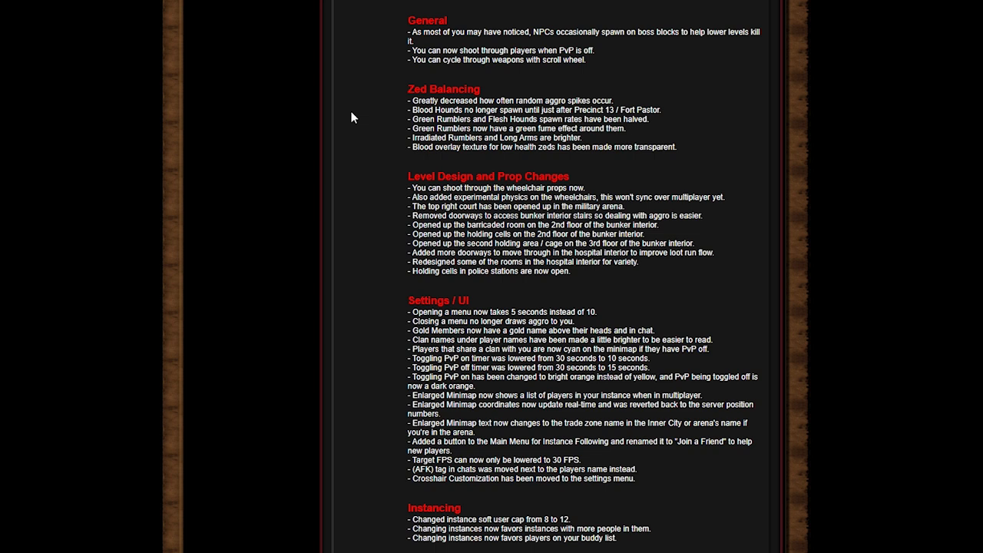
mouse_move(348, 114)
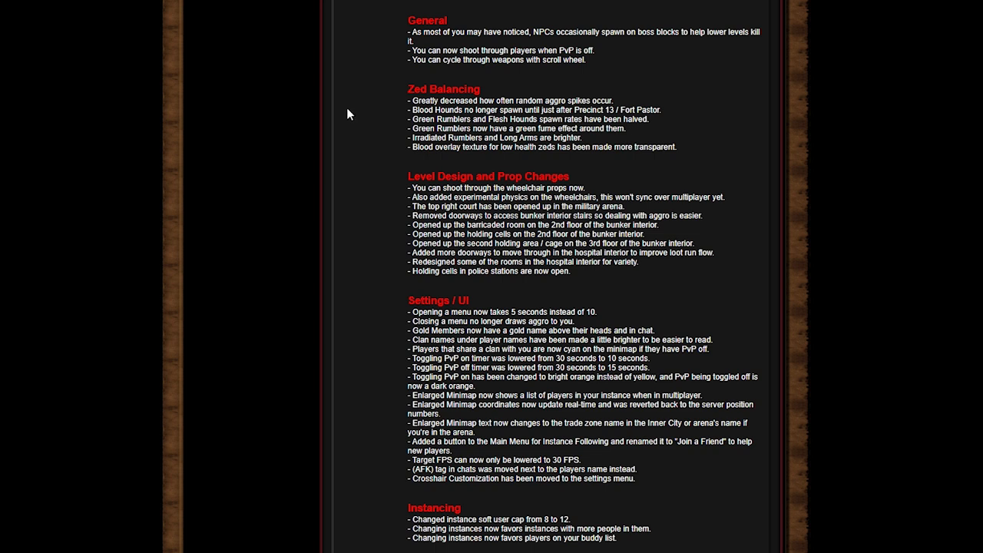
mouse_move(597, 59)
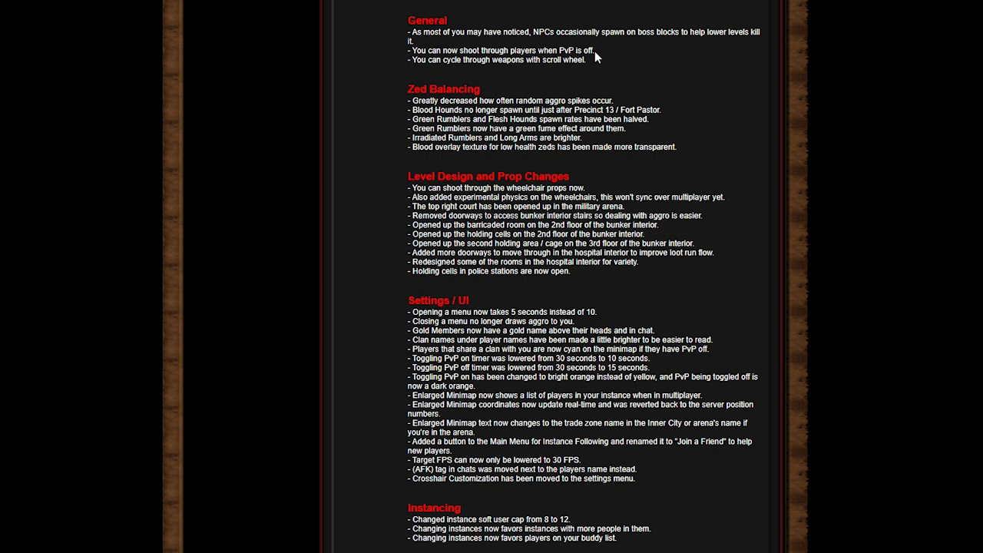
mouse_move(717, 54)
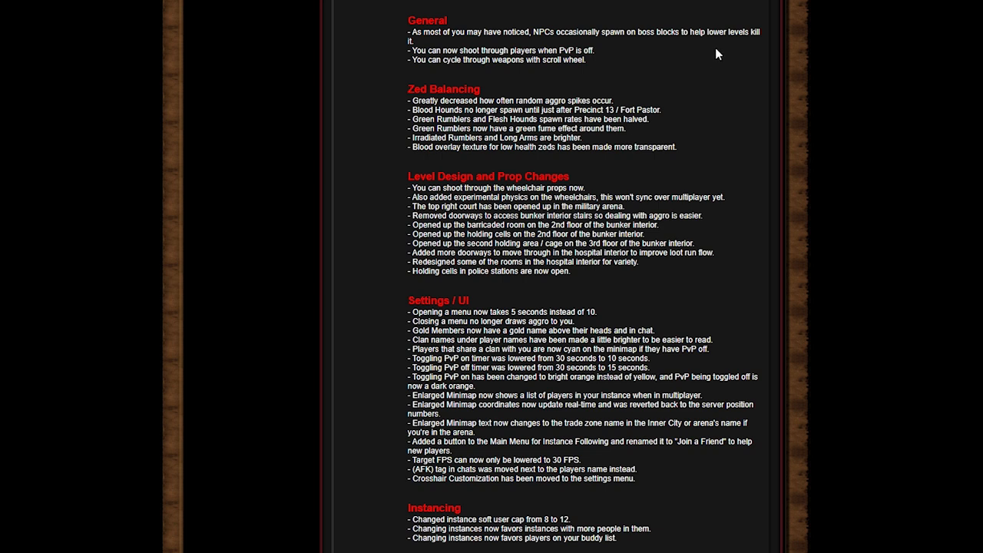
mouse_move(553, 69)
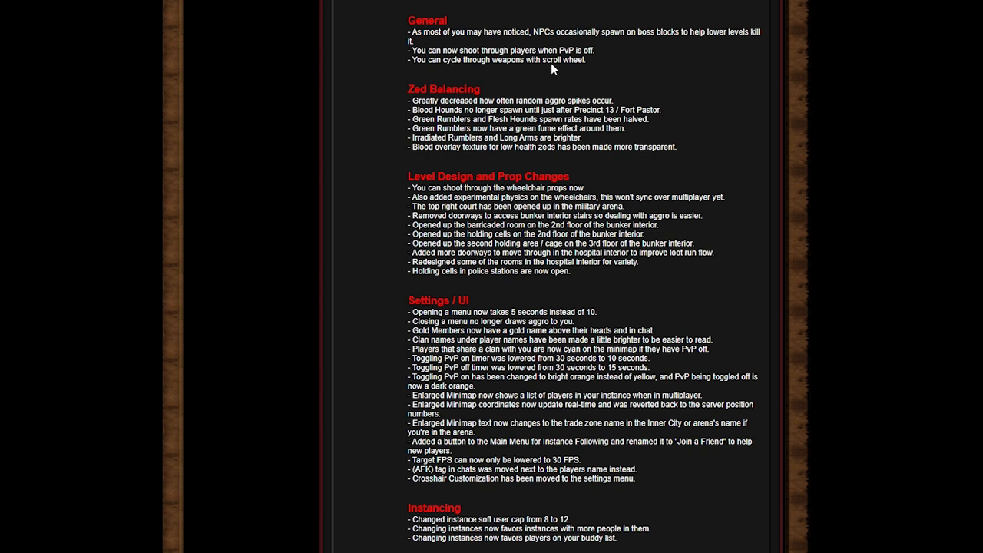
mouse_move(549, 72)
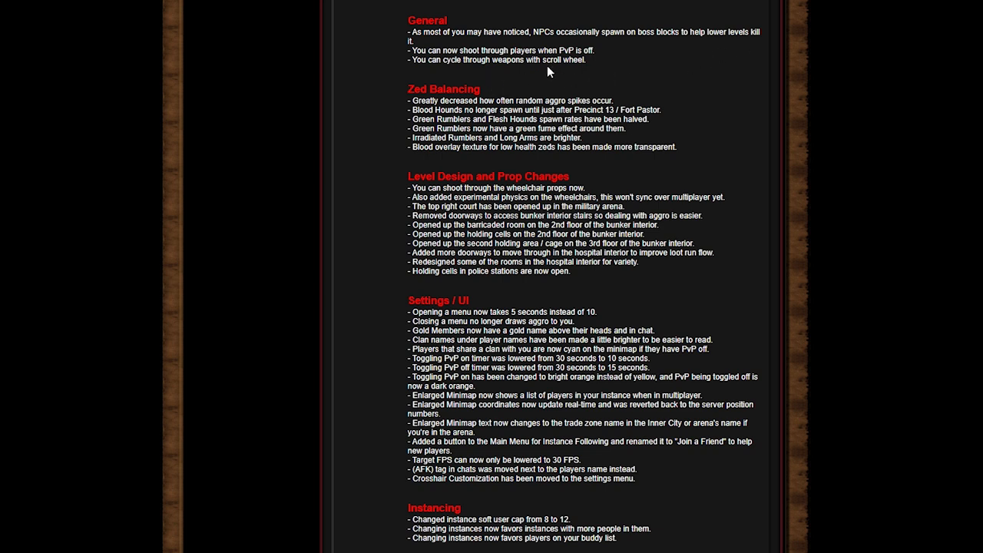
mouse_move(486, 80)
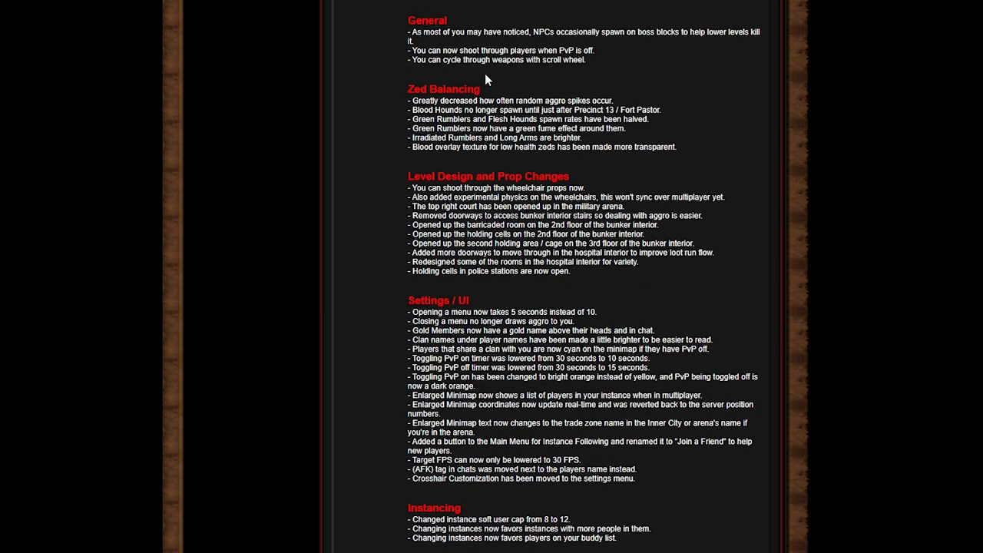
scroll(down, 3)
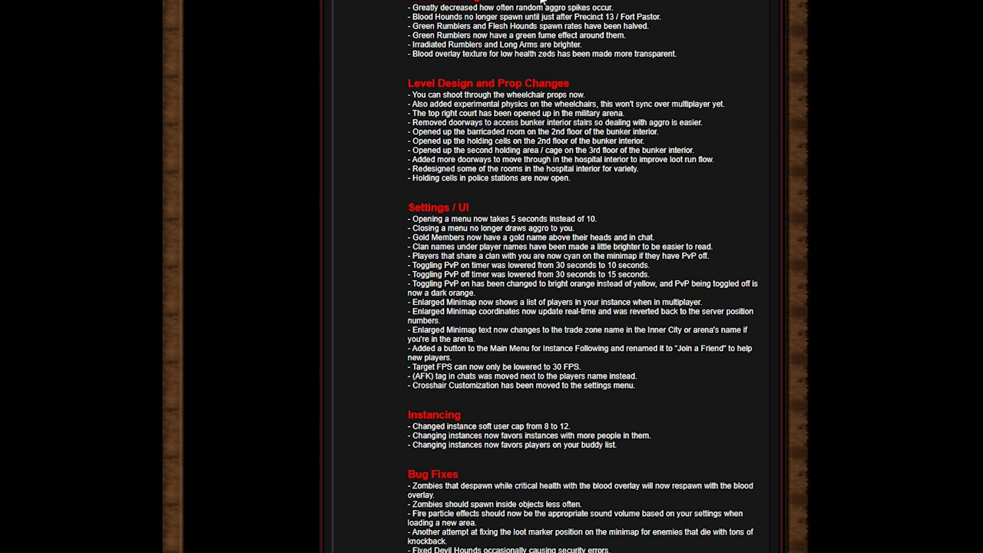
mouse_move(527, 48)
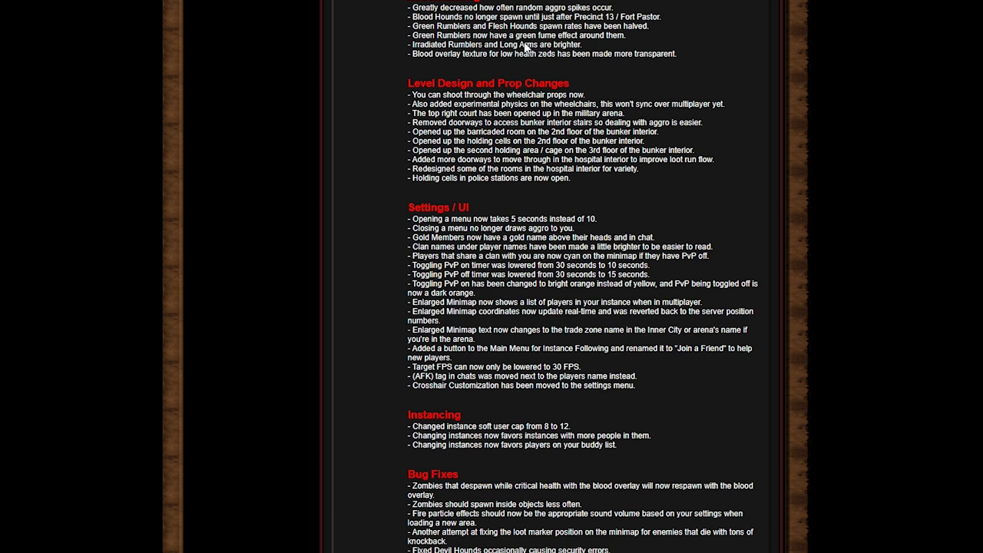
mouse_move(527, 37)
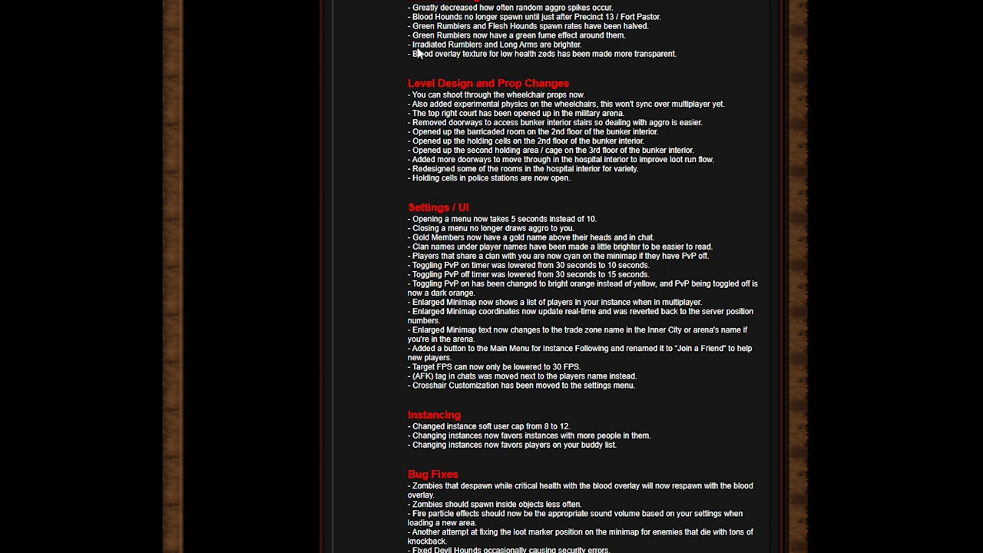
mouse_move(372, 71)
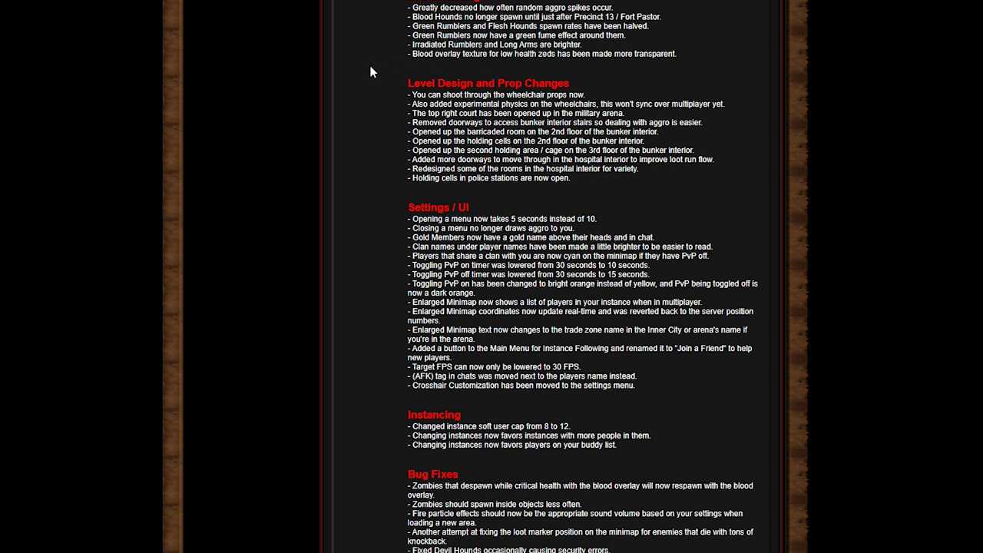
mouse_move(370, 77)
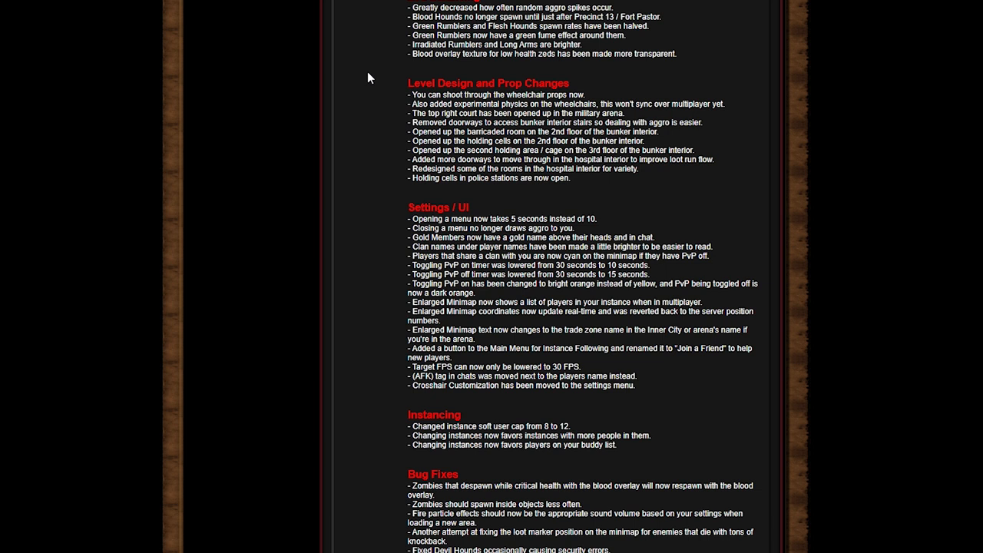
mouse_move(490, 75)
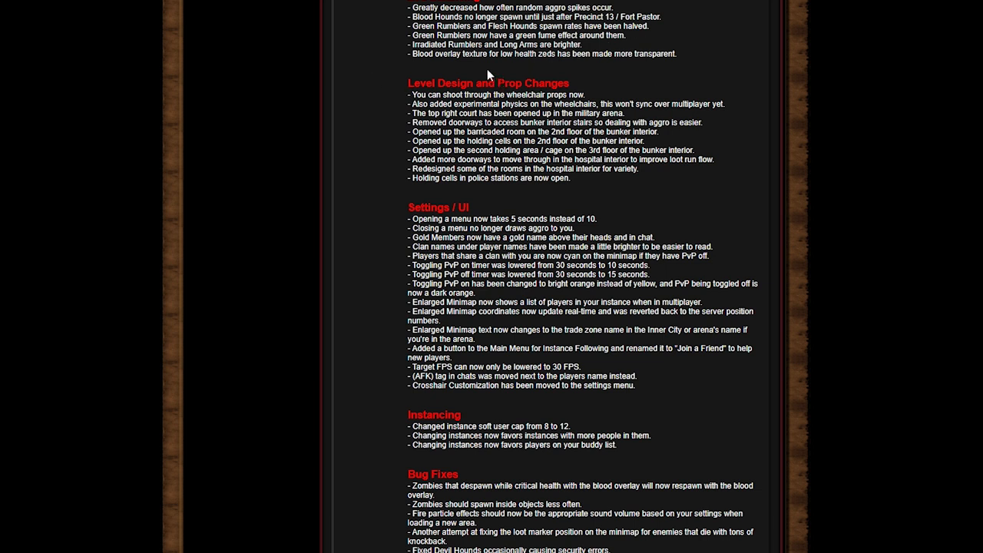
mouse_move(484, 73)
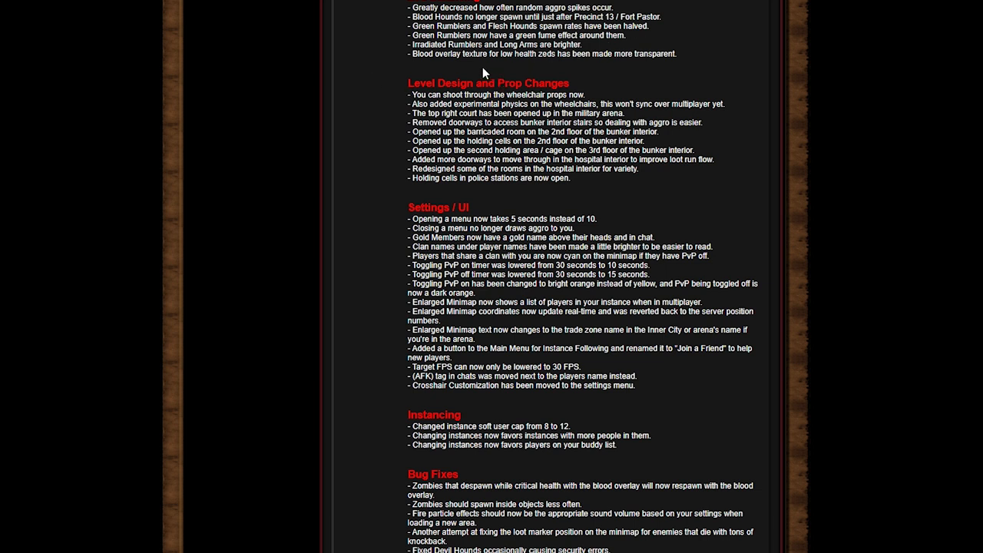
mouse_move(457, 79)
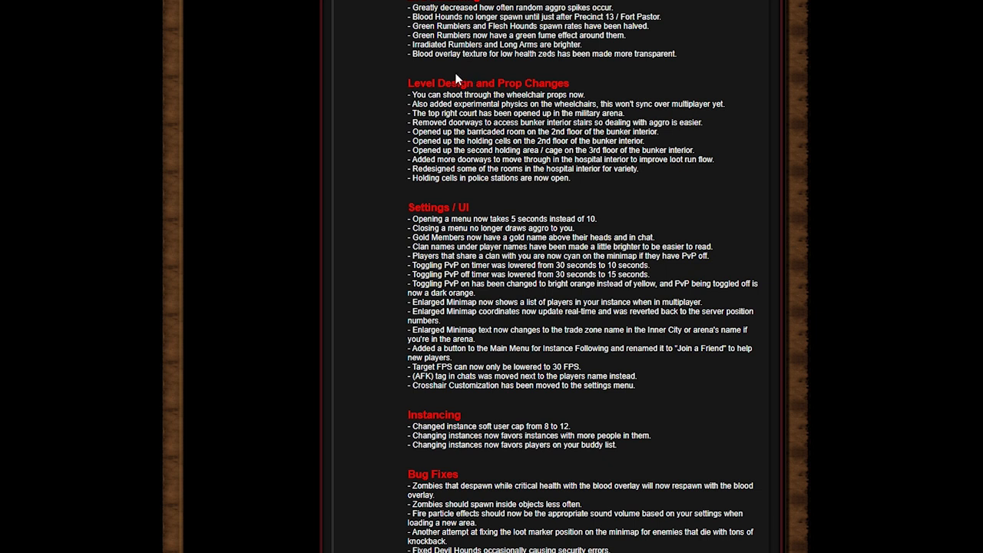
mouse_move(454, 87)
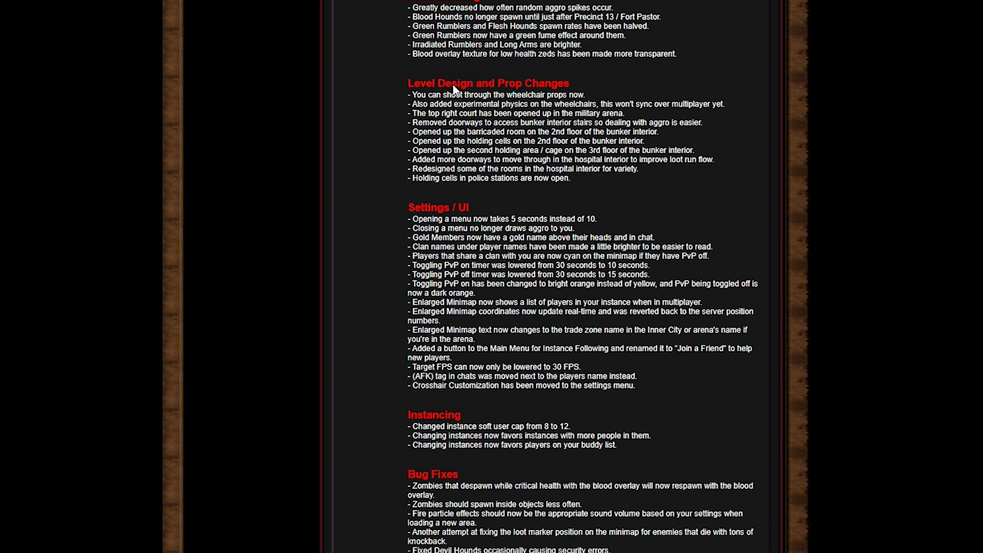
mouse_move(400, 102)
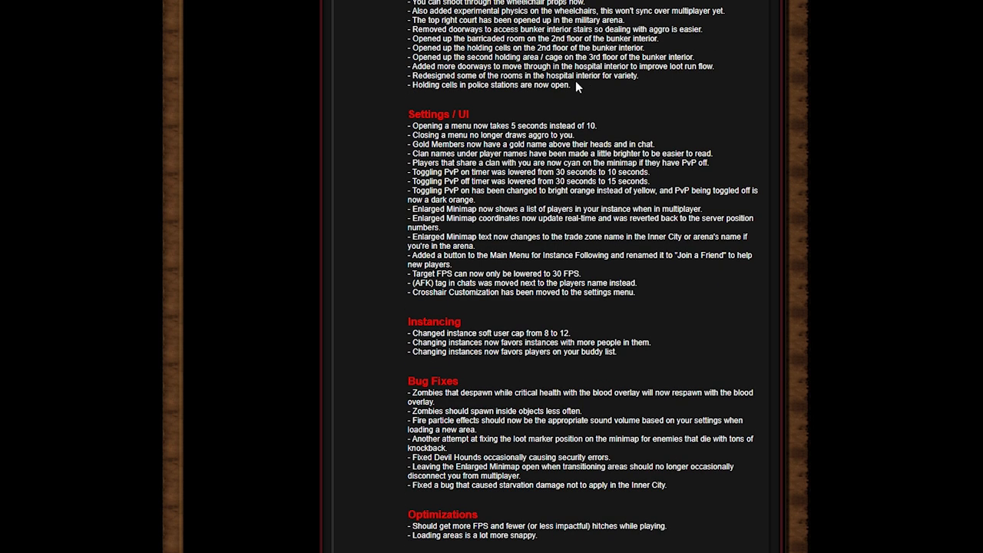
scroll(up, 3)
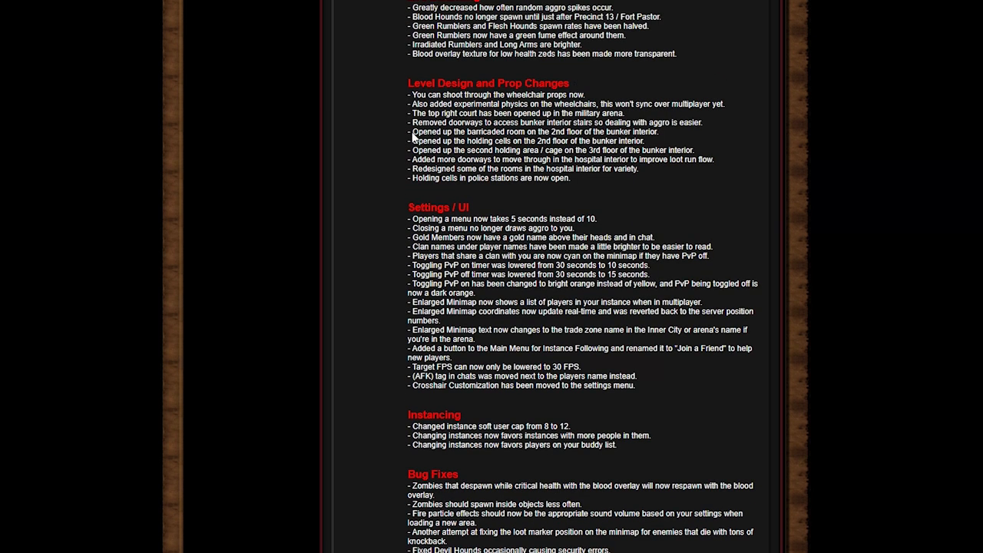
mouse_move(471, 124)
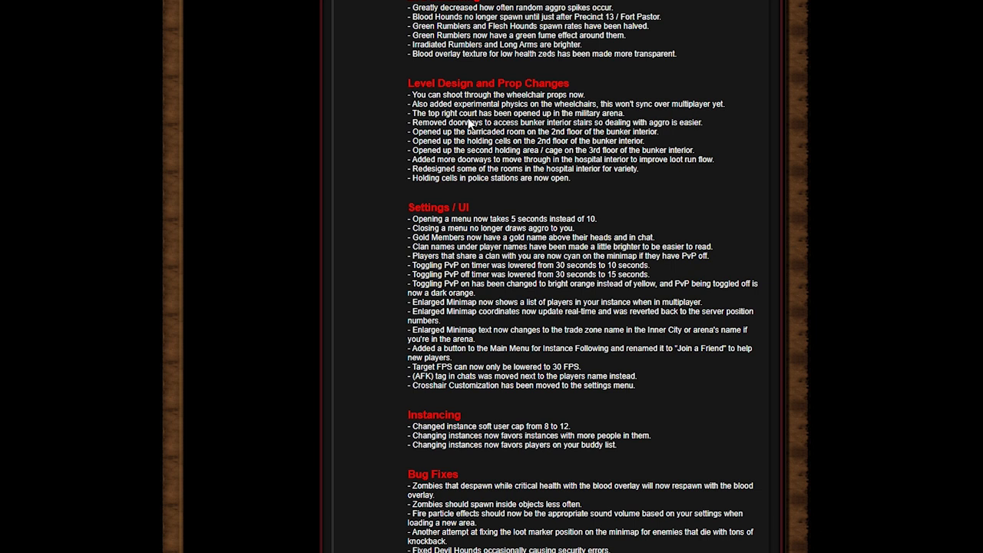
mouse_move(649, 115)
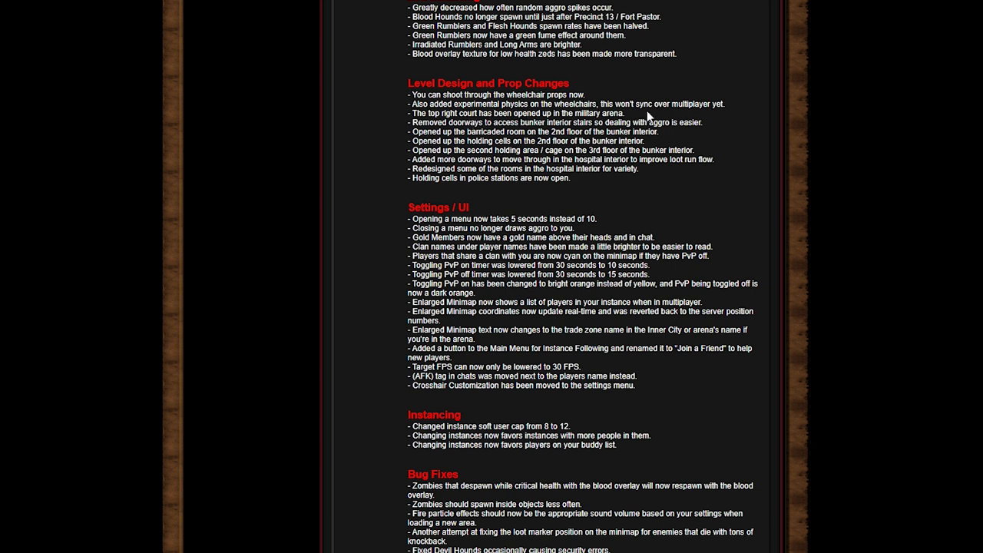
mouse_move(486, 144)
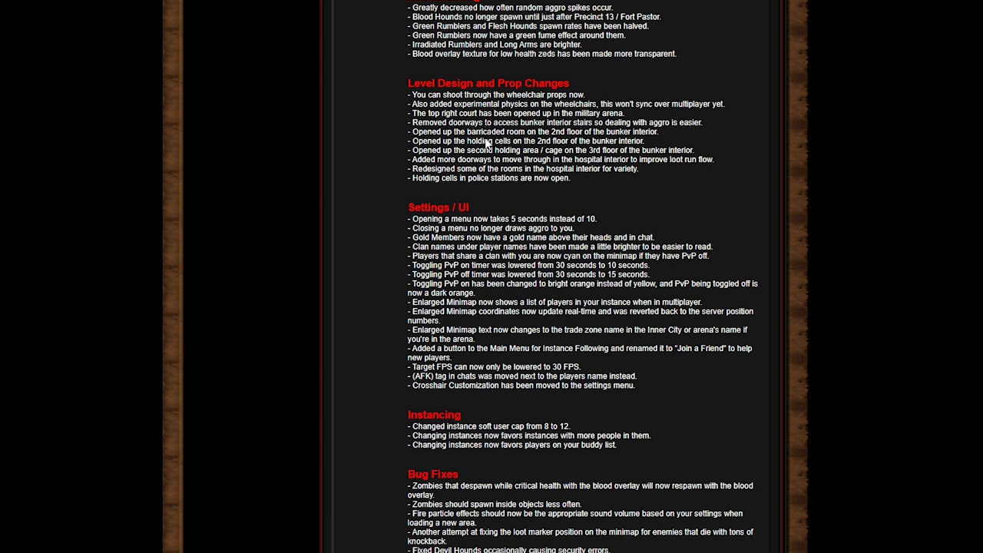
mouse_move(526, 129)
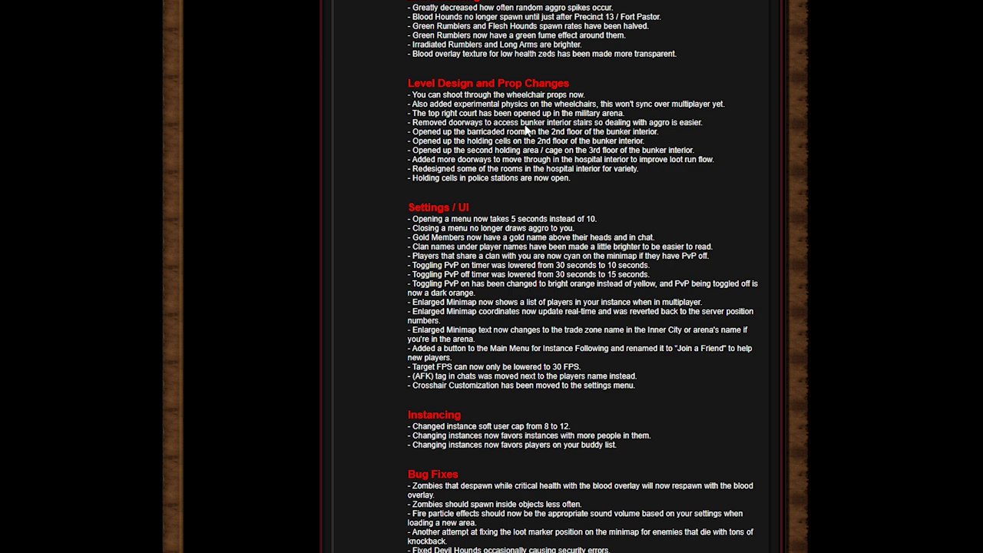
mouse_move(399, 170)
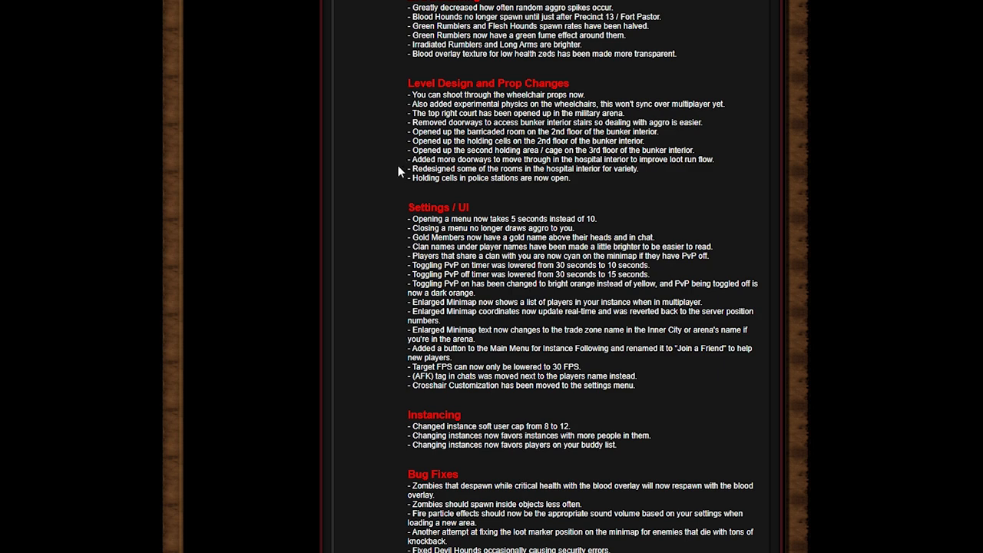
mouse_move(387, 198)
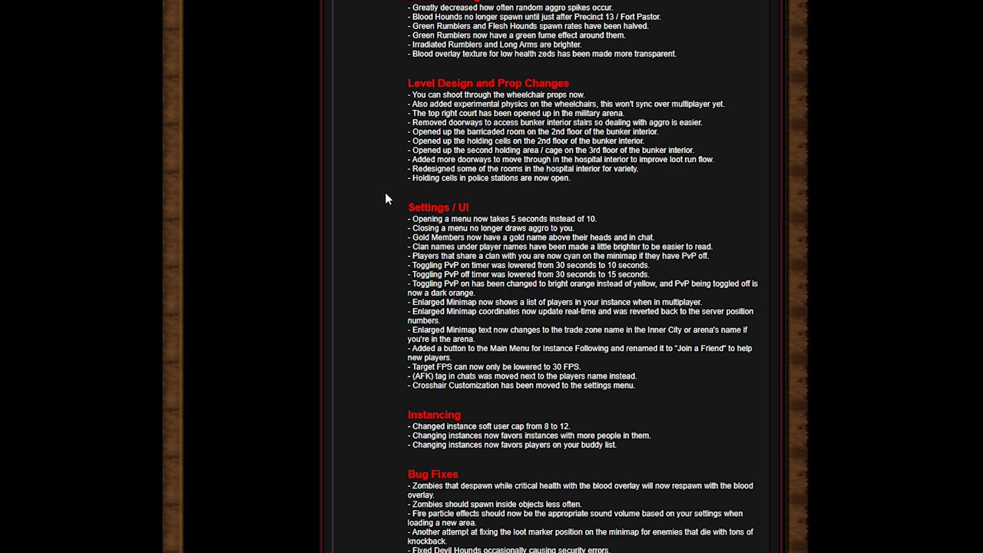
Step: Scroll down to the full Bug Fixes list and start of Optimizations
scroll(down, 3)
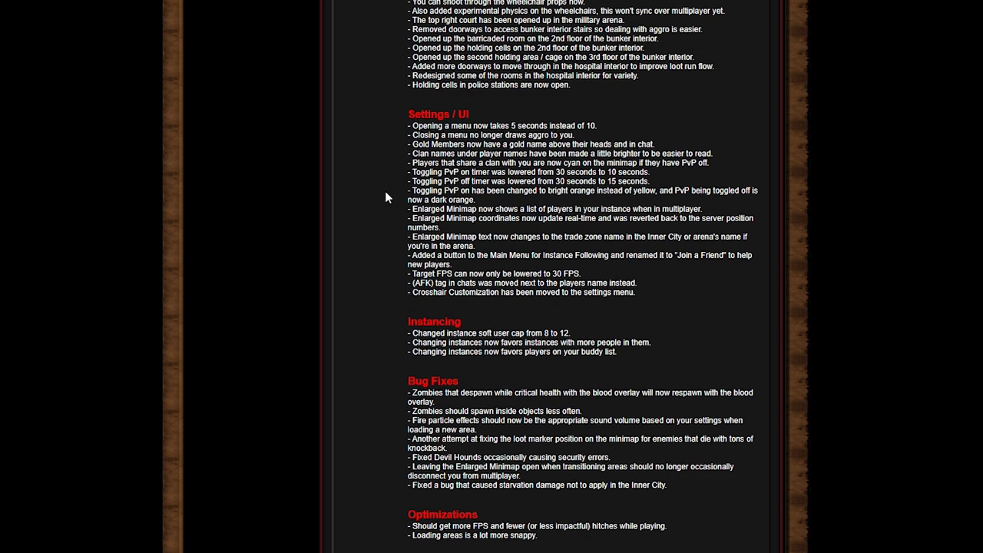
mouse_move(392, 112)
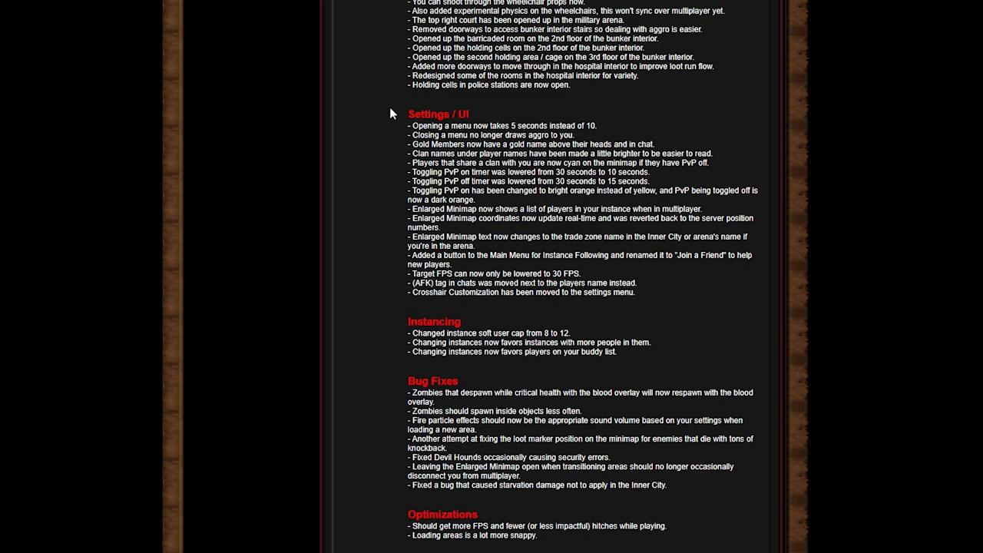
mouse_move(590, 101)
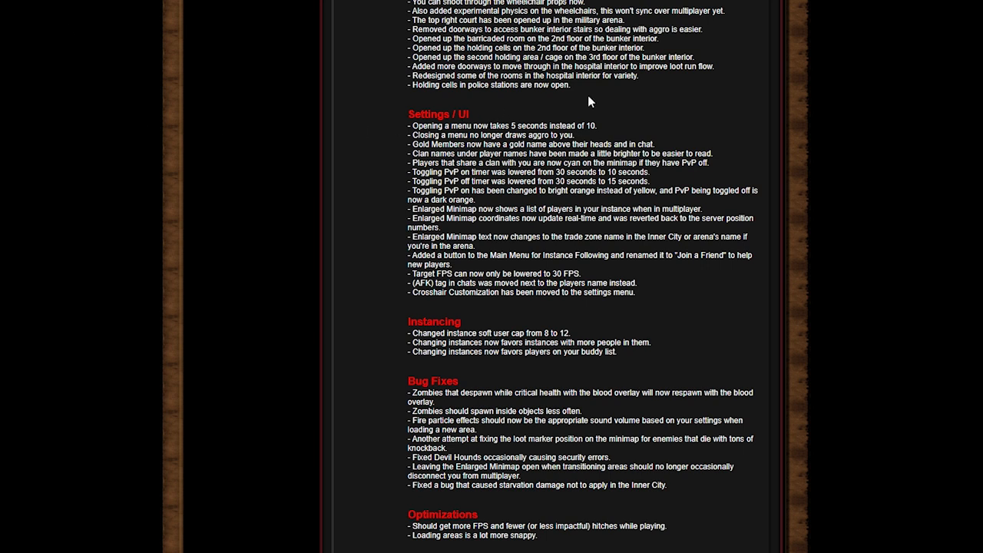
mouse_move(609, 89)
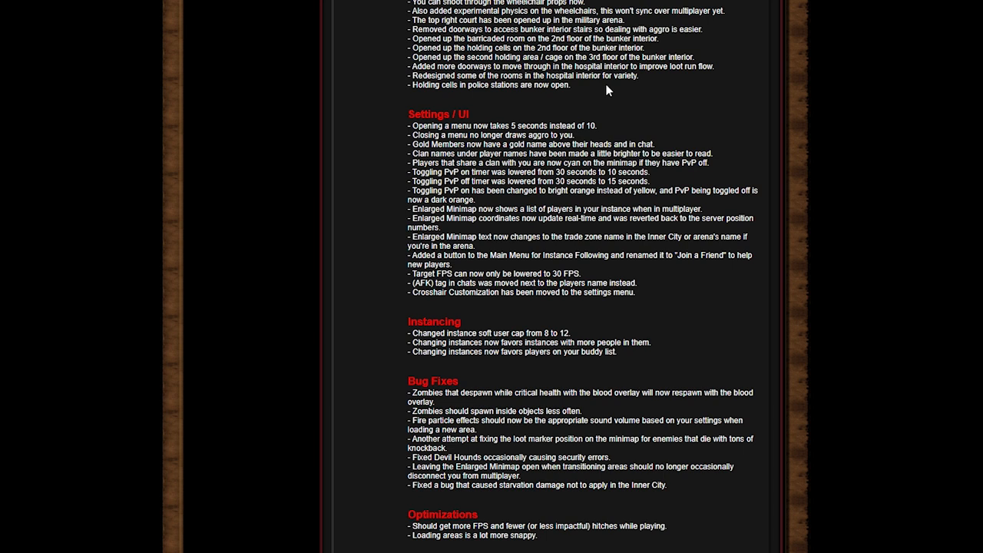
mouse_move(452, 99)
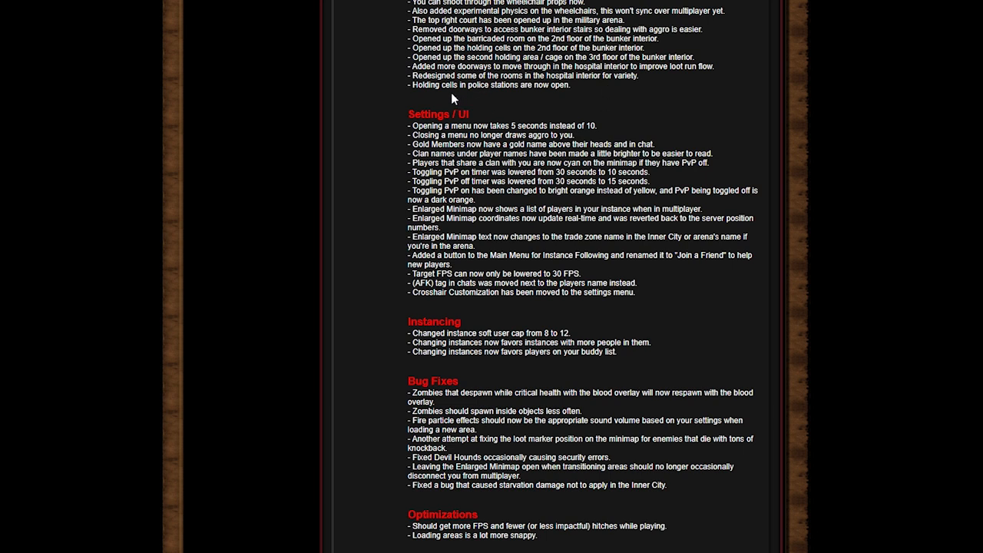
mouse_move(427, 131)
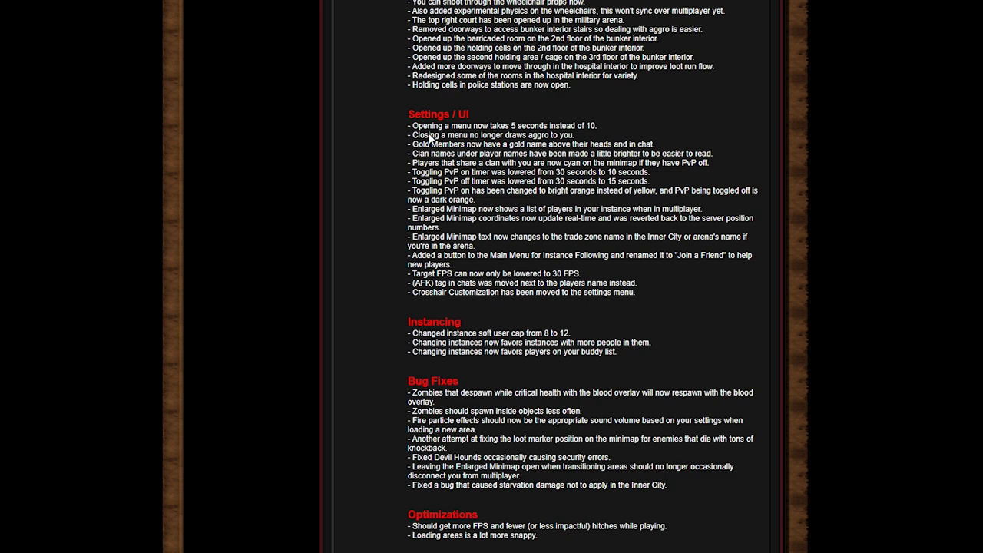
scroll(down, 3)
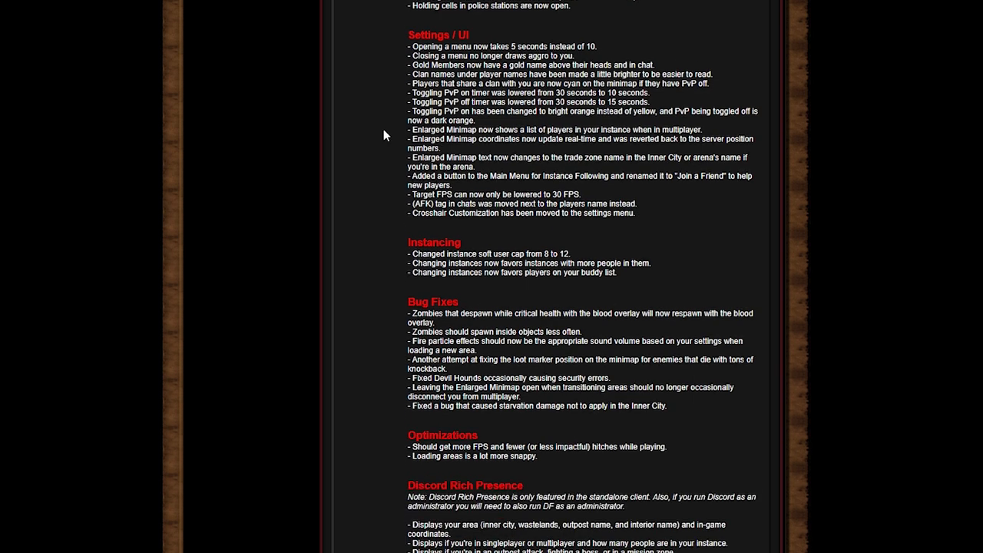
scroll(down, 3)
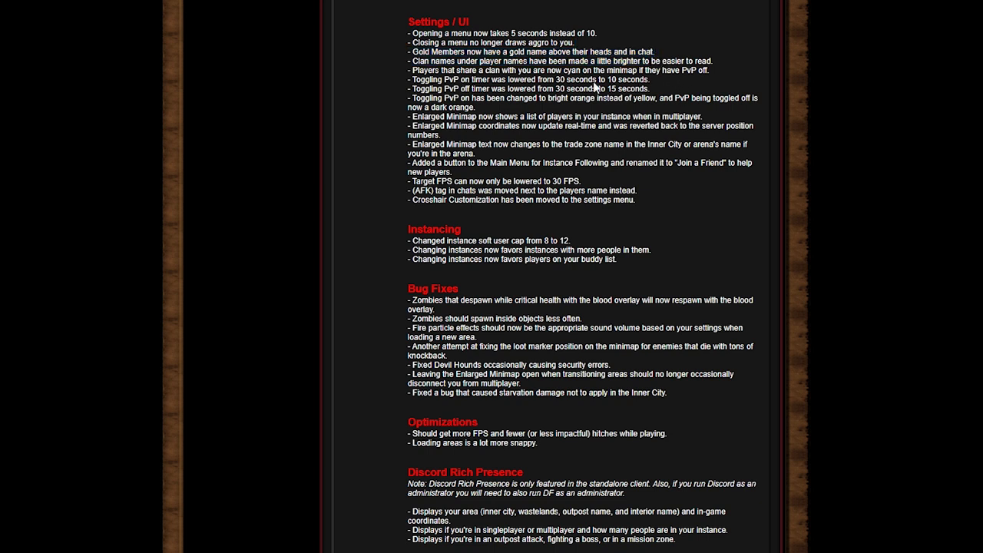
mouse_move(487, 129)
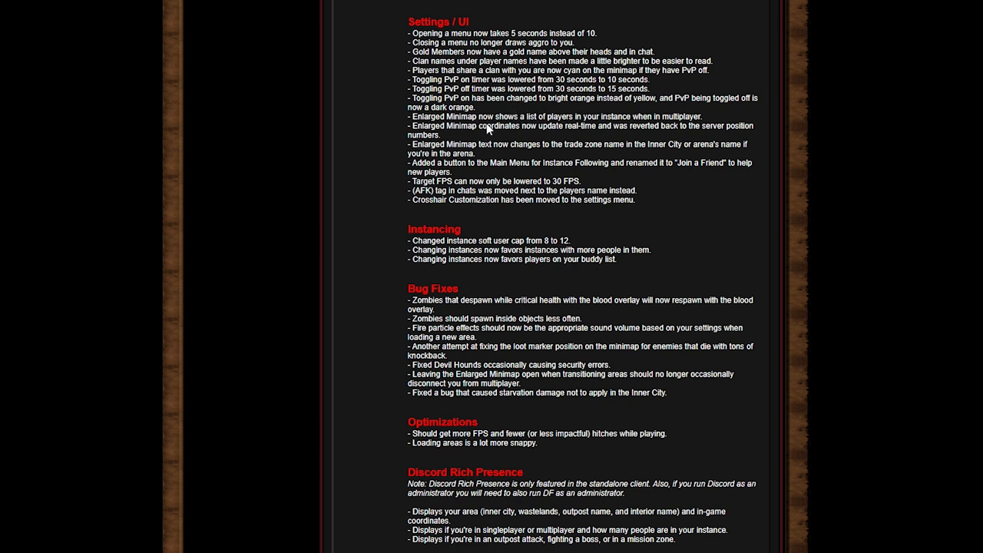
mouse_move(603, 99)
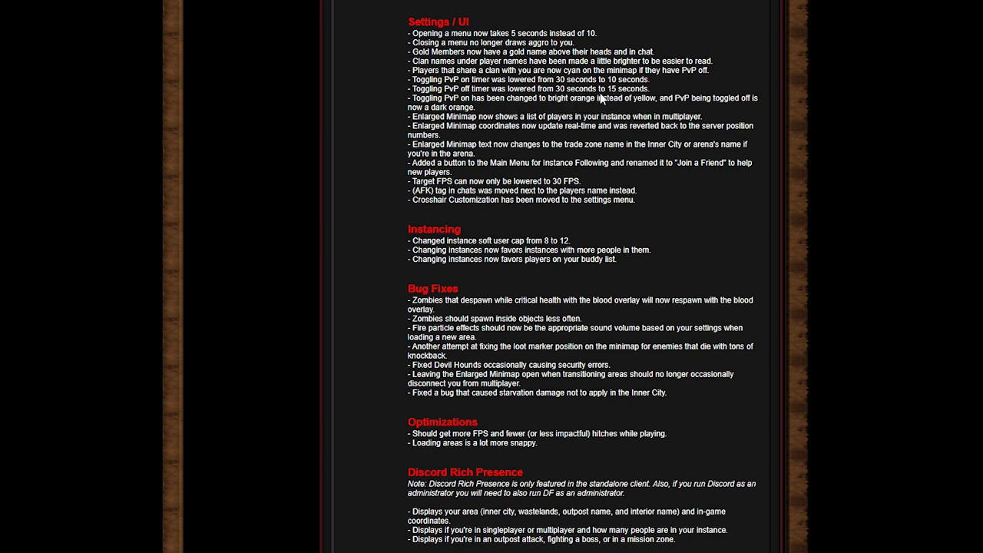
mouse_move(397, 128)
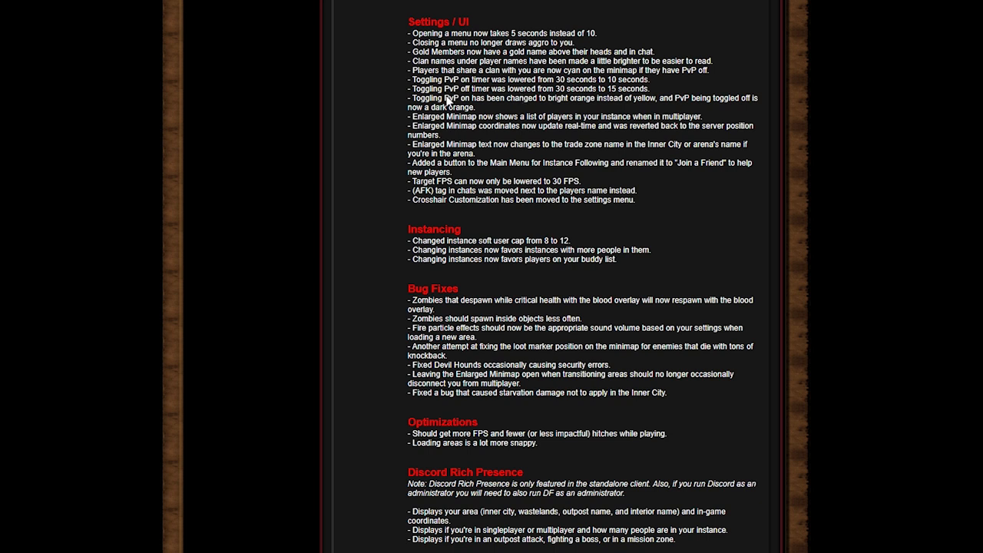
mouse_move(545, 96)
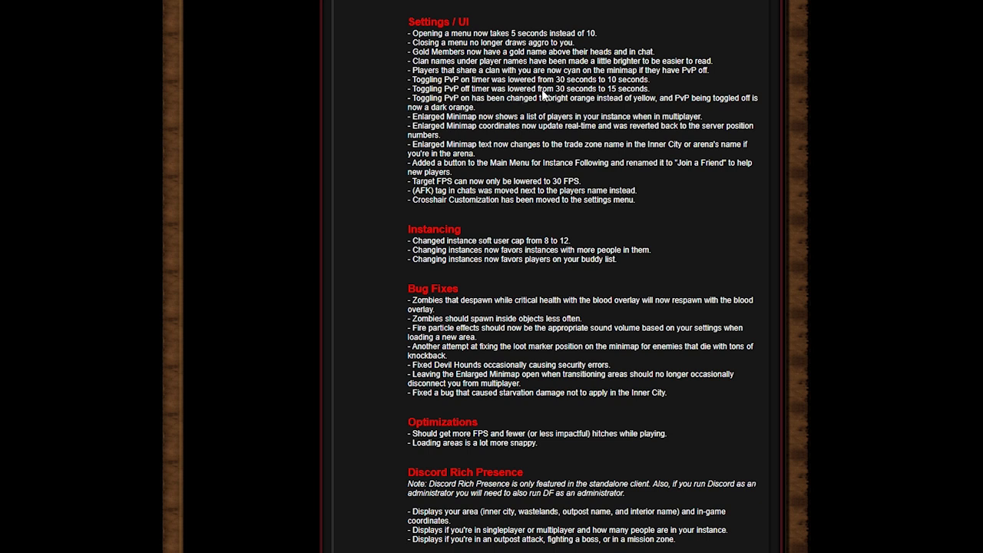
mouse_move(628, 87)
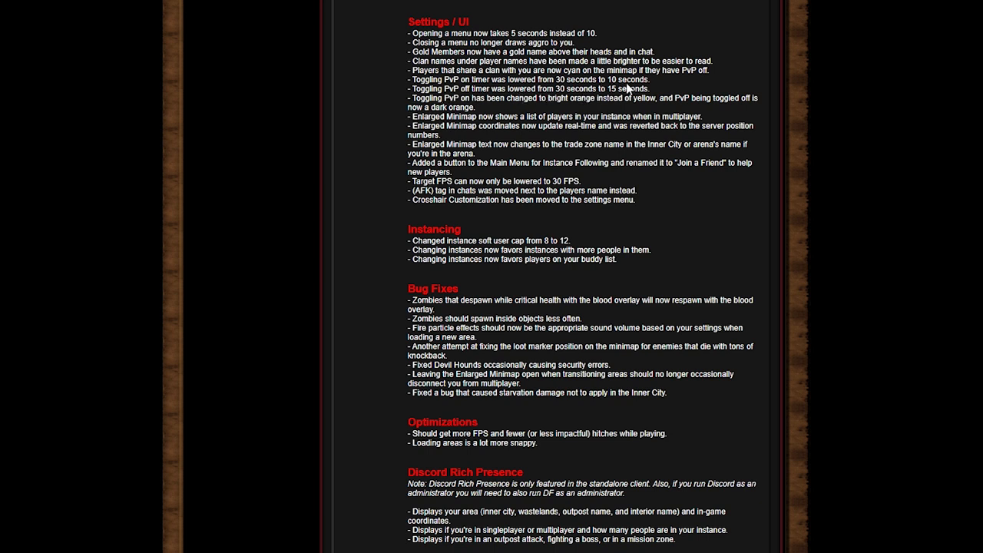
mouse_move(395, 118)
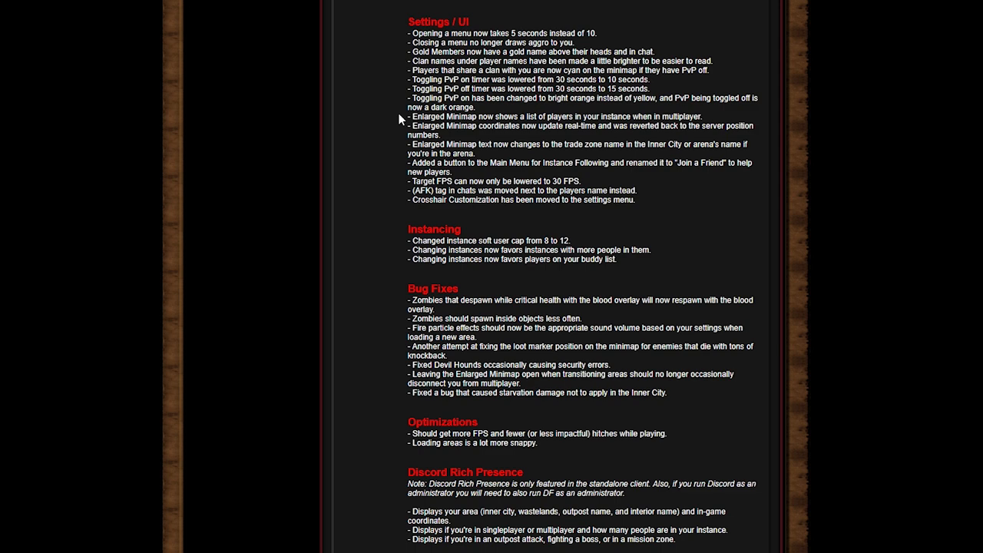
Step: Scroll to Discord Rich Presence and the closing thanks line, selecting some text
scroll(down, 3)
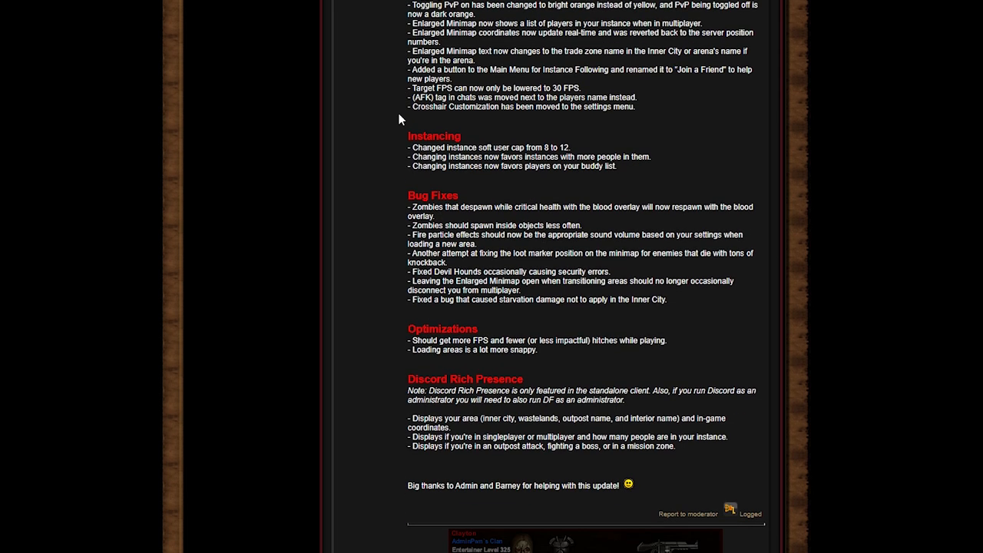
mouse_move(426, 75)
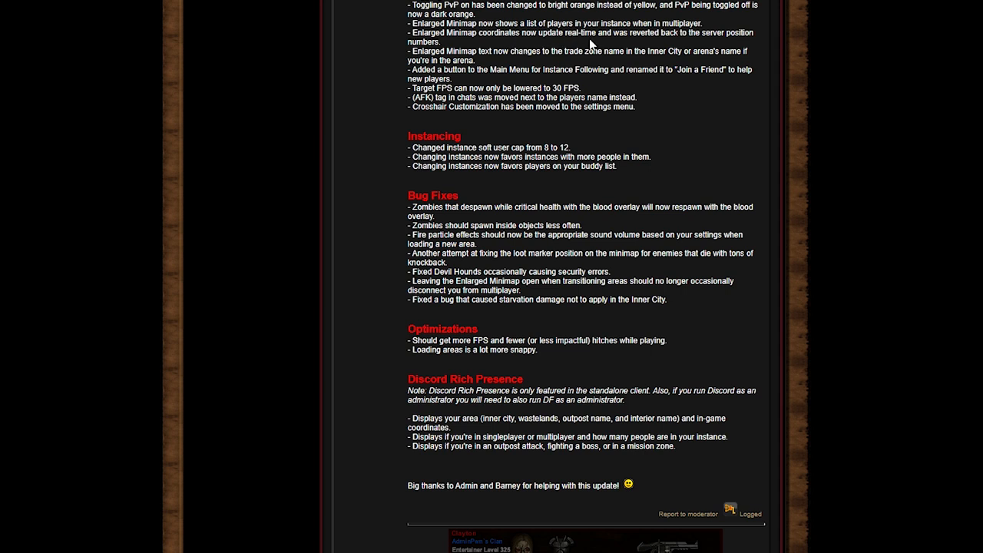
mouse_move(387, 65)
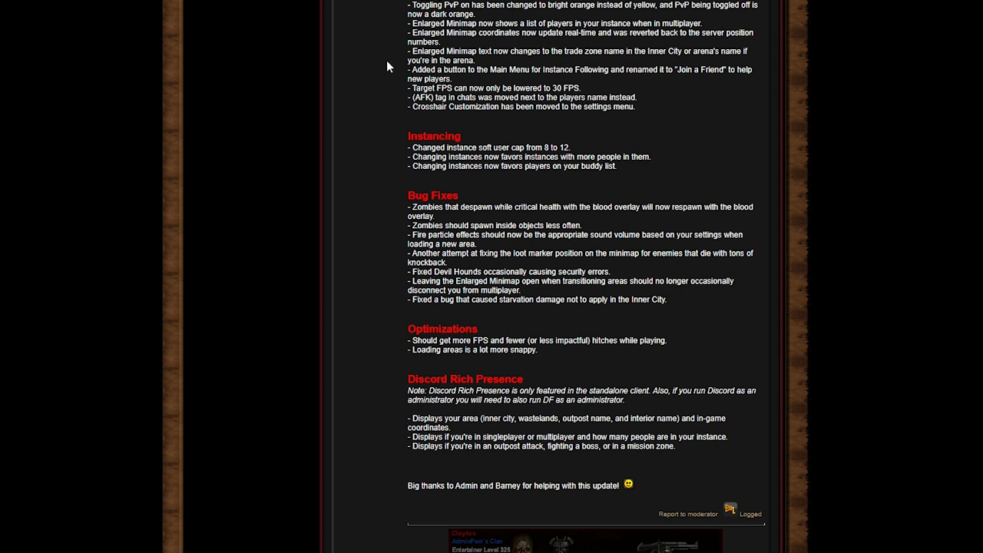
mouse_move(393, 70)
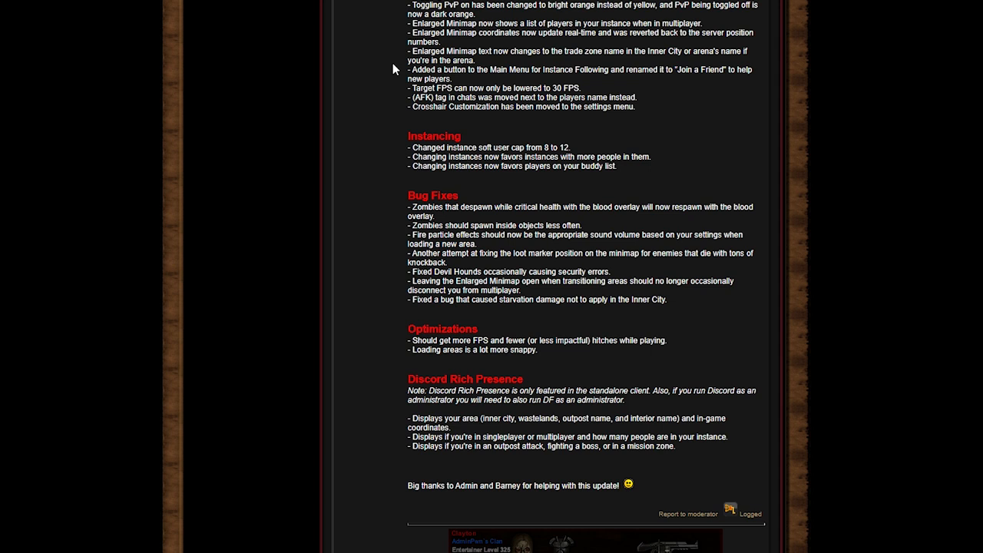
mouse_move(613, 79)
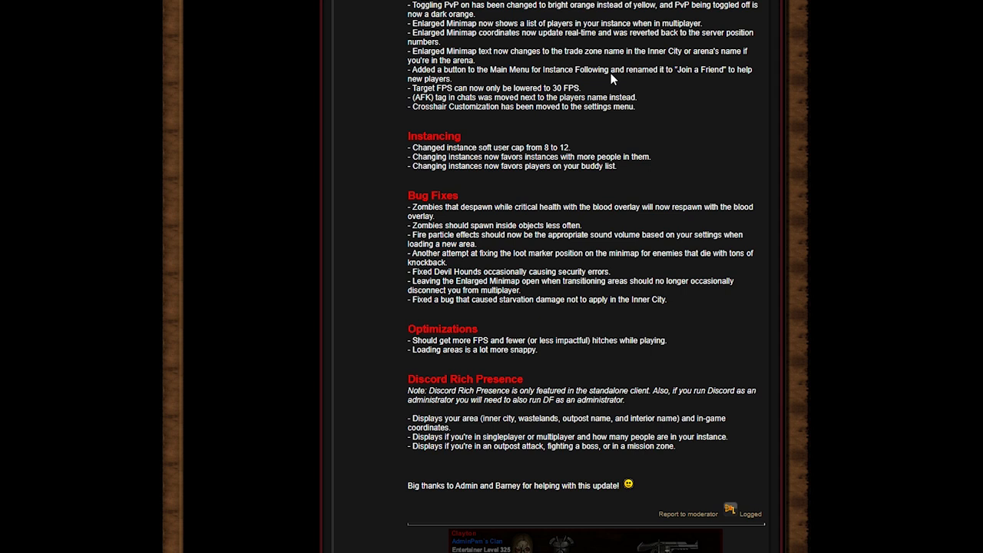
mouse_move(476, 112)
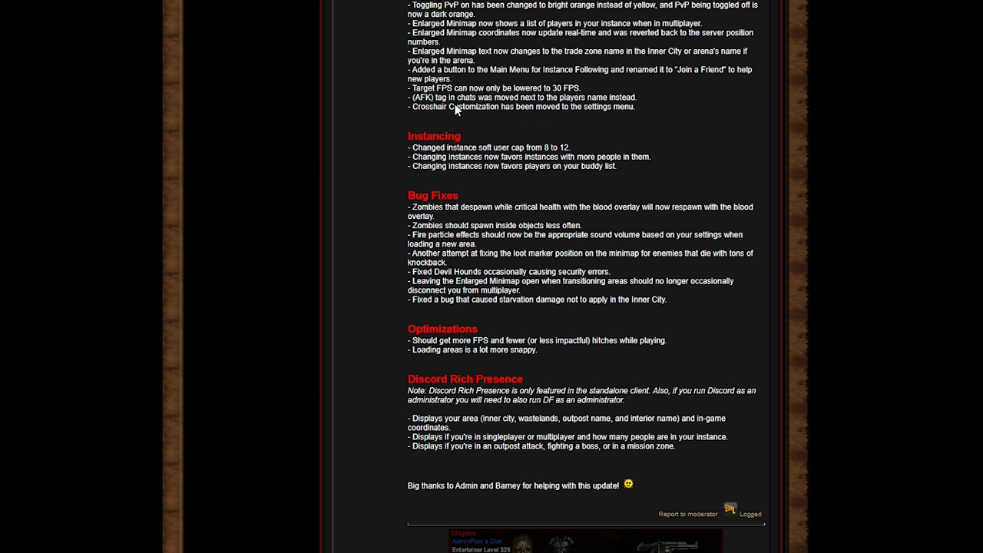
mouse_move(491, 128)
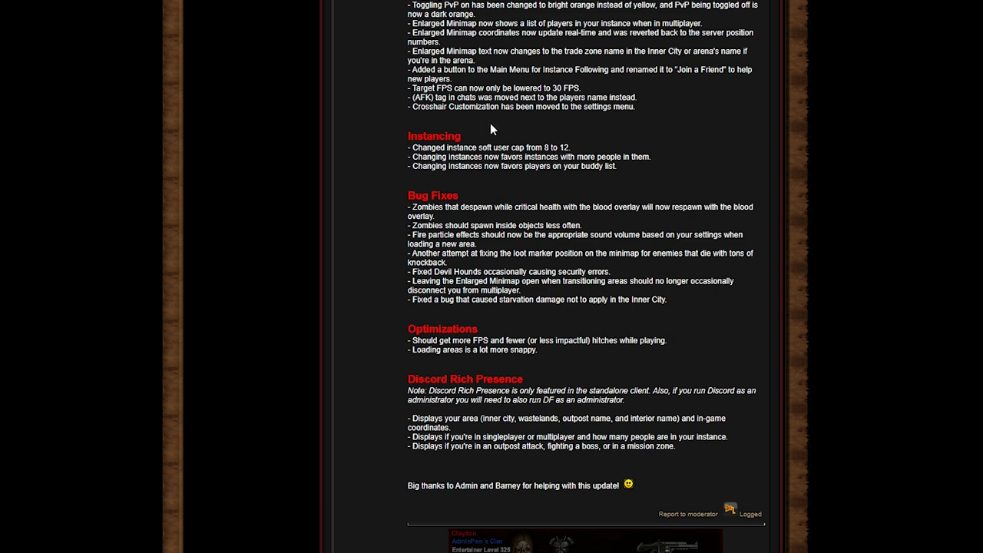
scroll(down, 3)
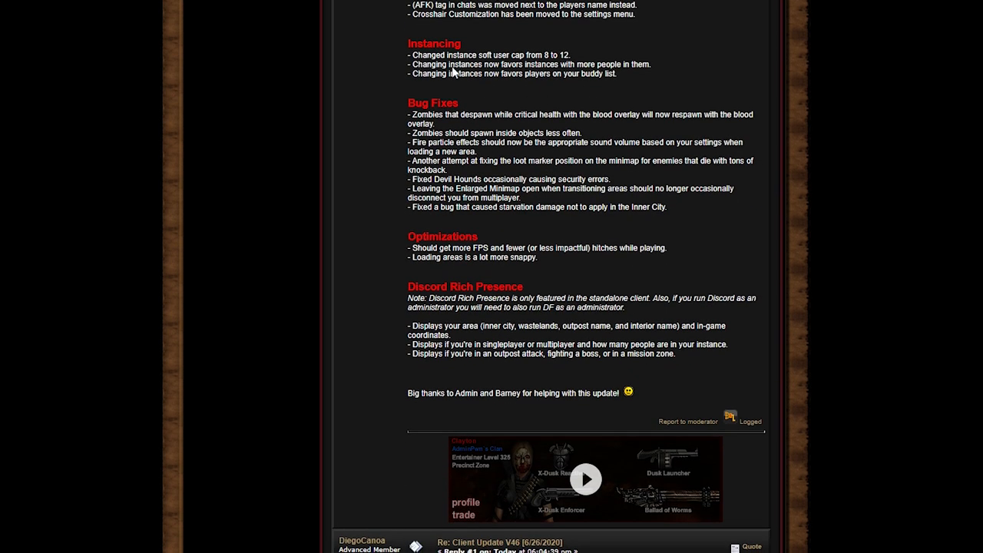
mouse_move(543, 70)
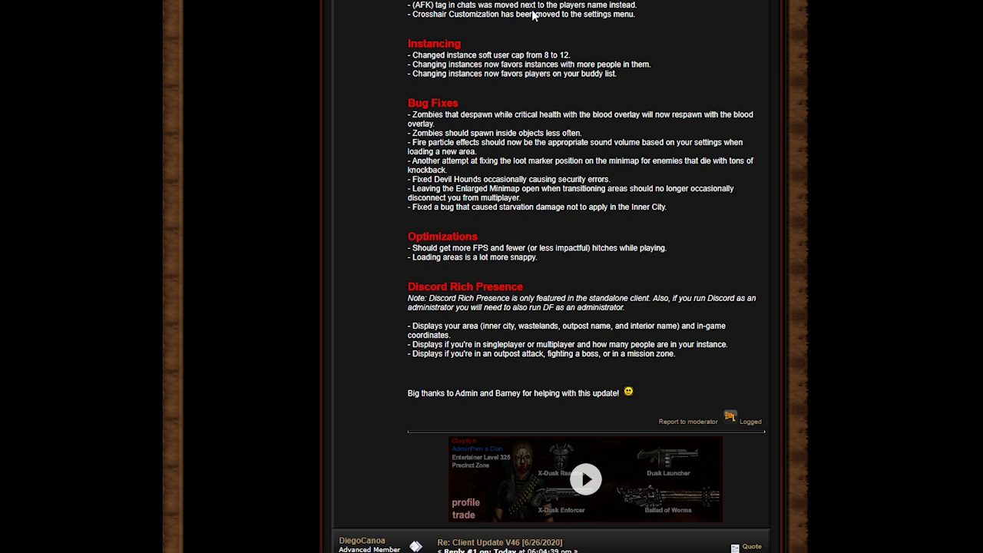
mouse_move(548, 36)
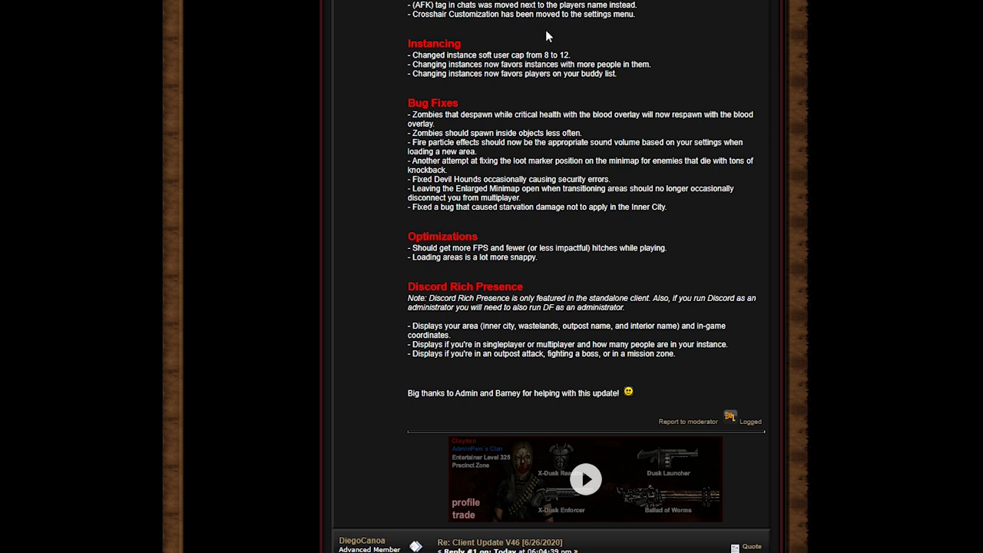
mouse_move(565, 200)
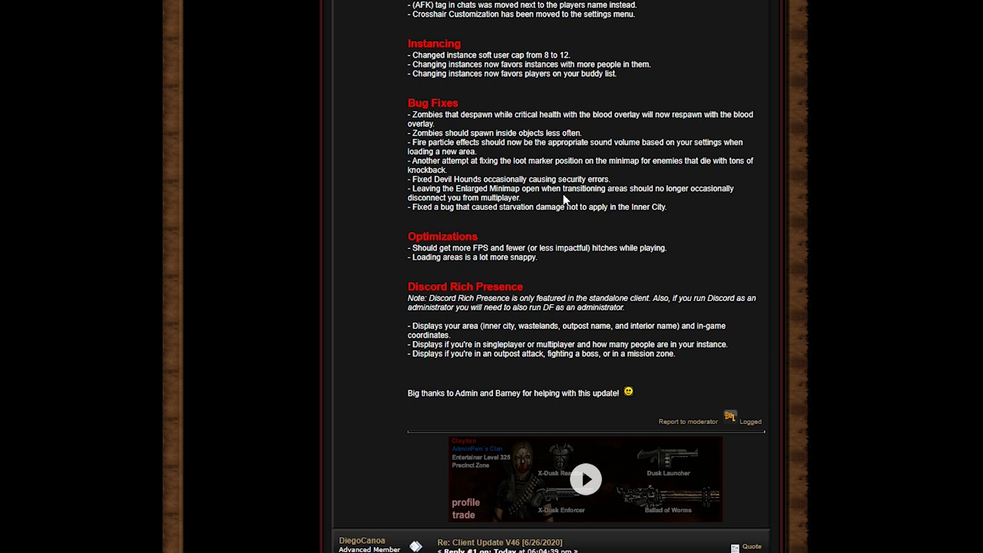
mouse_move(493, 80)
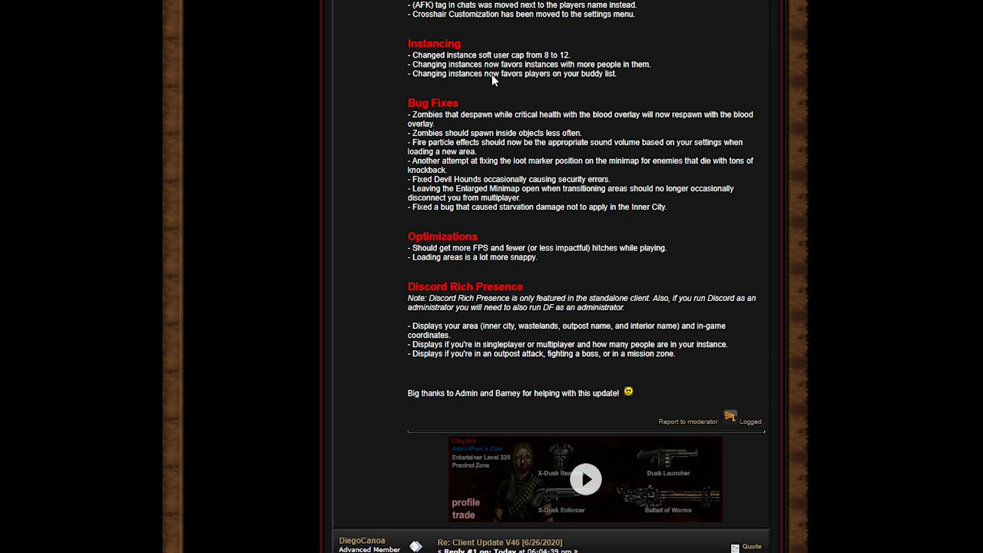
mouse_move(494, 80)
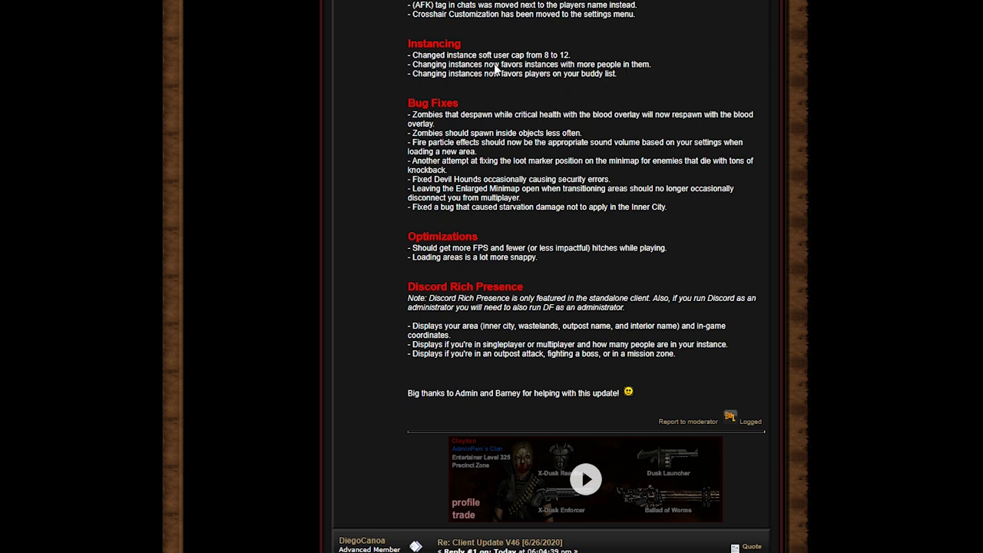
mouse_move(549, 94)
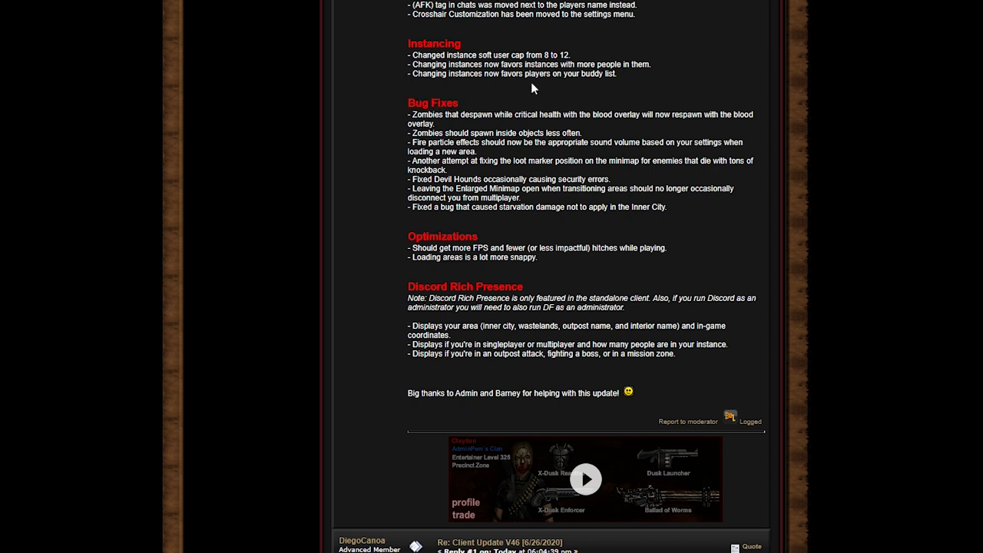
mouse_move(498, 84)
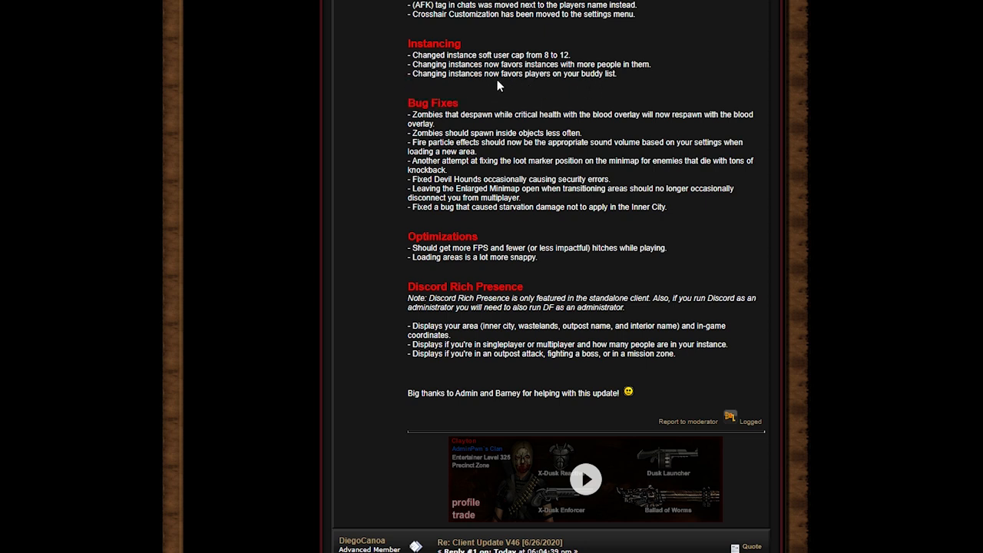
mouse_move(573, 95)
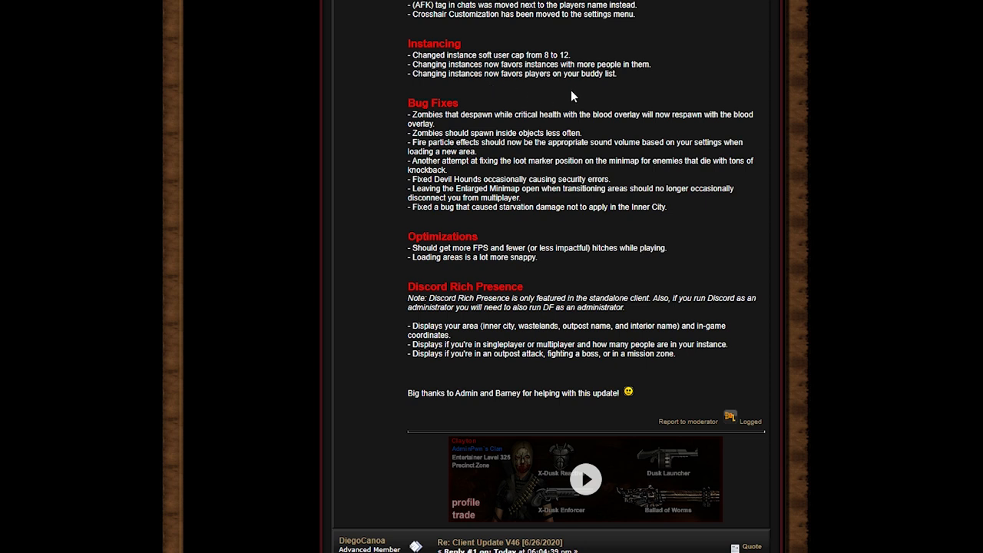
mouse_move(583, 67)
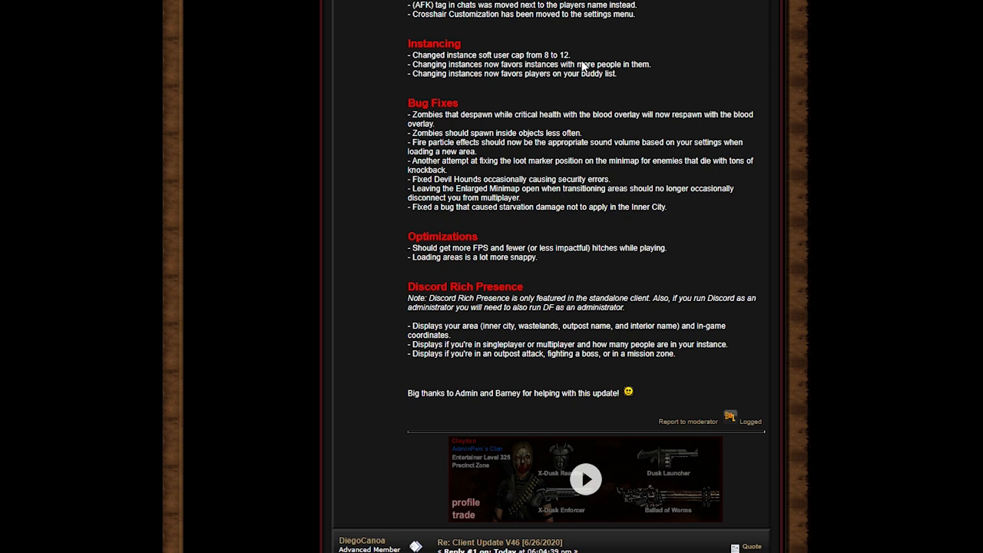
mouse_move(307, 158)
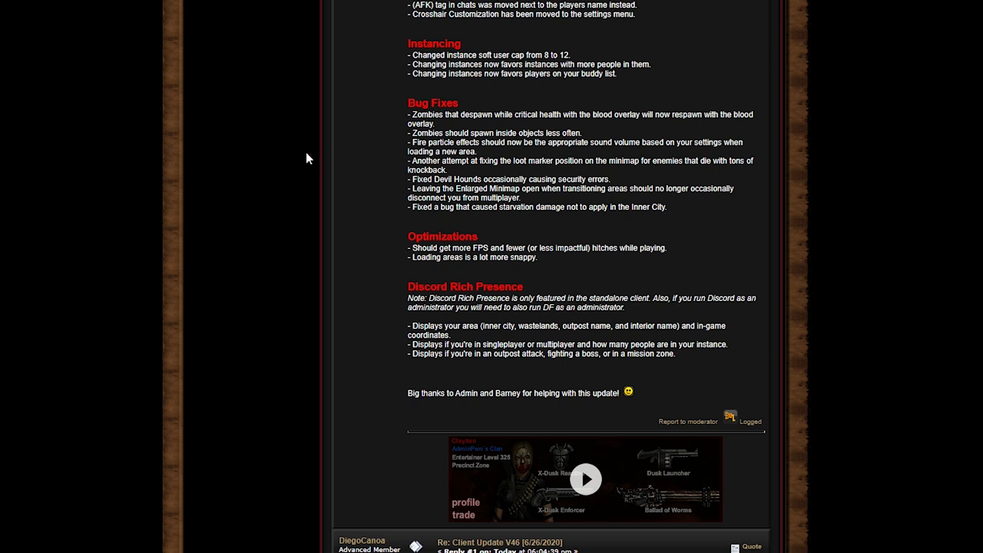
mouse_move(613, 261)
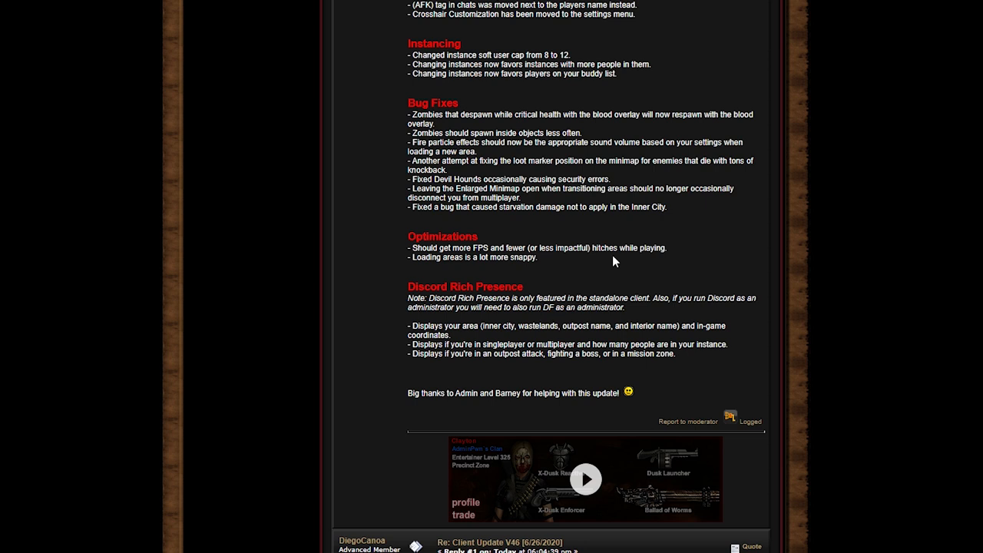
mouse_move(588, 455)
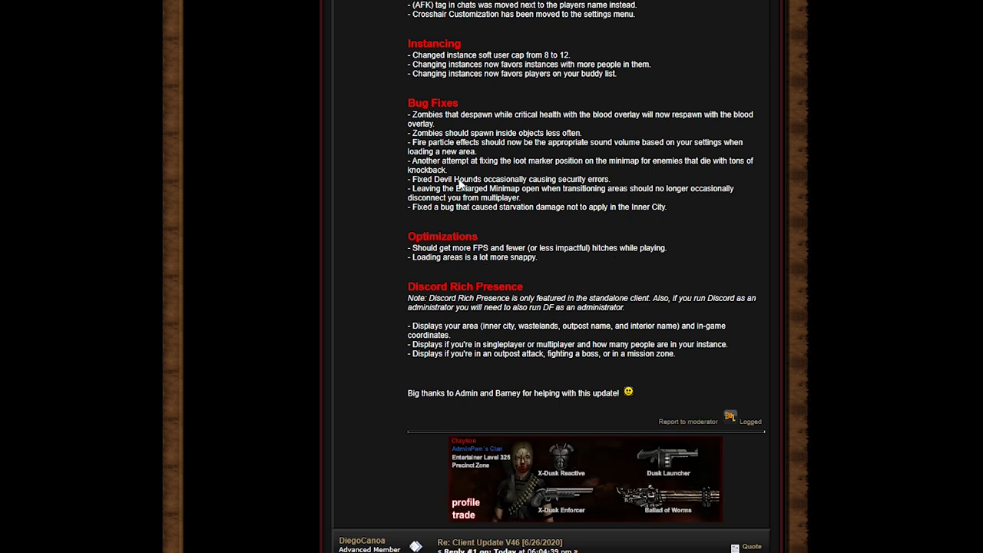
mouse_move(377, 145)
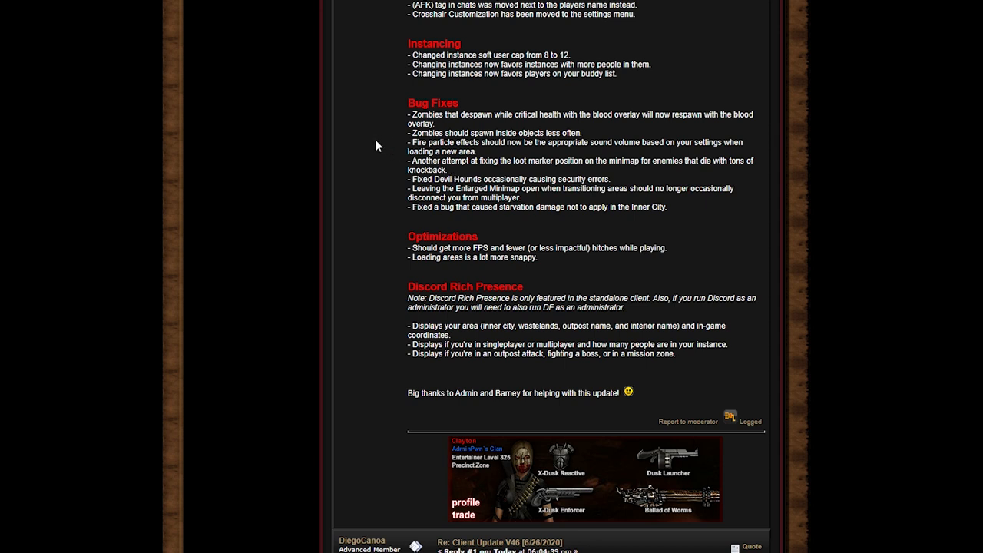
mouse_move(360, 133)
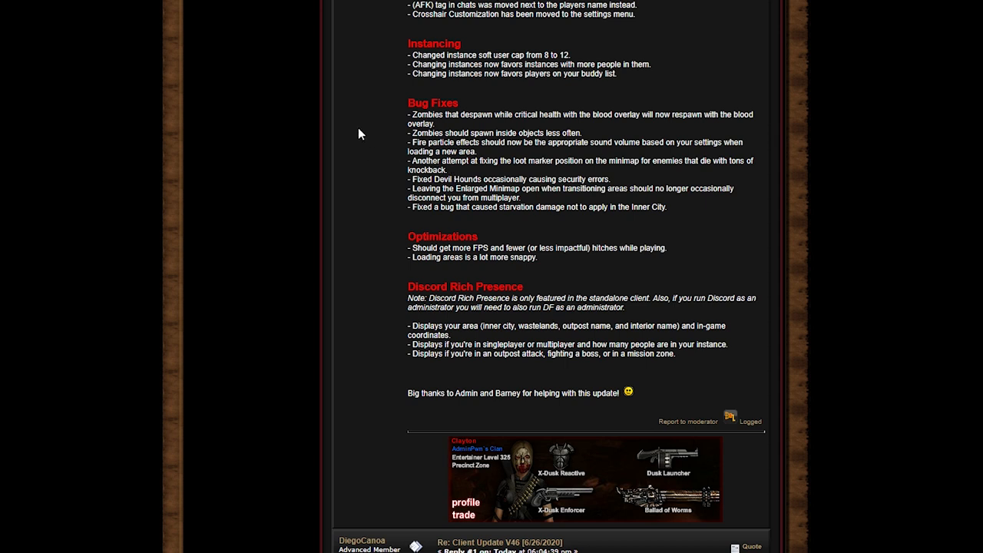
mouse_move(381, 171)
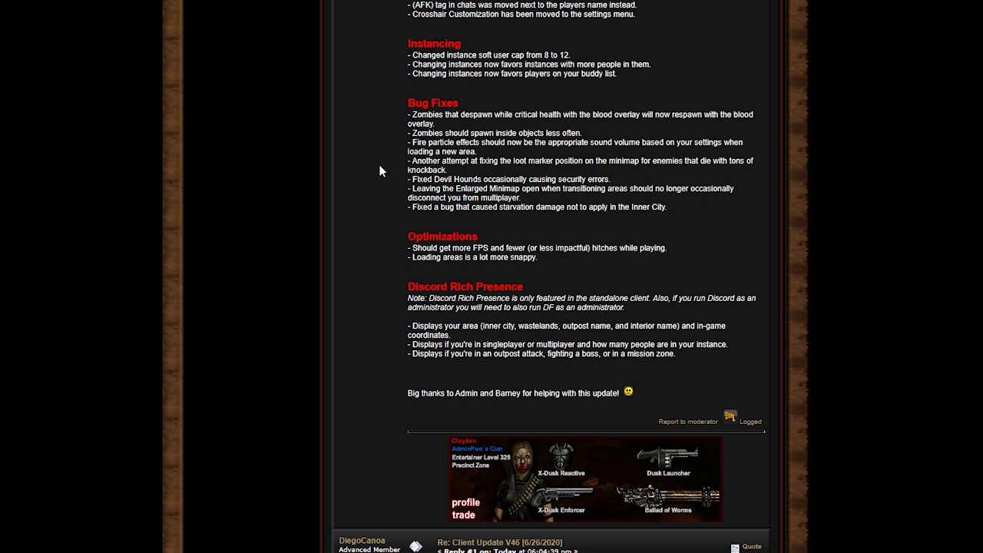
double_click(488, 142)
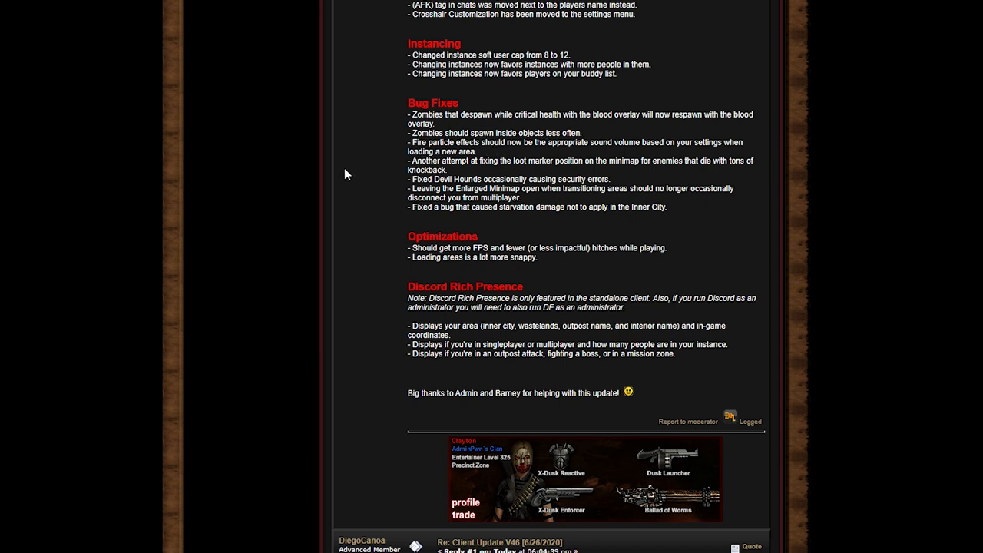
mouse_move(320, 146)
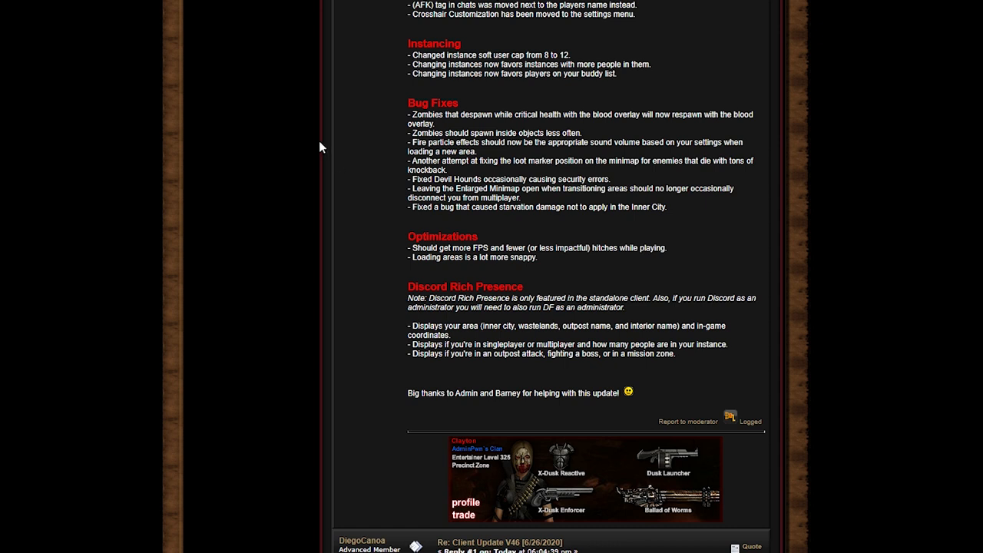
mouse_move(352, 208)
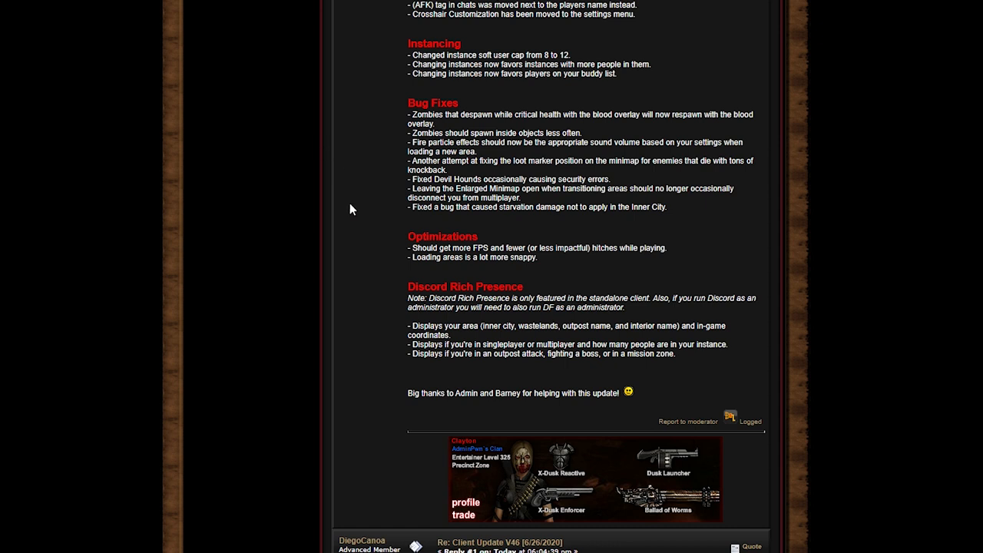
mouse_move(614, 198)
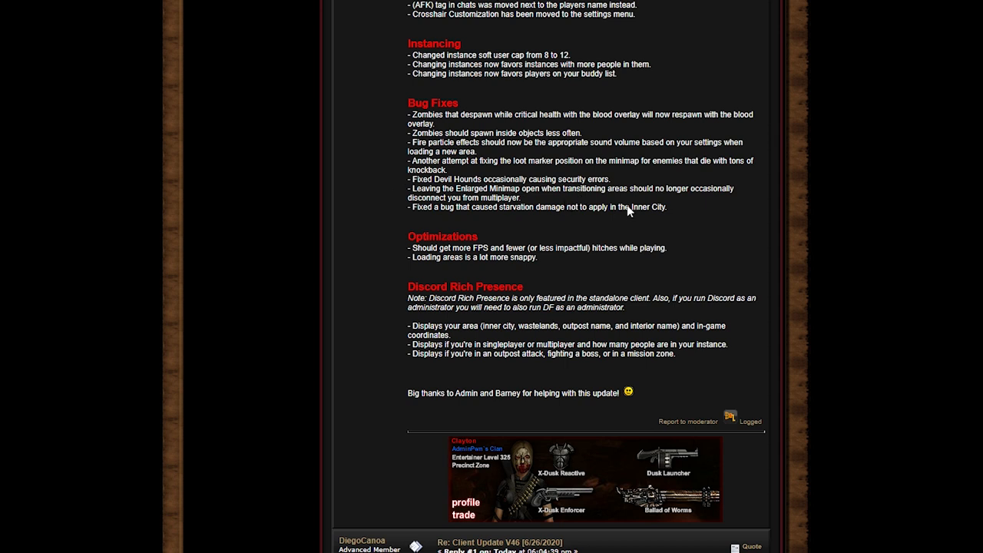
mouse_move(491, 216)
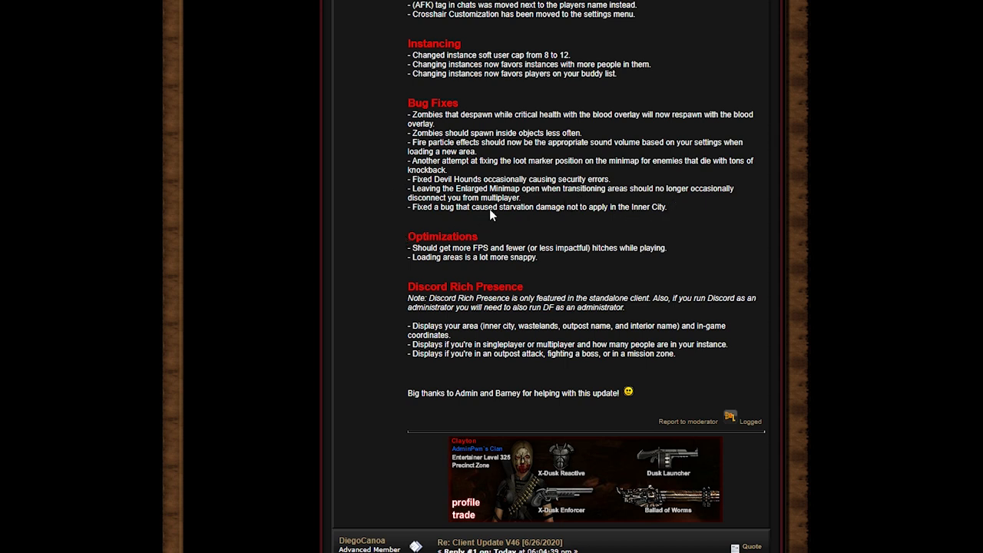
mouse_move(518, 228)
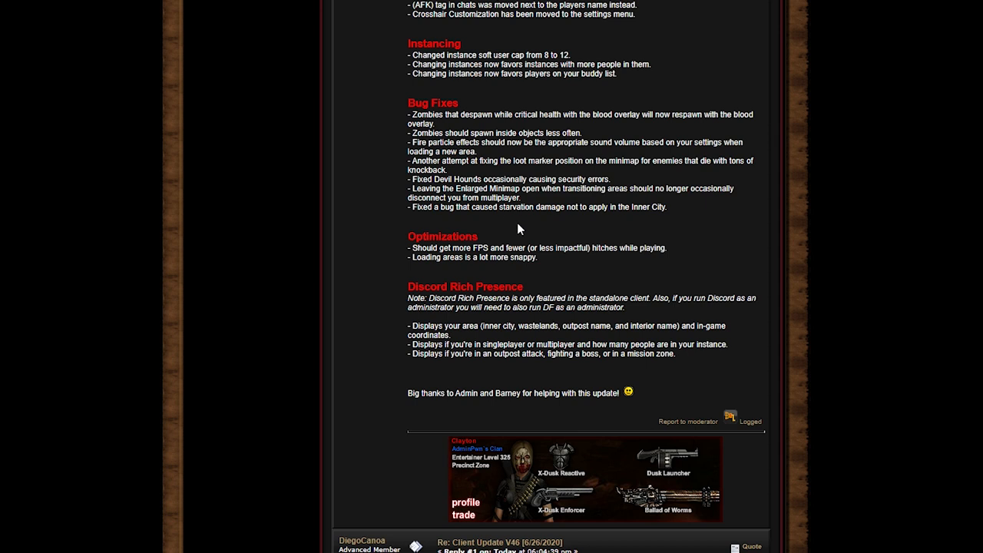
drag(457, 207, 560, 206)
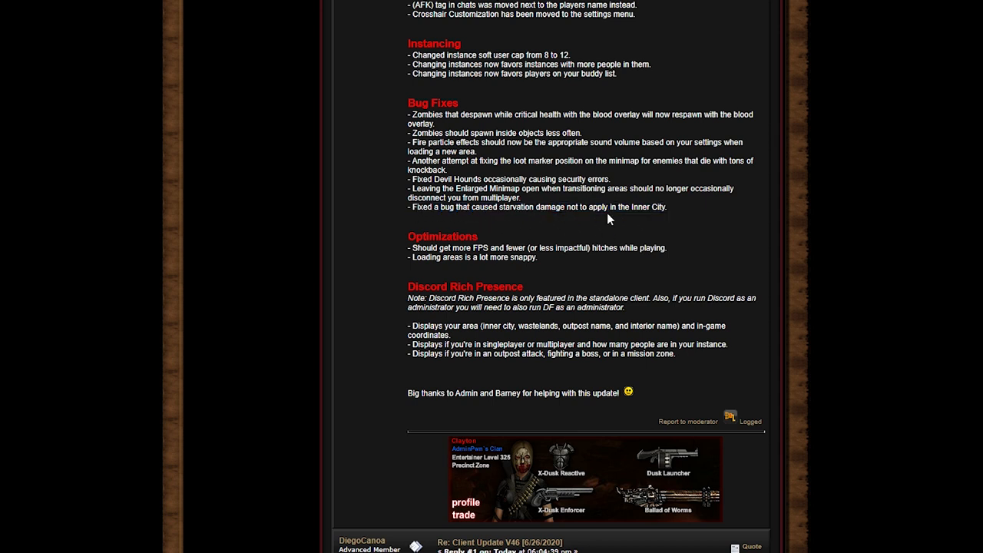
Step: Scroll briefly past the first reply, then scroll back up toward the topic's top
scroll(down, 3)
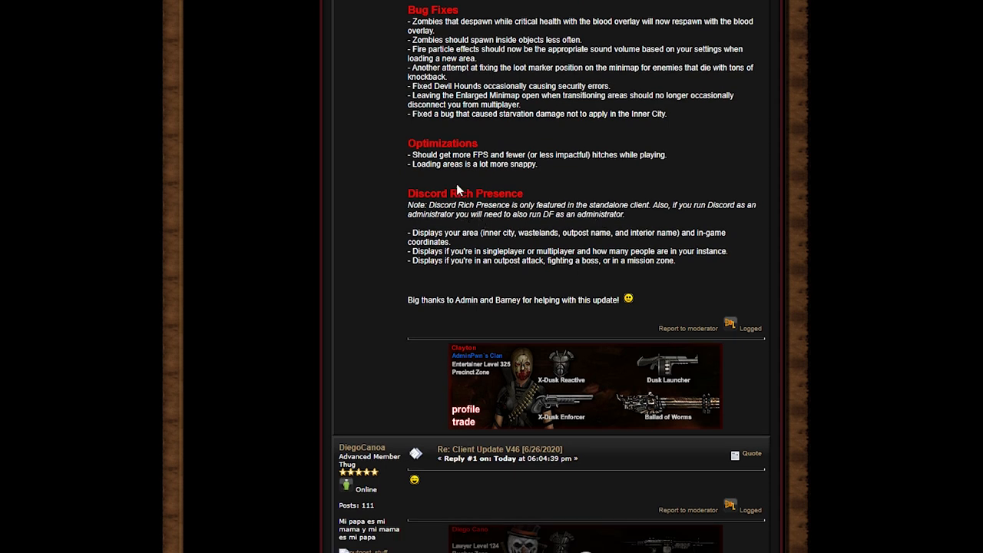
mouse_move(565, 178)
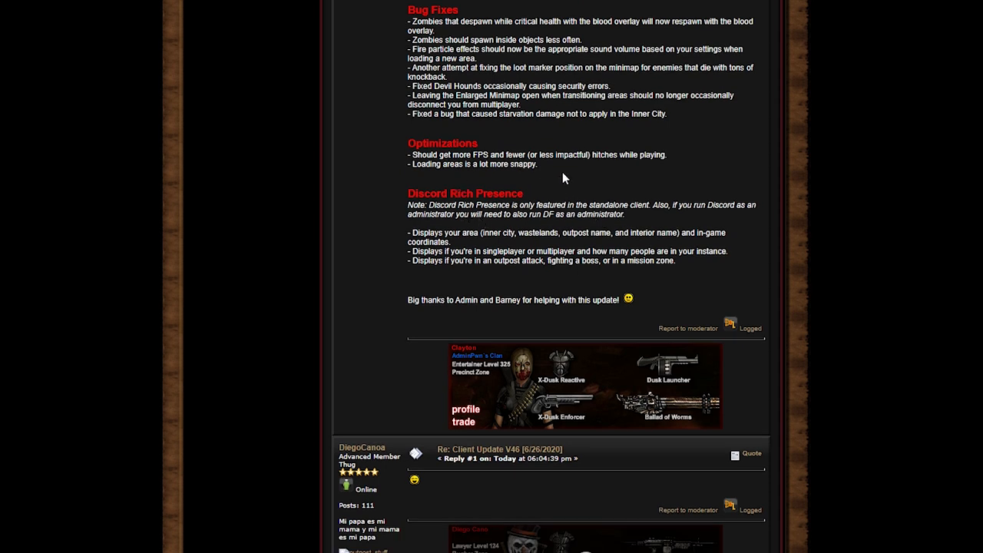
mouse_move(506, 186)
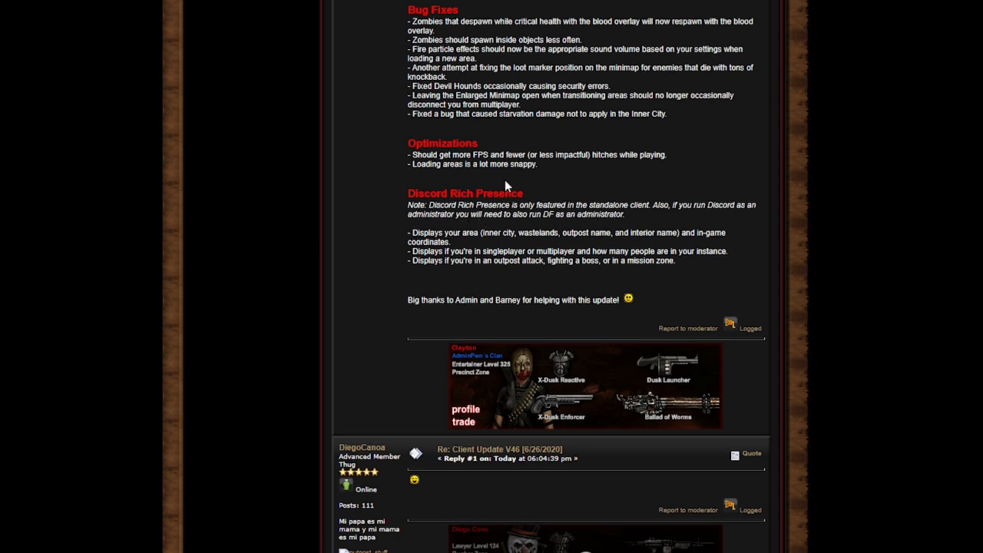
mouse_move(474, 217)
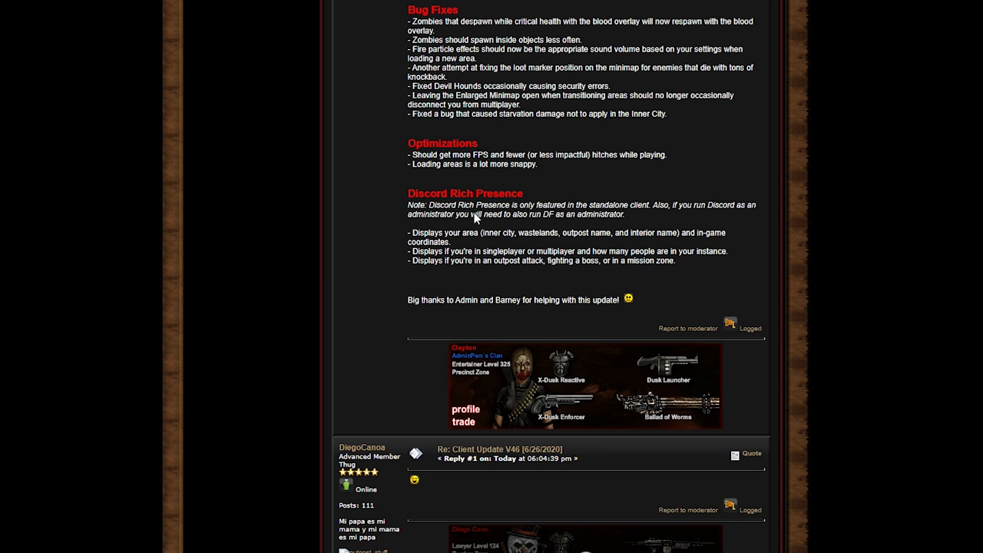
mouse_move(642, 220)
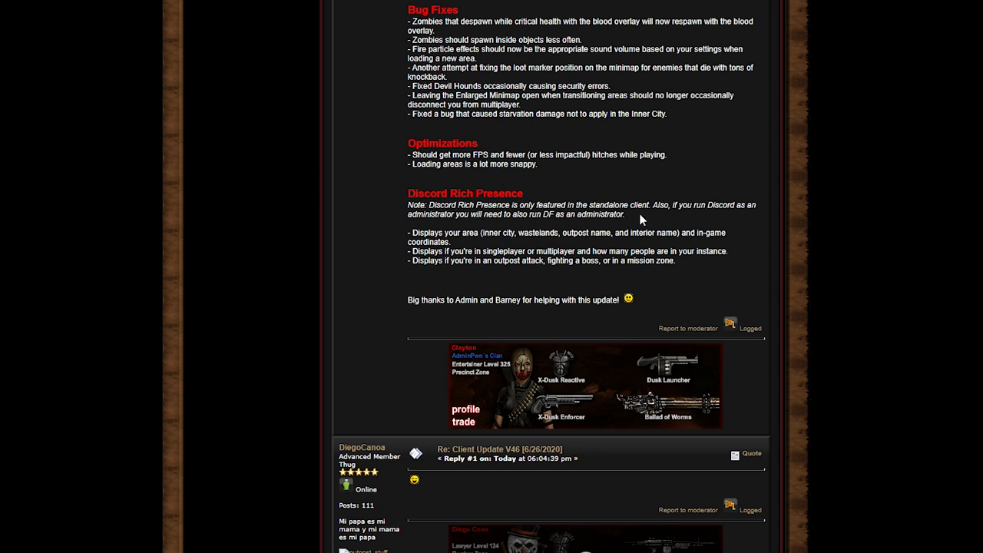
mouse_move(421, 265)
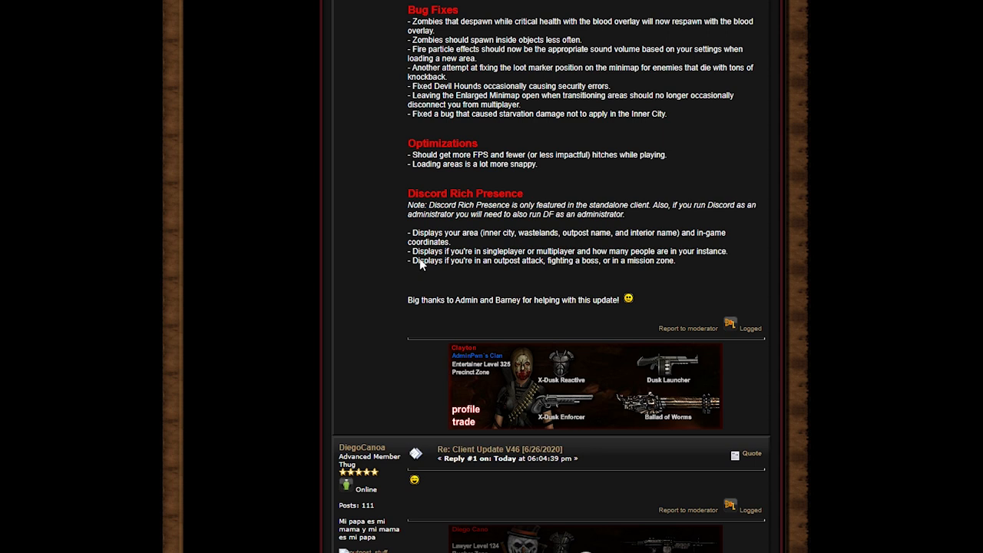
mouse_move(458, 285)
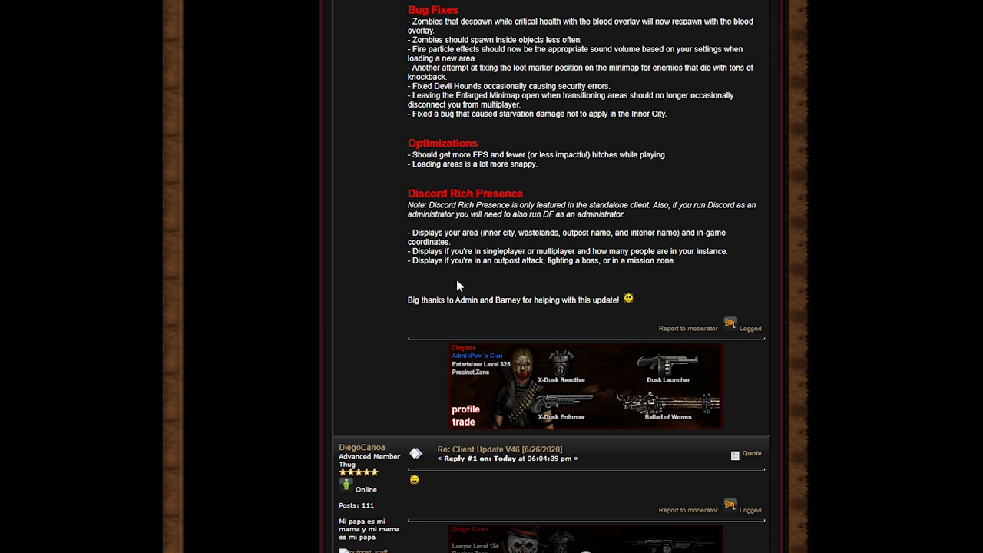
mouse_move(438, 334)
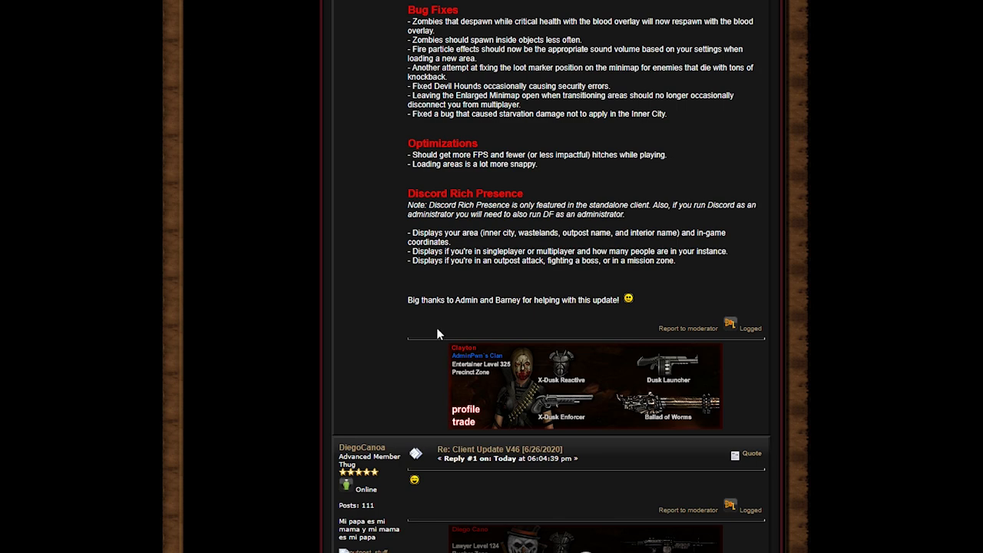
scroll(down, 3)
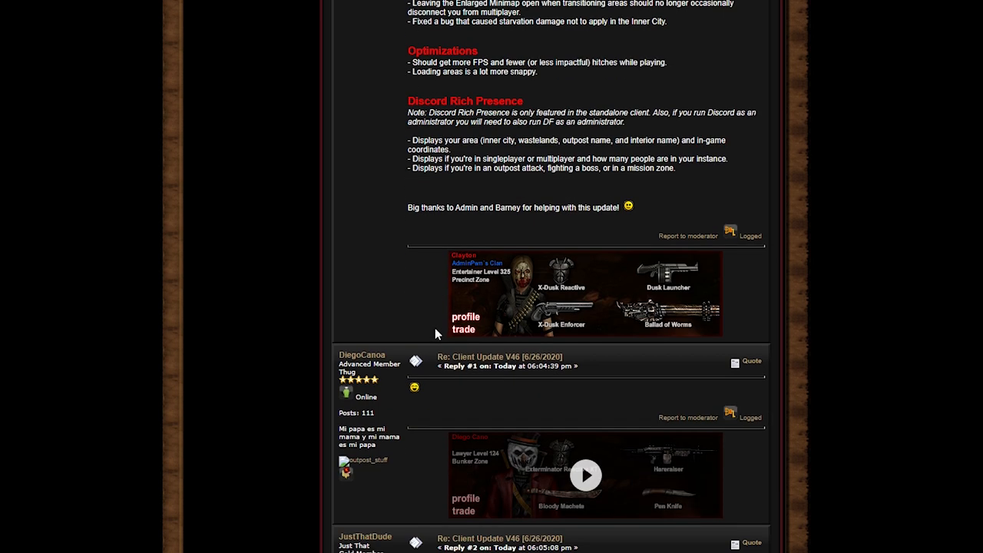
scroll(up, 3)
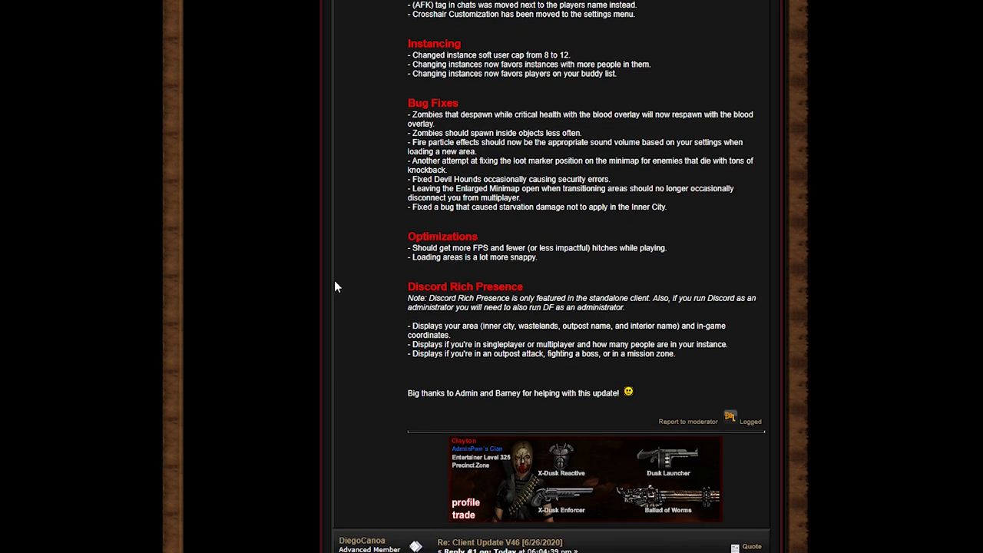
mouse_move(518, 315)
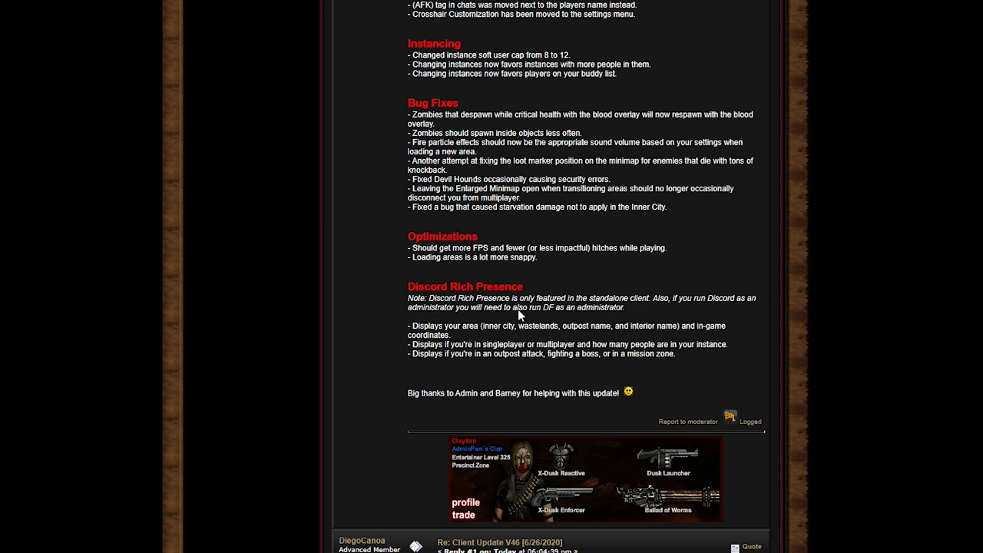
mouse_move(521, 319)
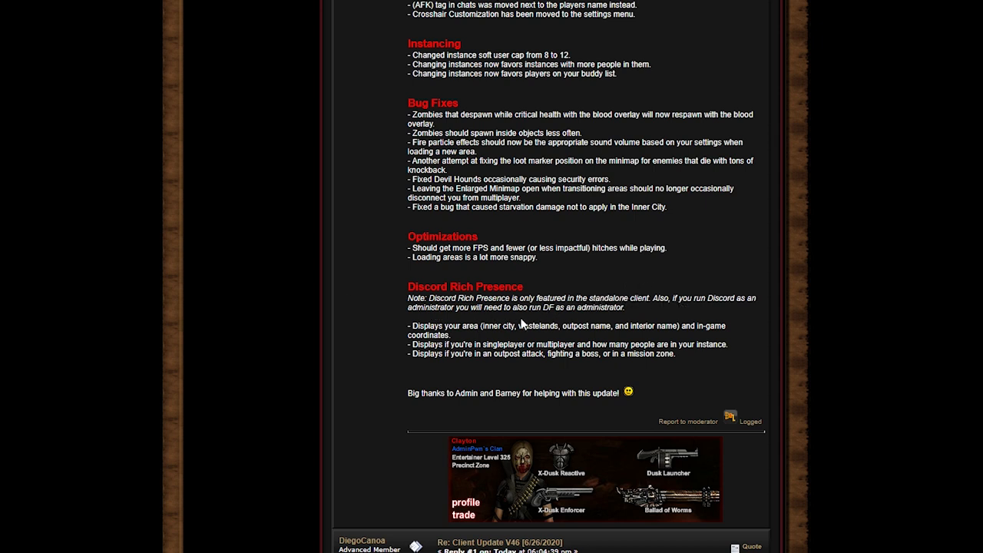
mouse_move(491, 325)
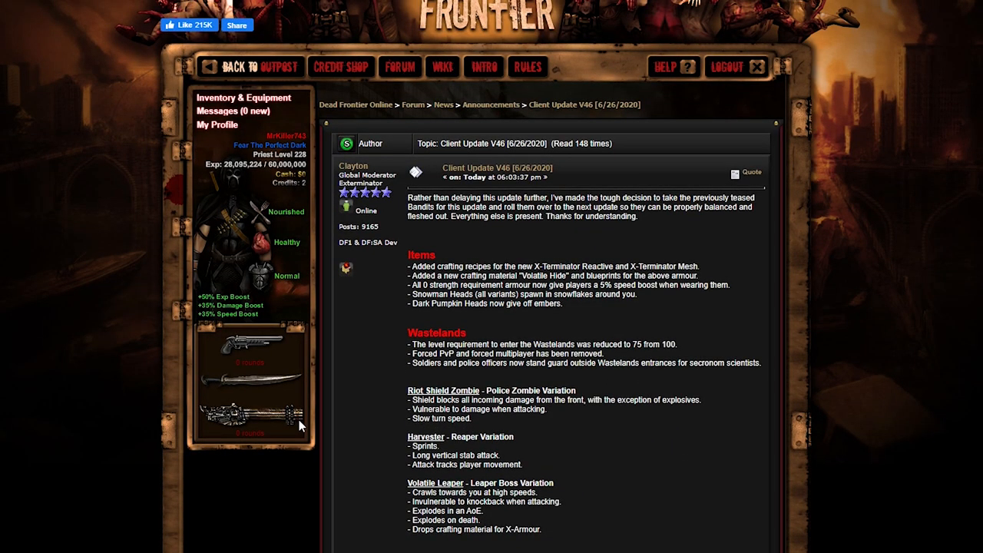
scroll(down, 3)
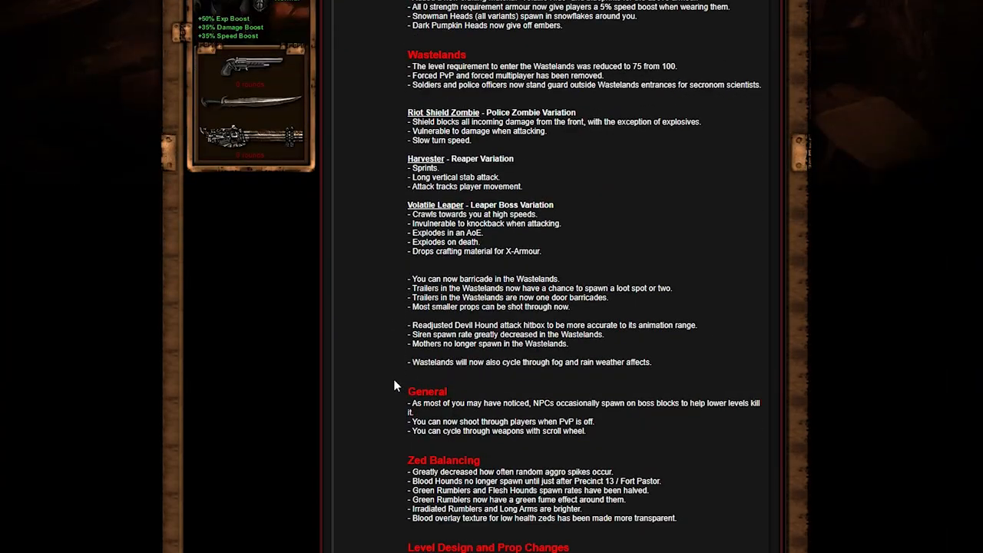
scroll(down, 3)
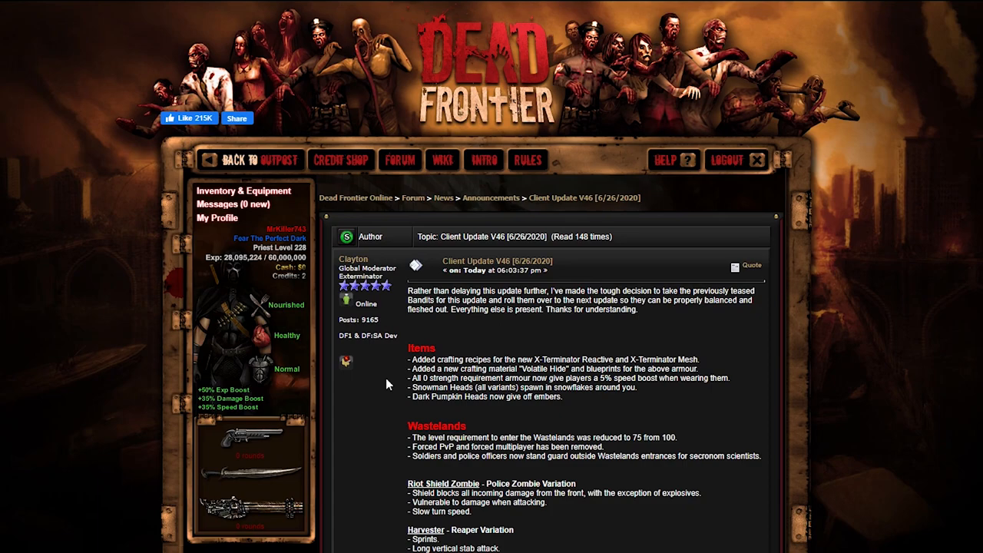
scroll(down, 3)
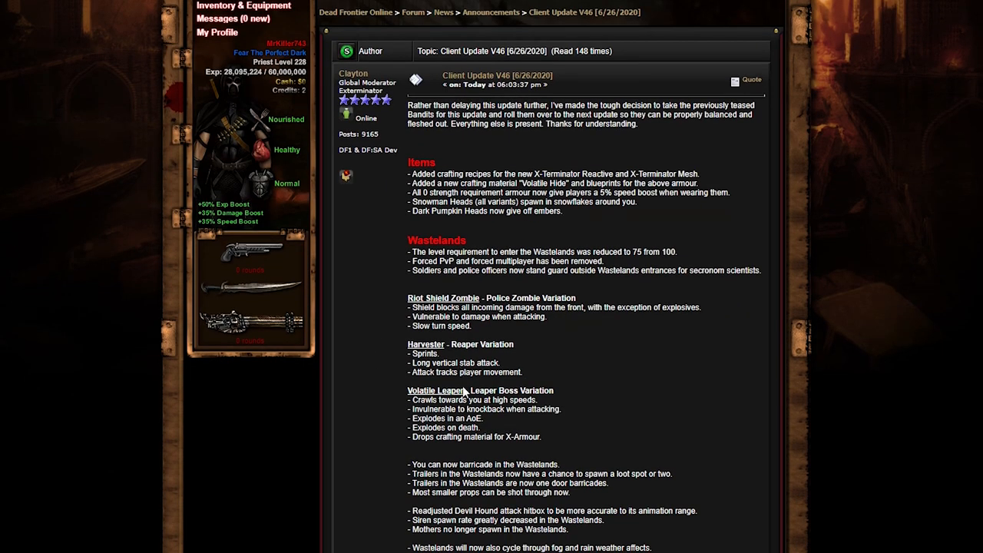
scroll(down, 3)
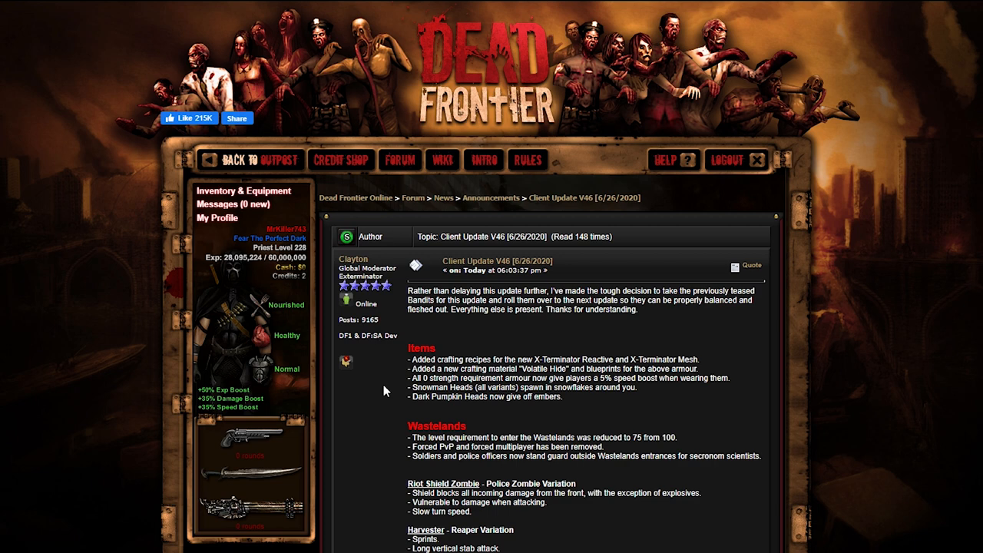
mouse_move(331, 405)
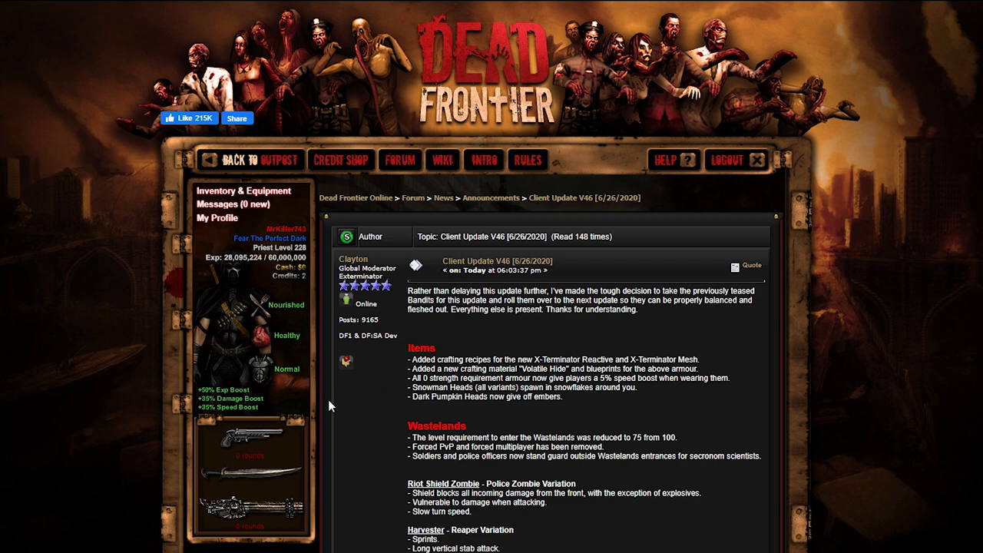